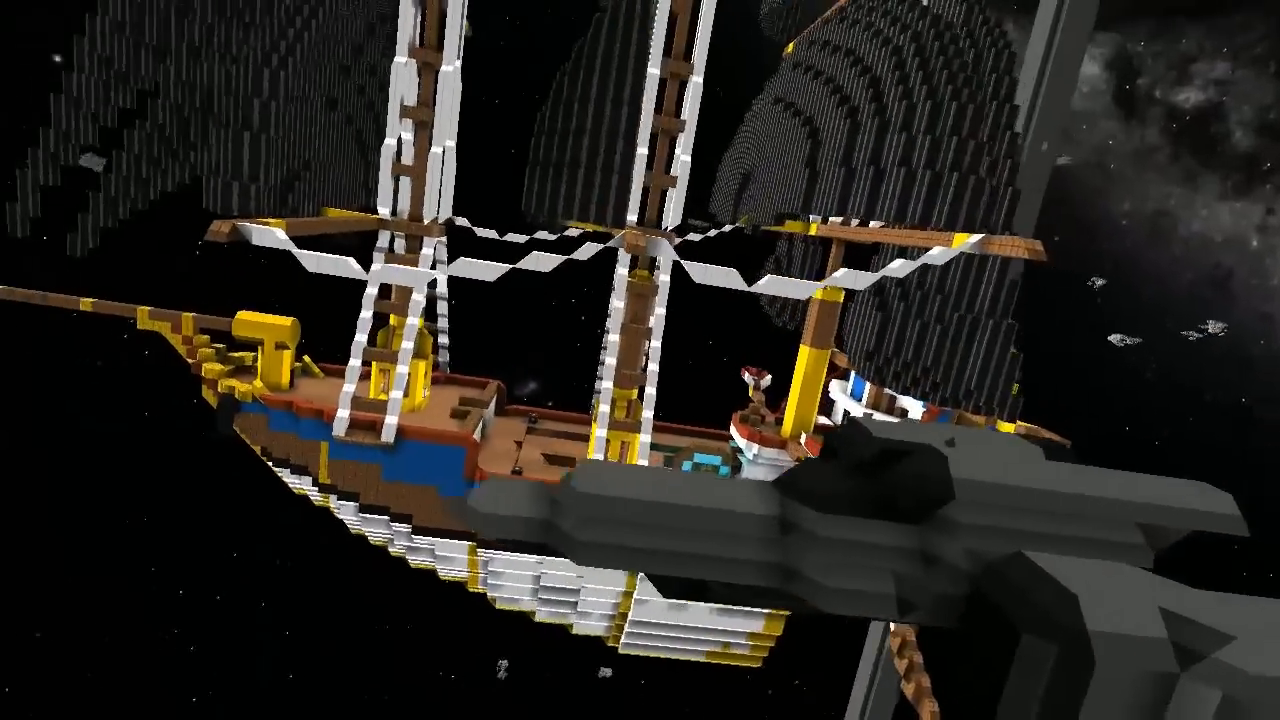
{"action": "mouse_move", "coordinate": [640, 360]}
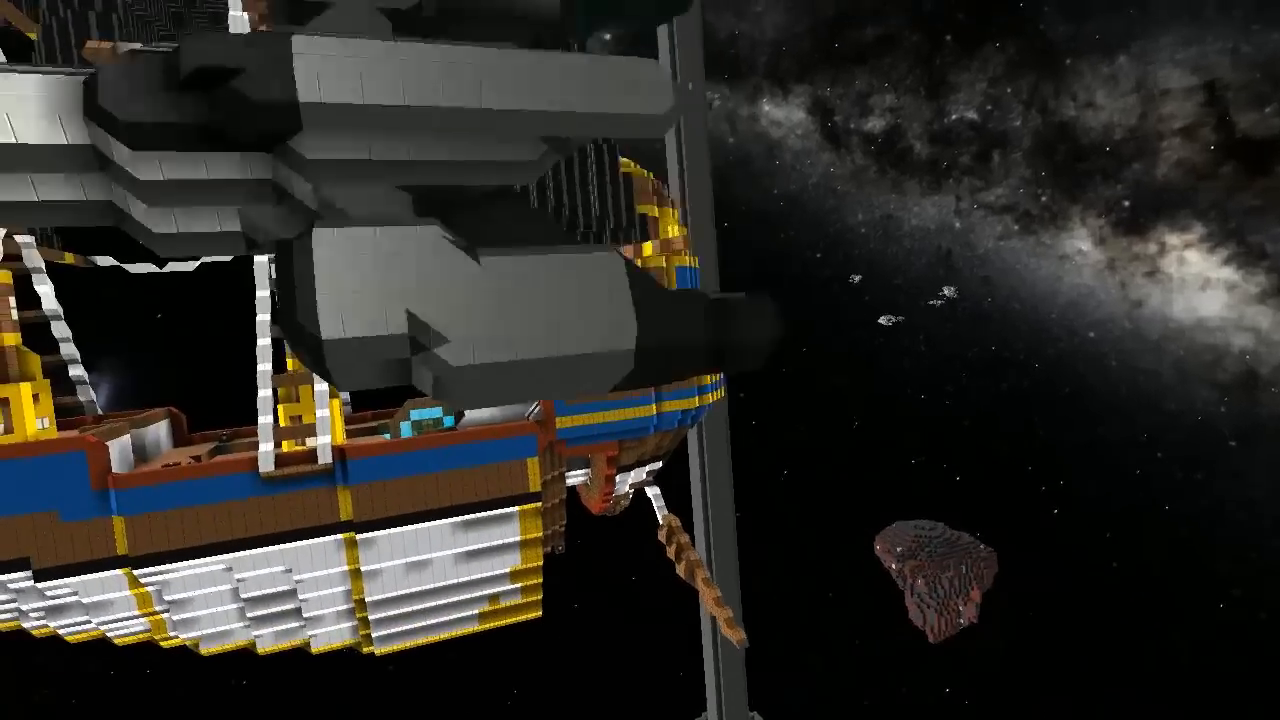
{"action": "mouse_move", "coordinate": [640, 360]}
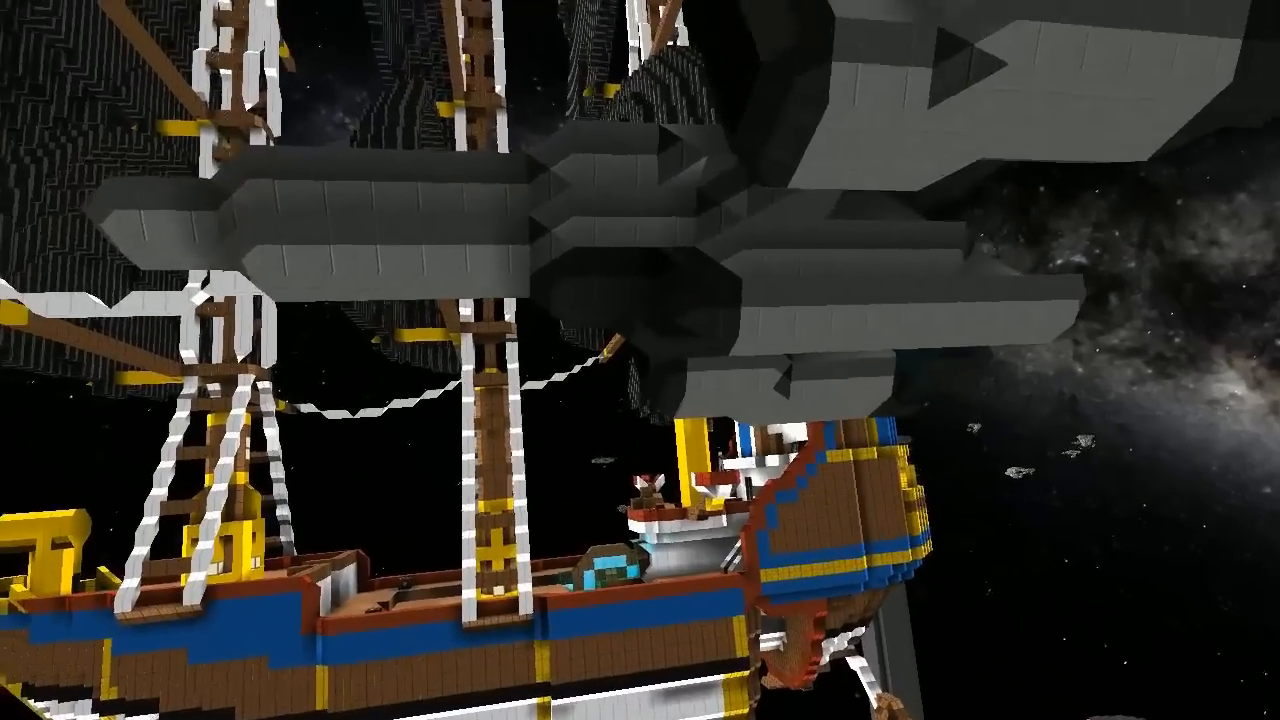
{"action": "mouse_move", "coordinate": [640, 360]}
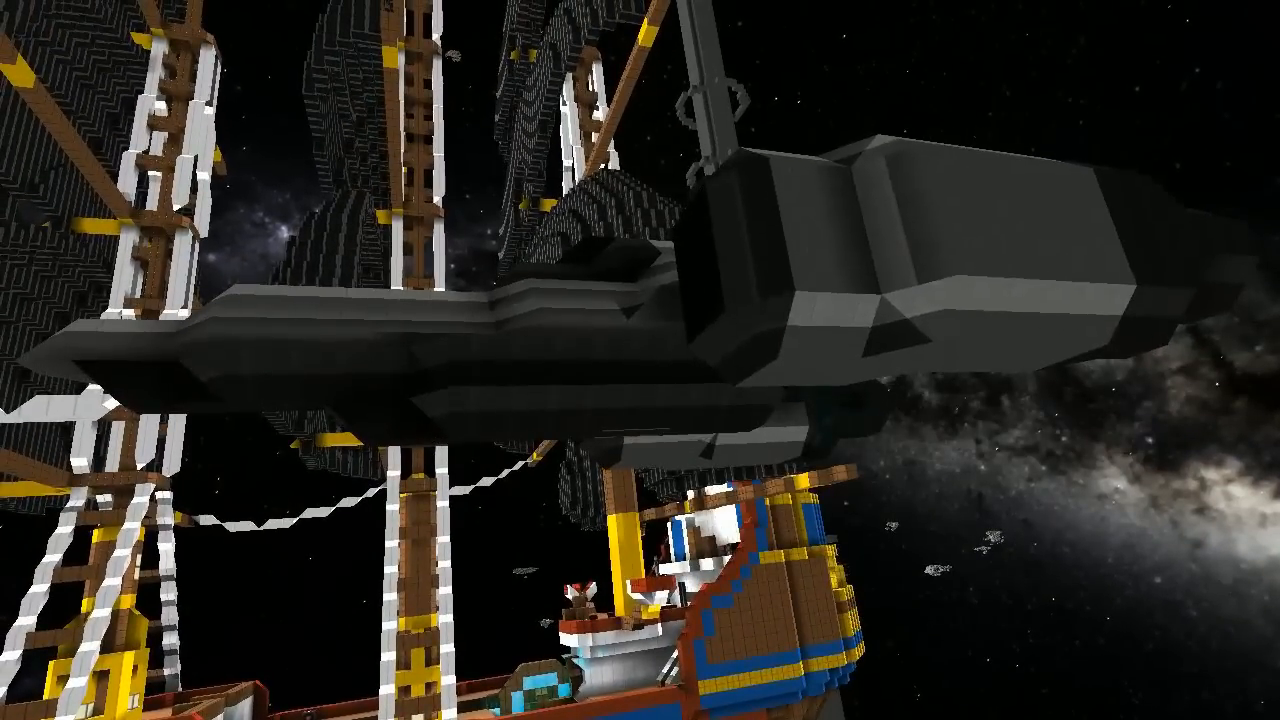
{"action": "mouse_move", "coordinate": [640, 360]}
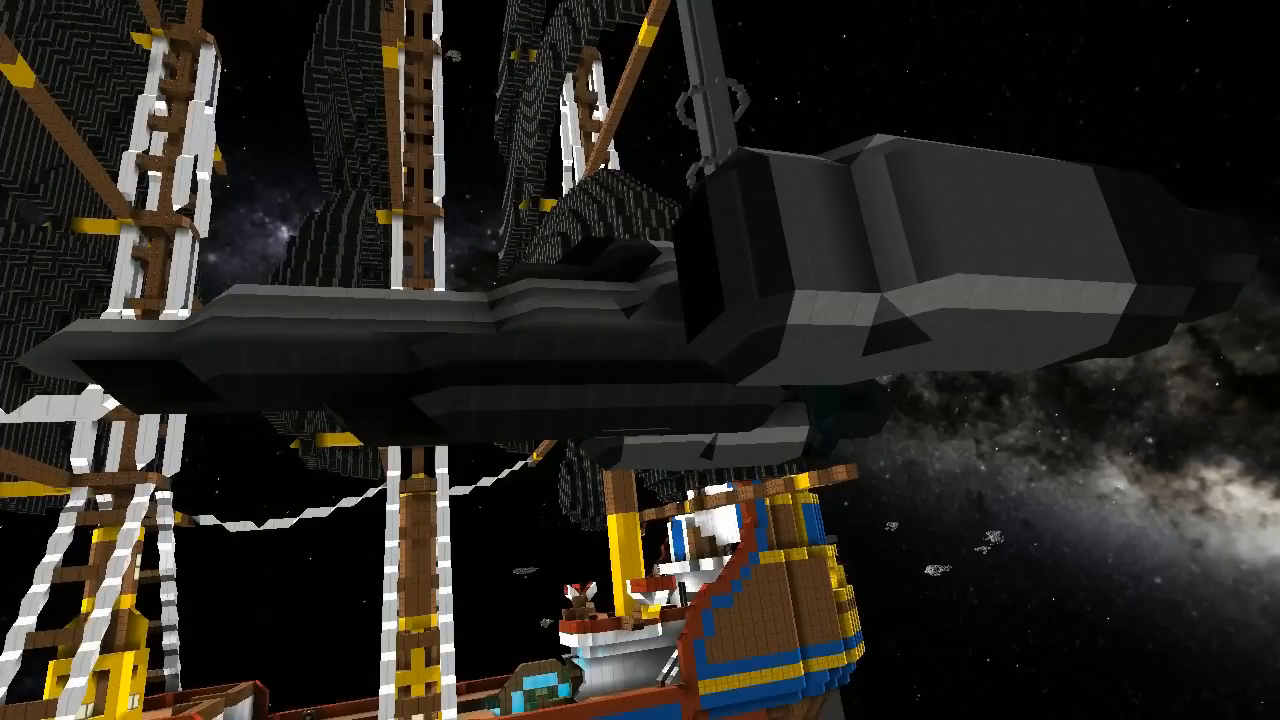
{"action": "mouse_move", "coordinate": [640, 360]}
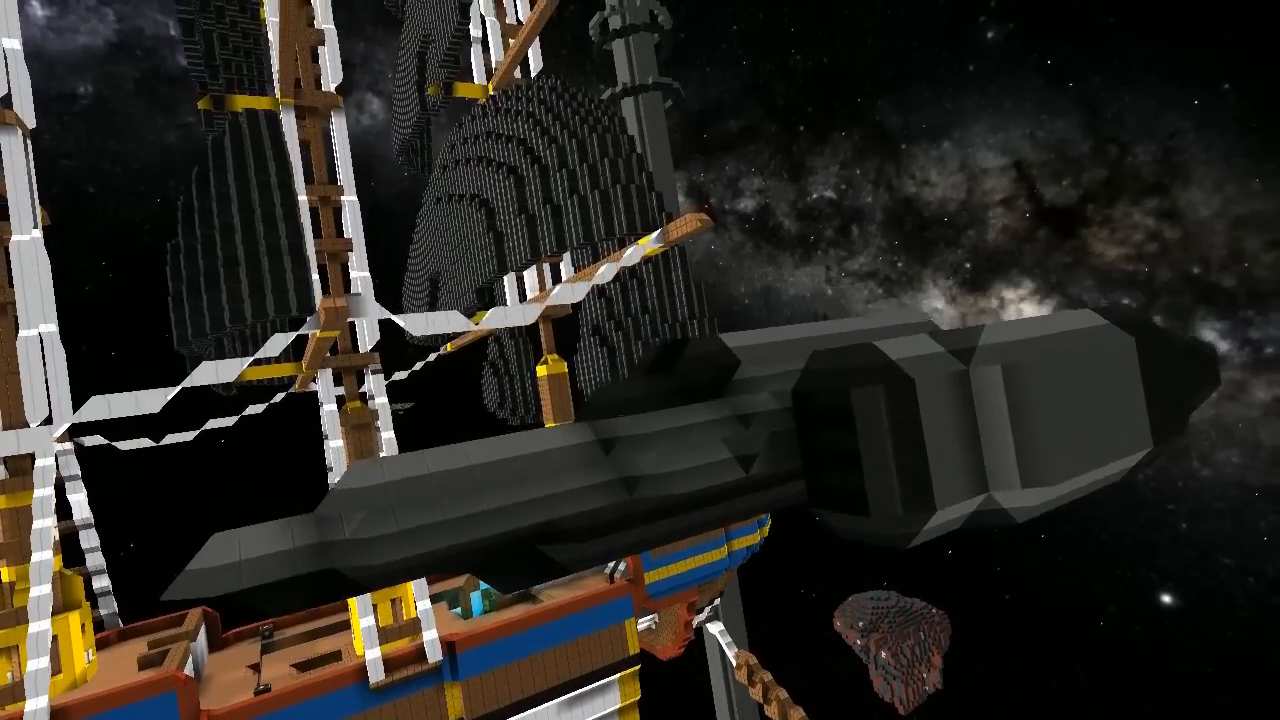
{"action": "mouse_move", "coordinate": [640, 360]}
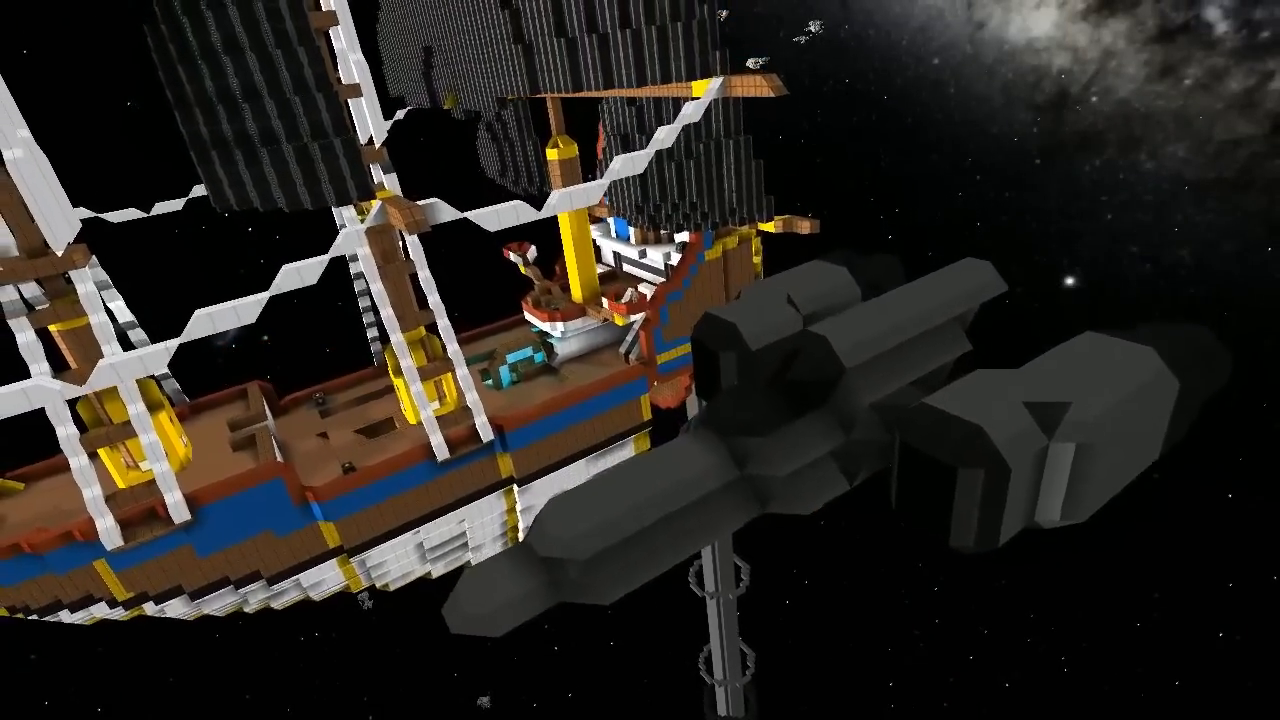
{"action": "mouse_move", "coordinate": [640, 360]}
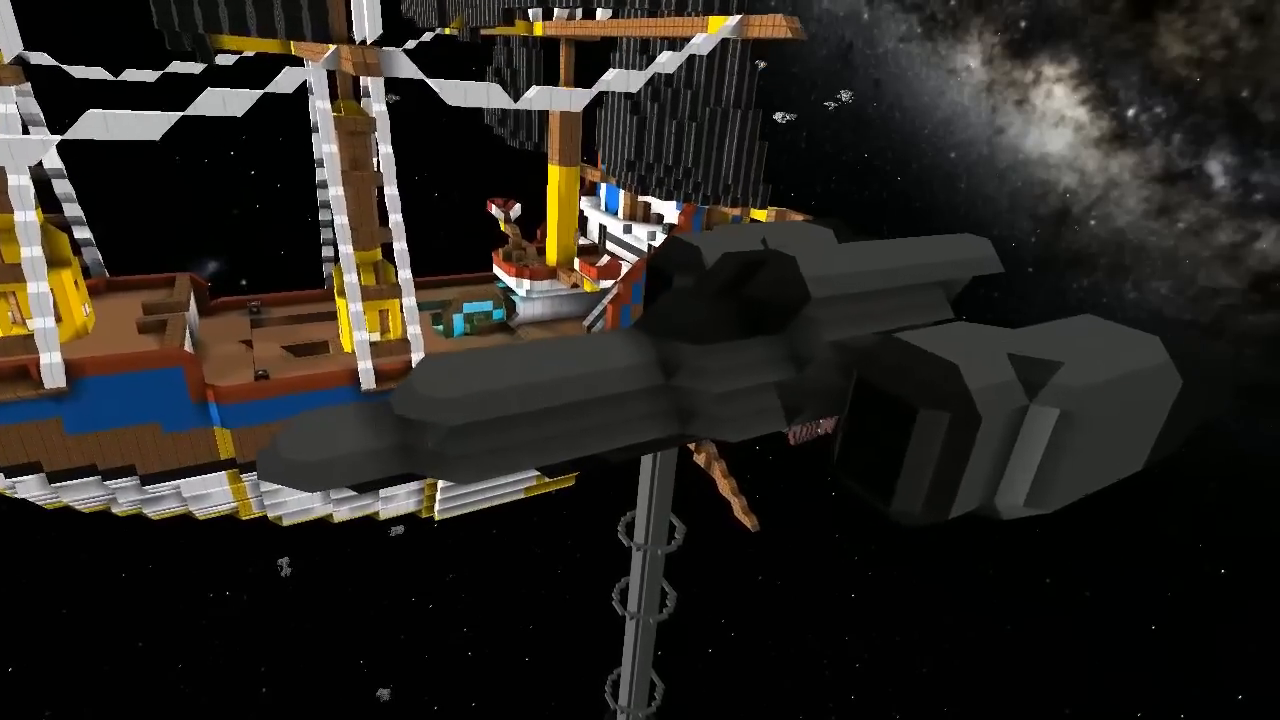
{"action": "mouse_move", "coordinate": [640, 360]}
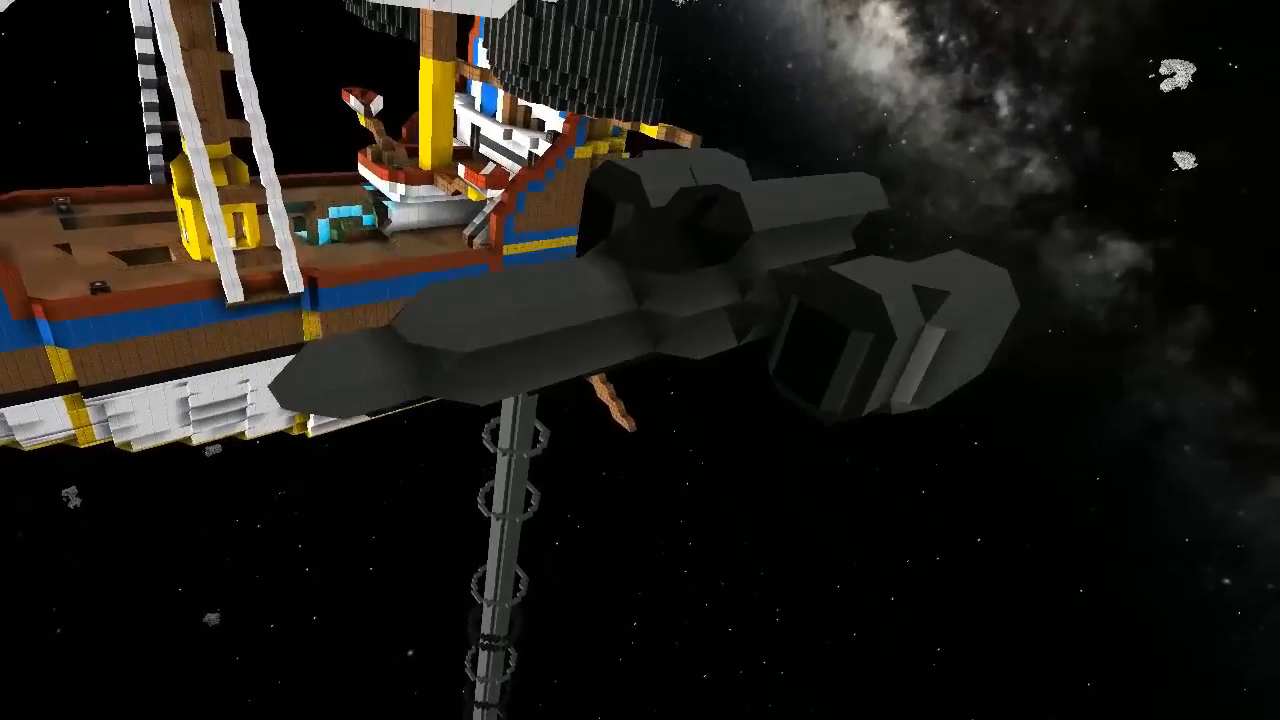
{"action": "mouse_move", "coordinate": [640, 360]}
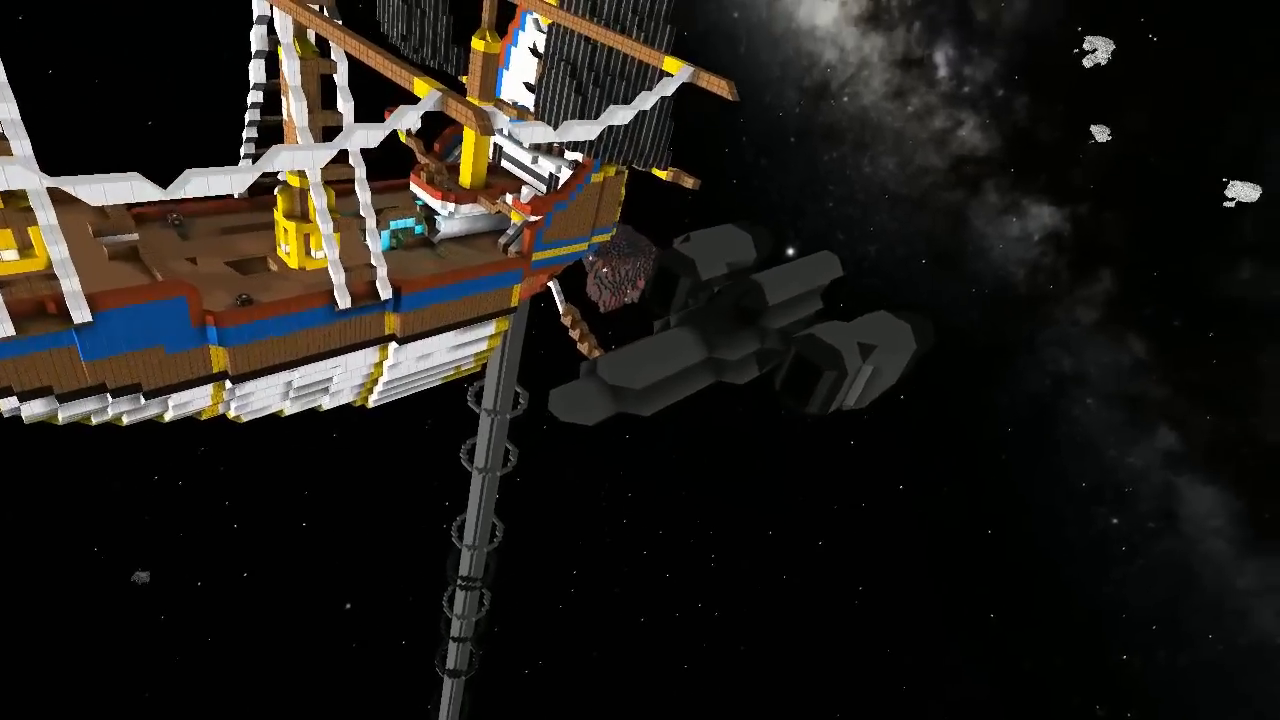
{"action": "mouse_move", "coordinate": [640, 360]}
{"action": "type", "text": "6"}
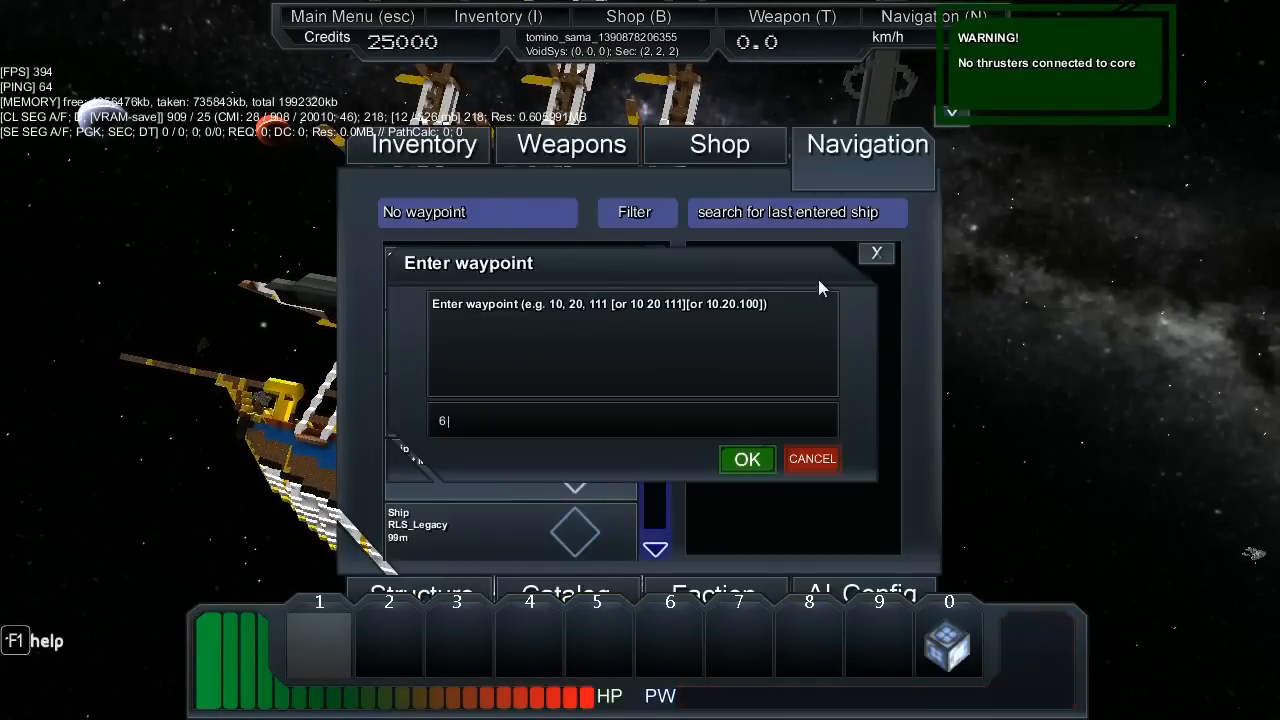
Confirm the navigation waypoint coordinates and view the galleon against the planets
{"action": "left_click", "coordinate": [746, 458]}
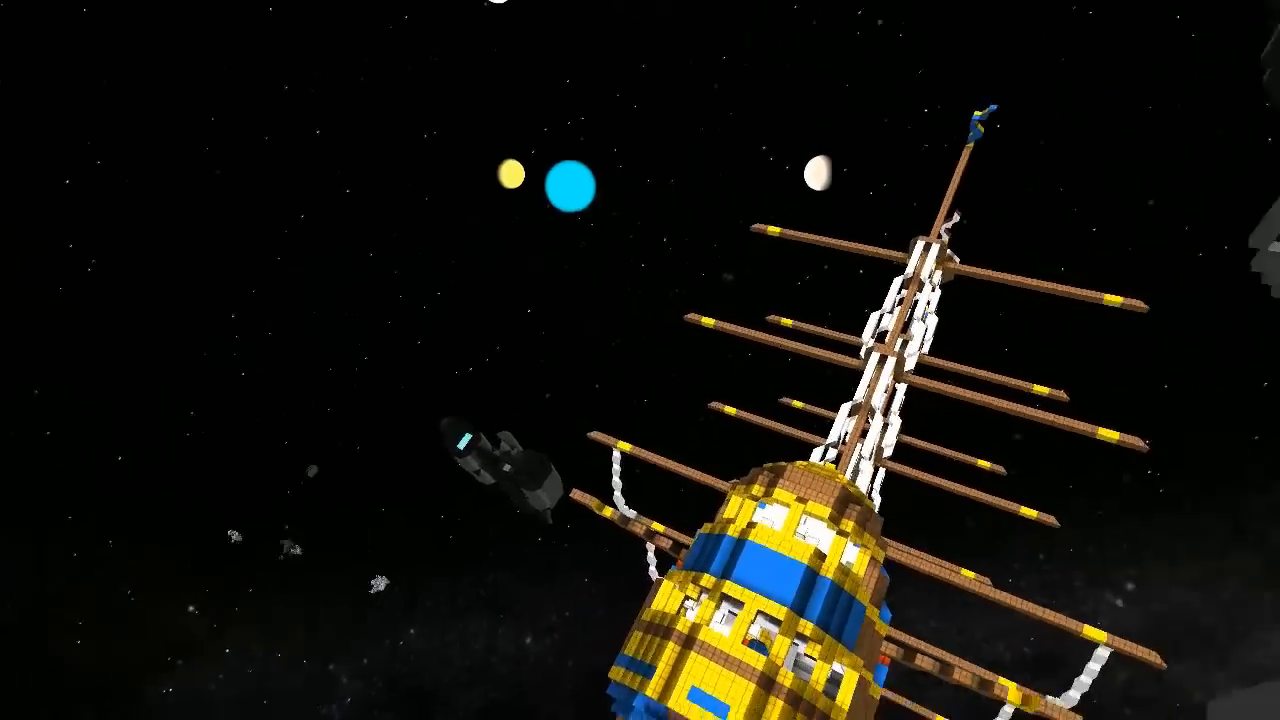
{"action": "mouse_move", "coordinate": [640, 360]}
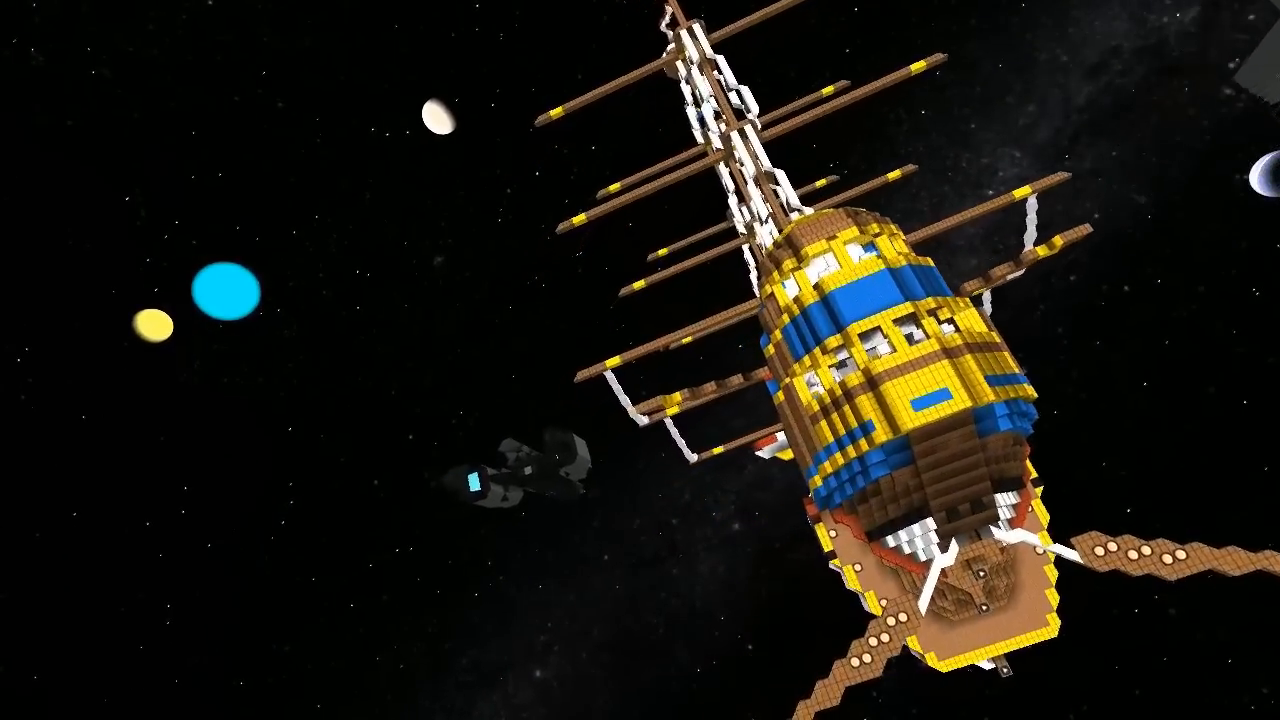
{"action": "mouse_move", "coordinate": [640, 360]}
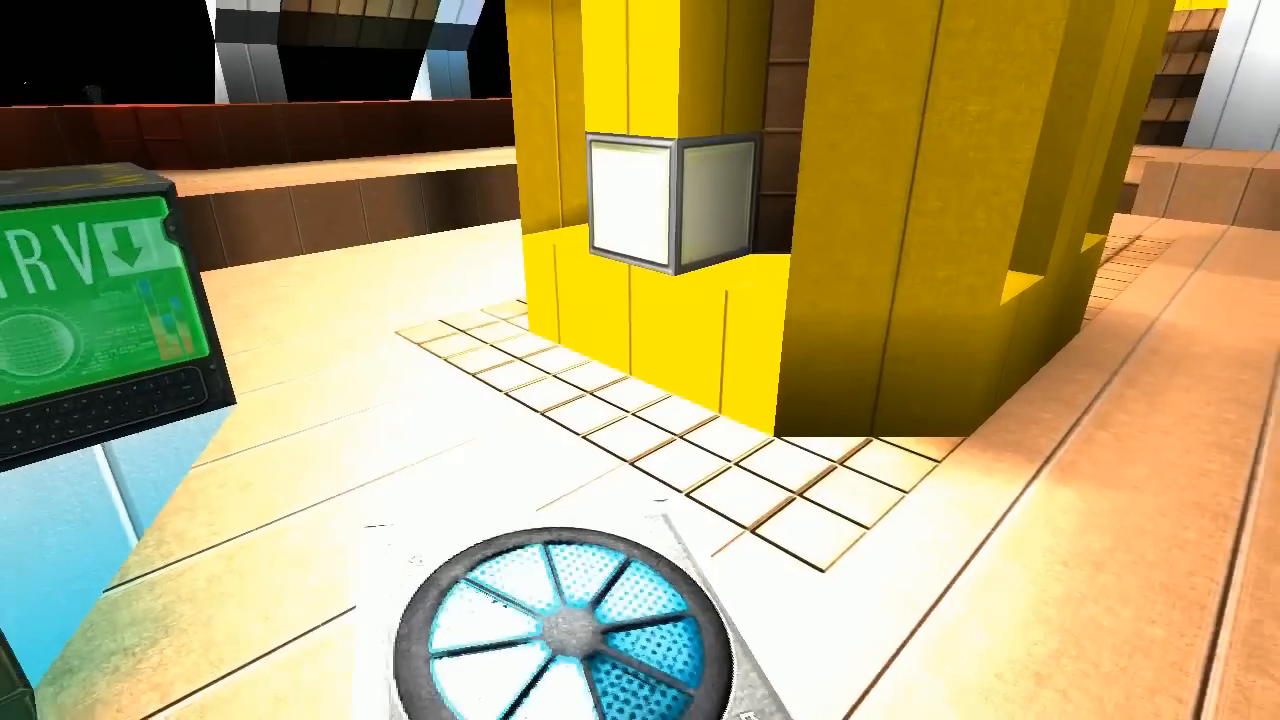
{"action": "mouse_move", "coordinate": [640, 360]}
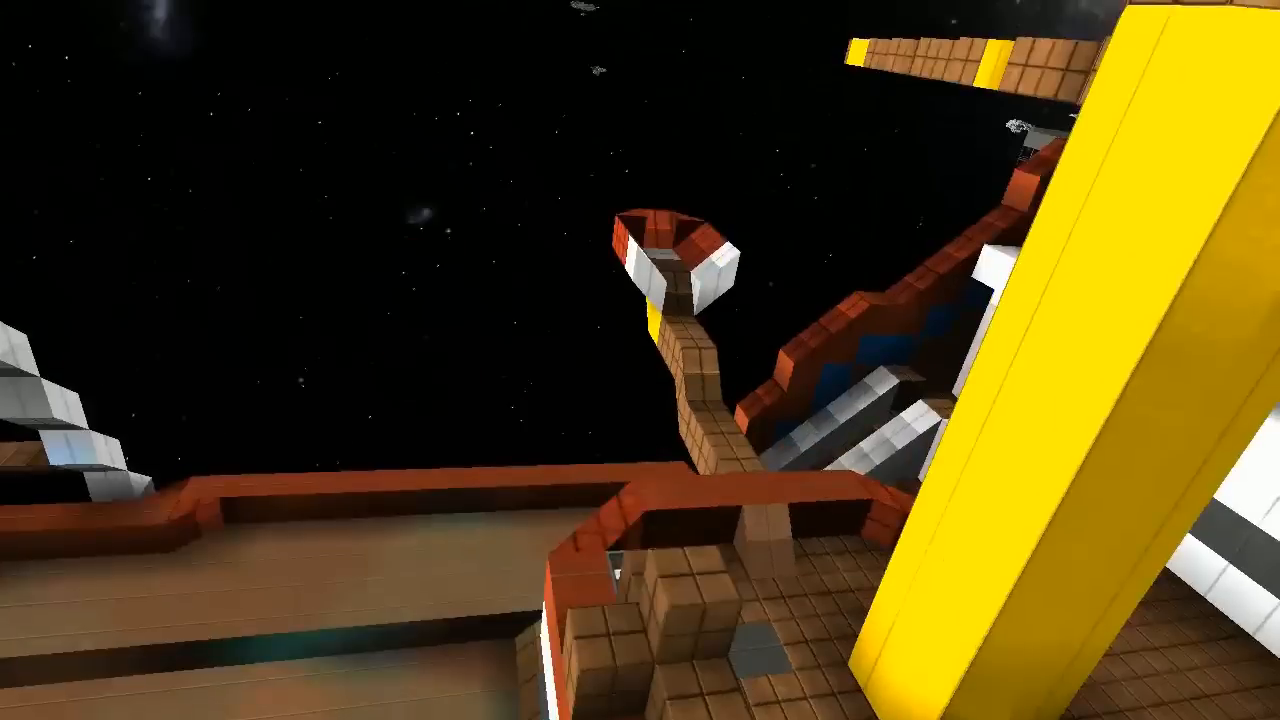
{"action": "mouse_move", "coordinate": [640, 360]}
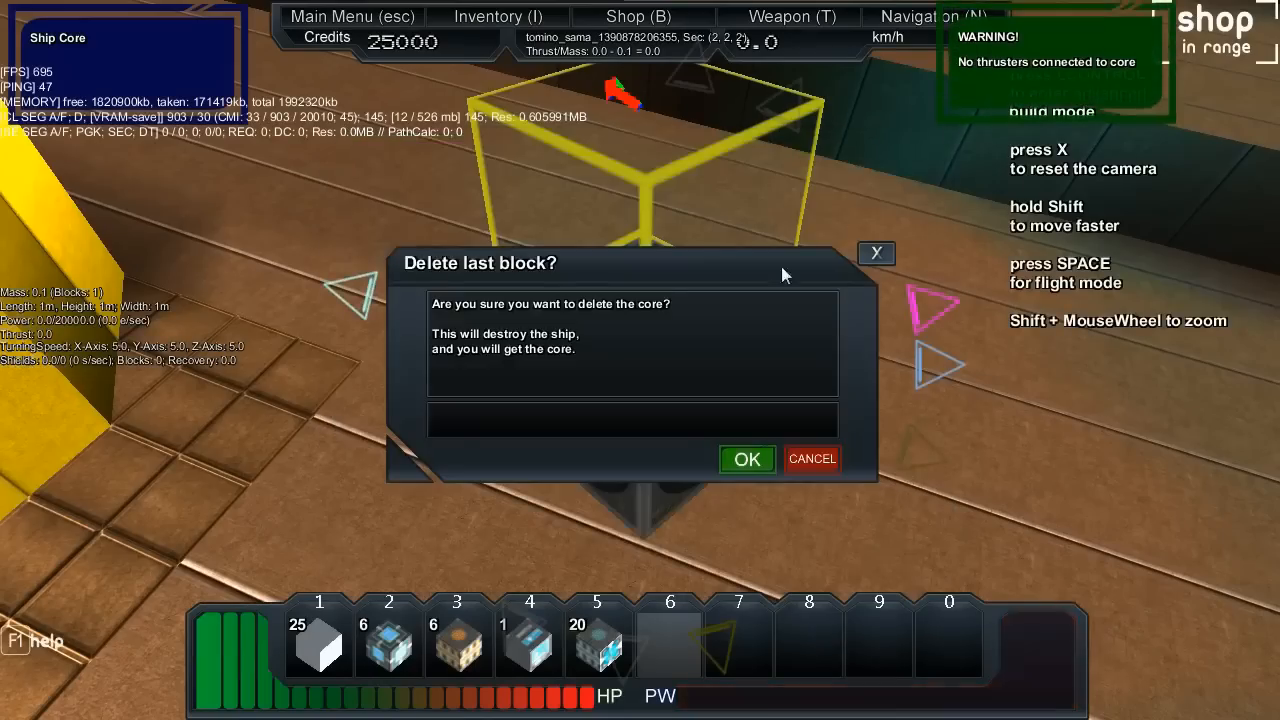
Answer the Delete last block warning about removing the ship core
{"action": "left_click", "coordinate": [746, 458]}
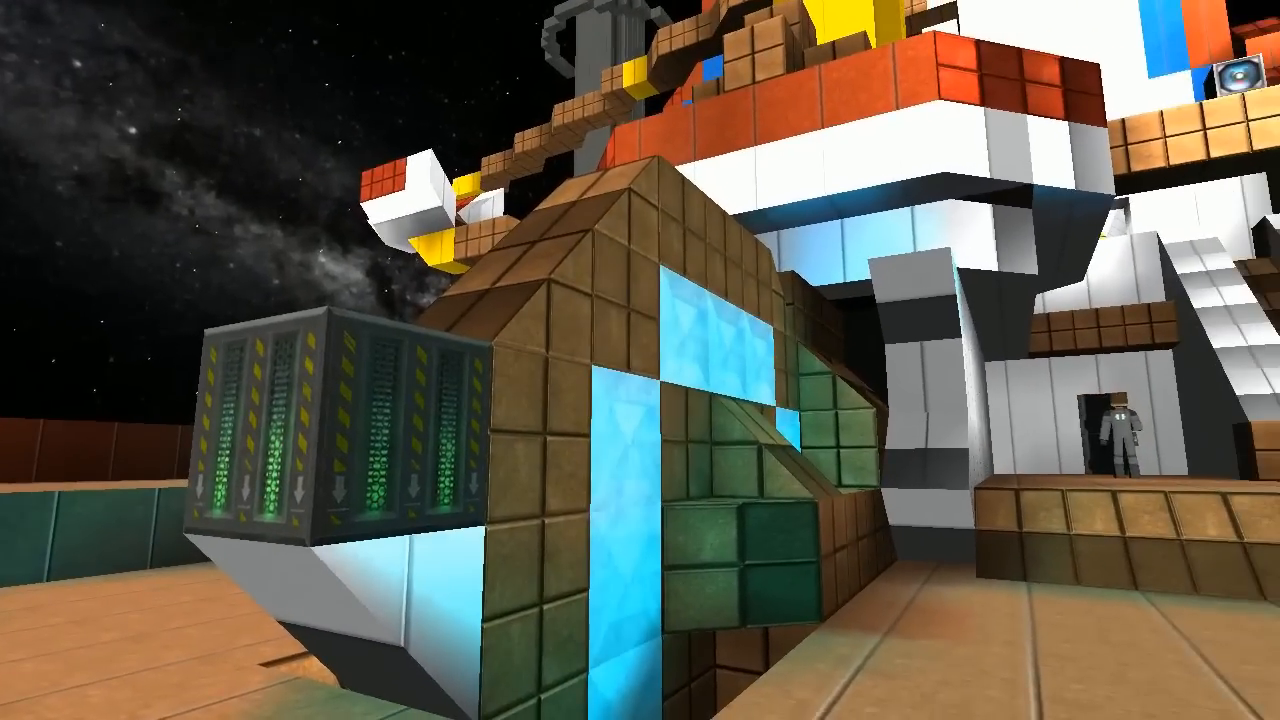
{"action": "mouse_move", "coordinate": [640, 360]}
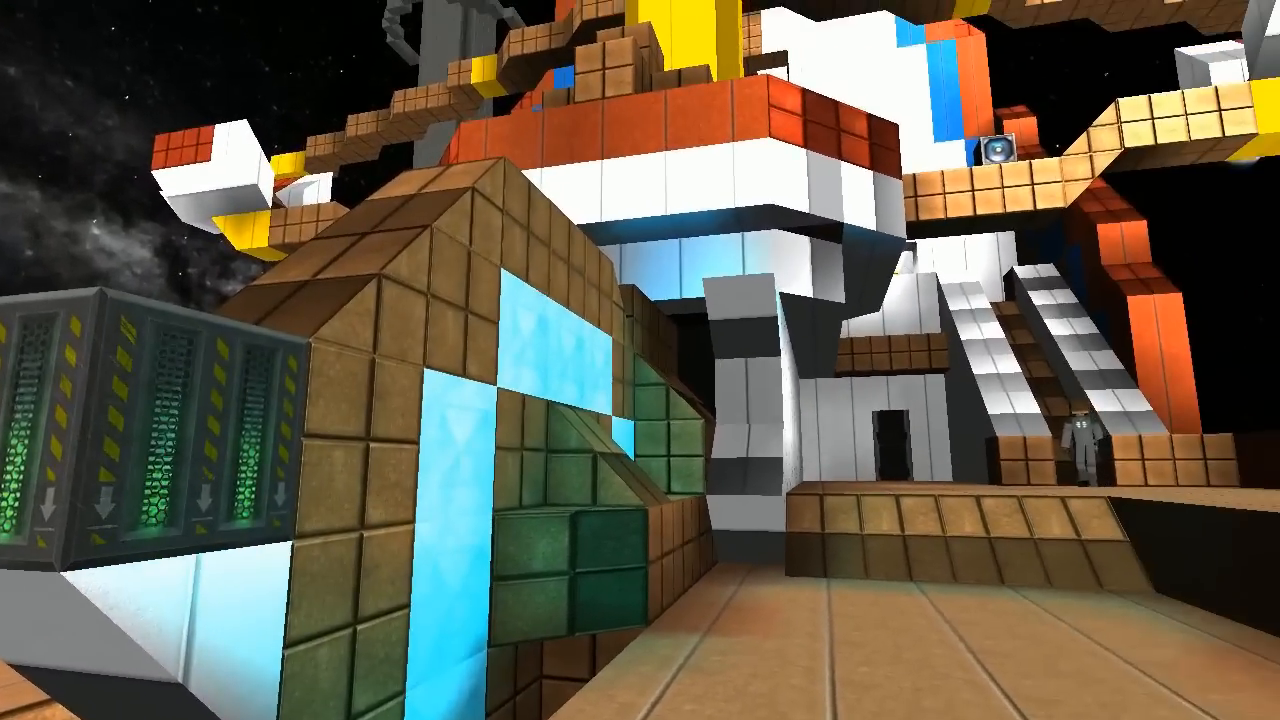
{"action": "mouse_move", "coordinate": [640, 360]}
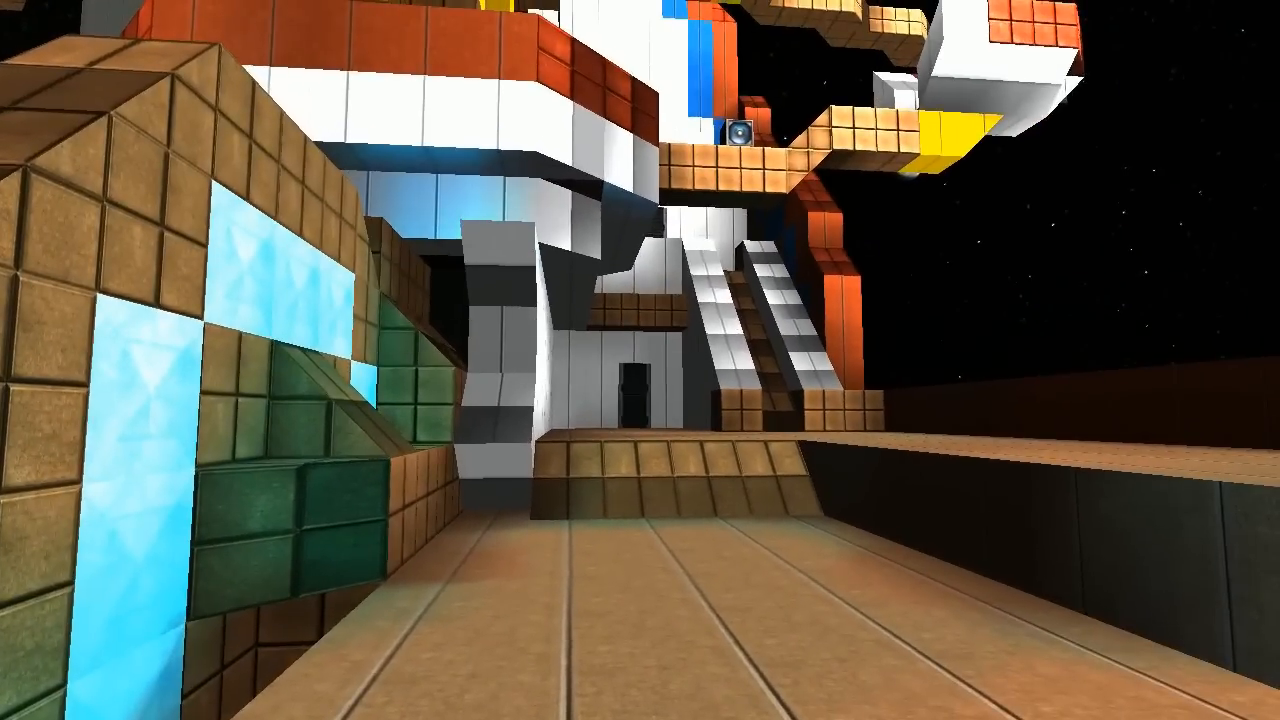
{"action": "mouse_move", "coordinate": [640, 360]}
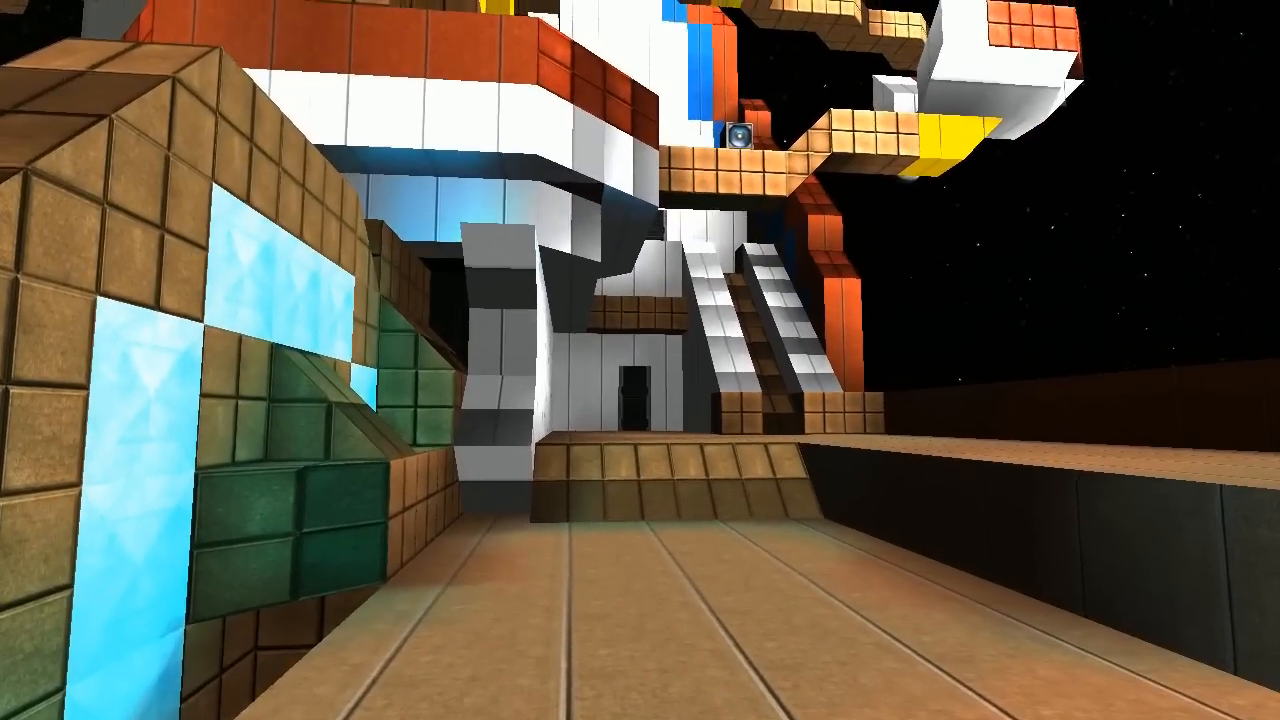
{"action": "mouse_move", "coordinate": [640, 360]}
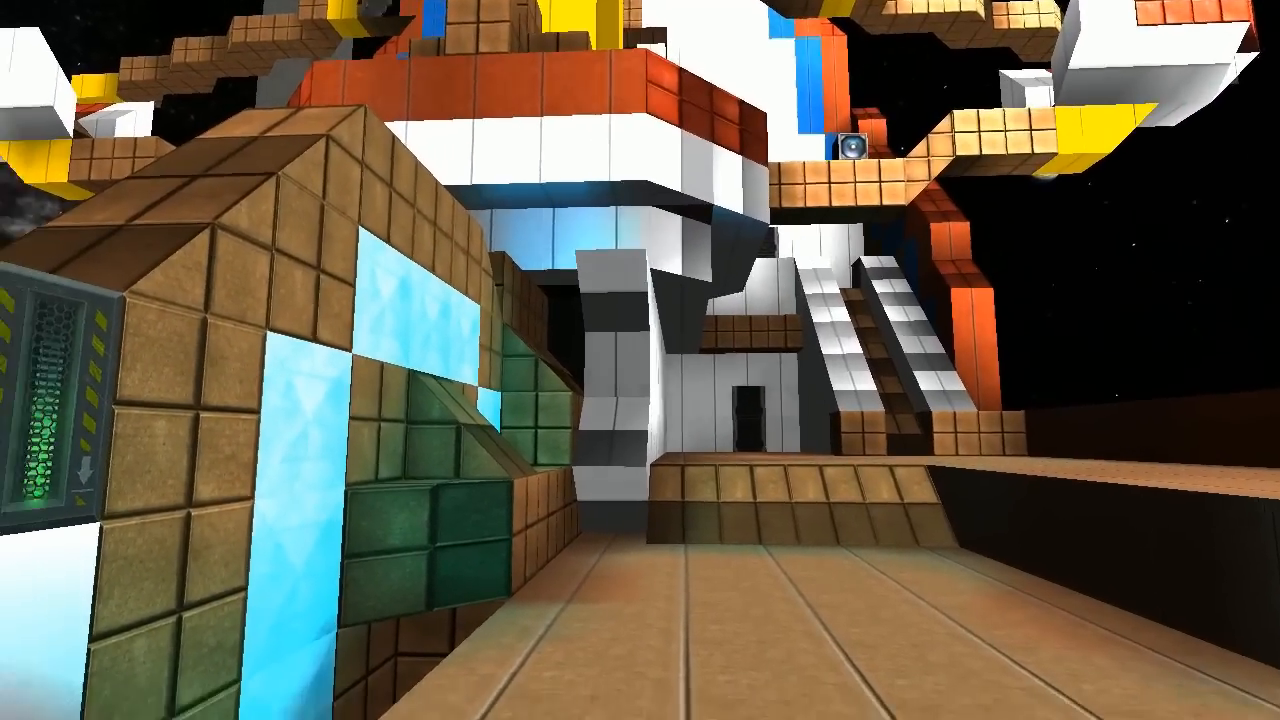
{"action": "mouse_move", "coordinate": [640, 360]}
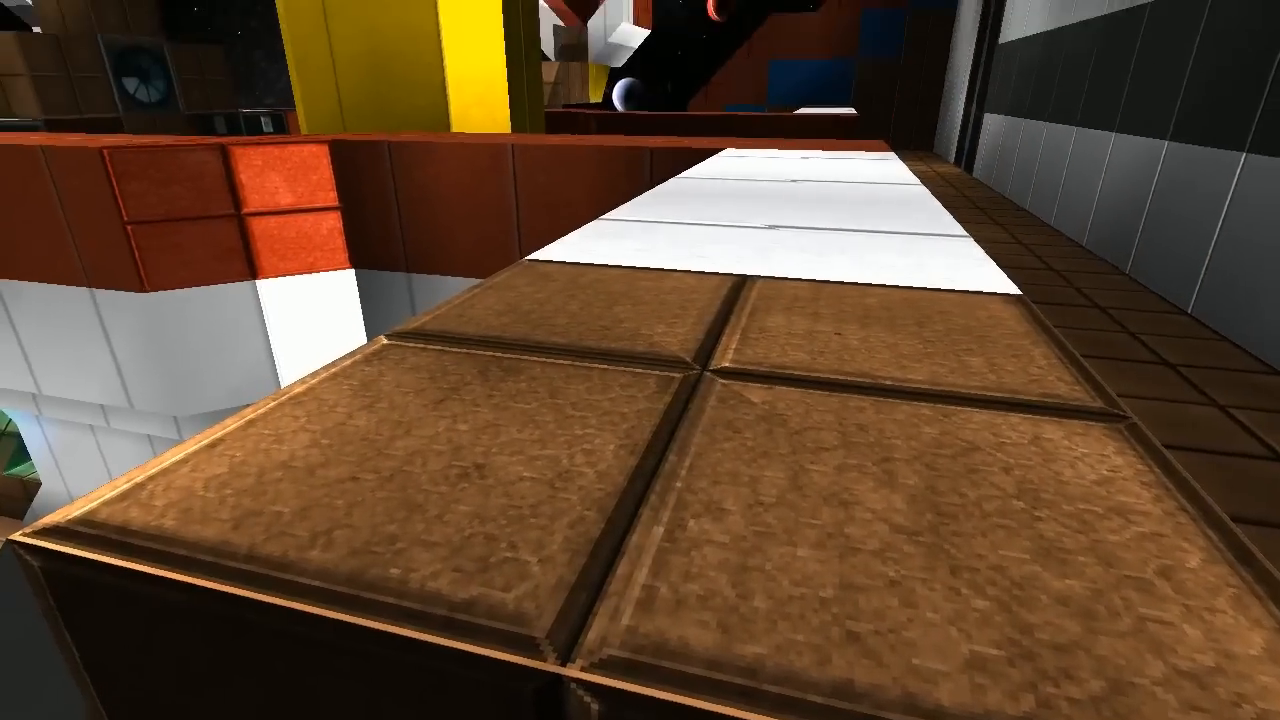
{"action": "mouse_move", "coordinate": [640, 360]}
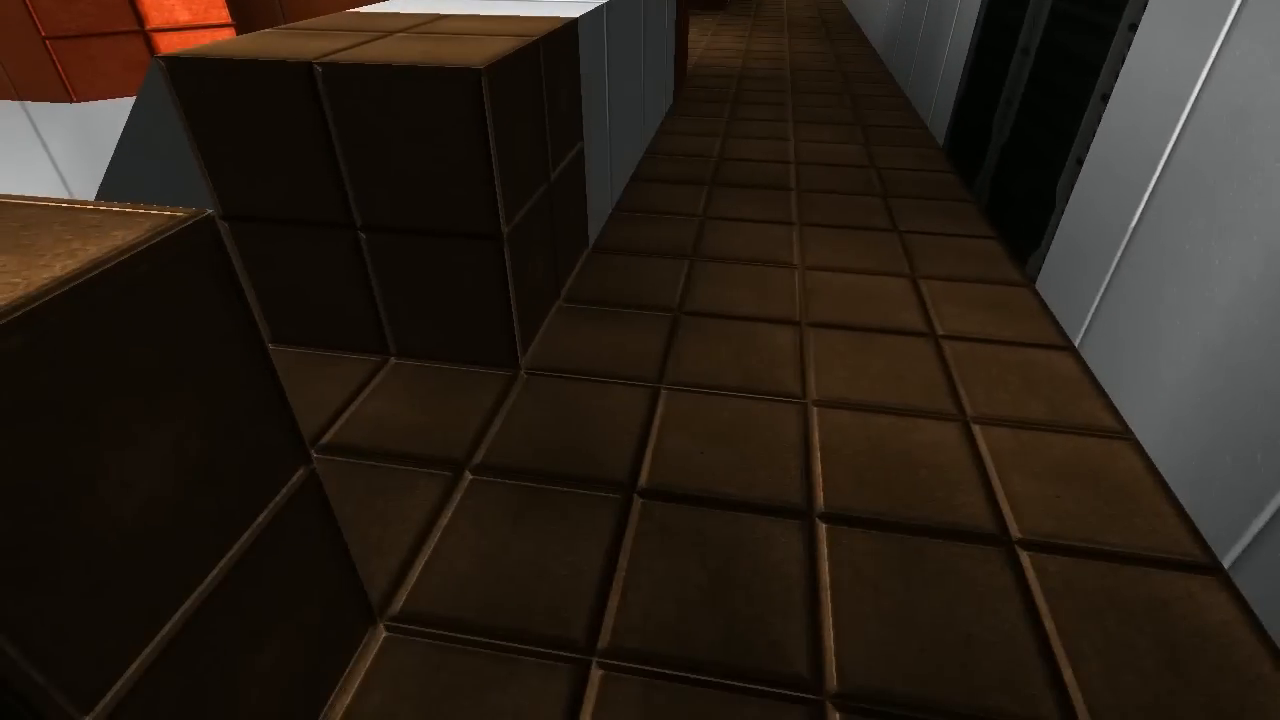
{"action": "mouse_move", "coordinate": [640, 360]}
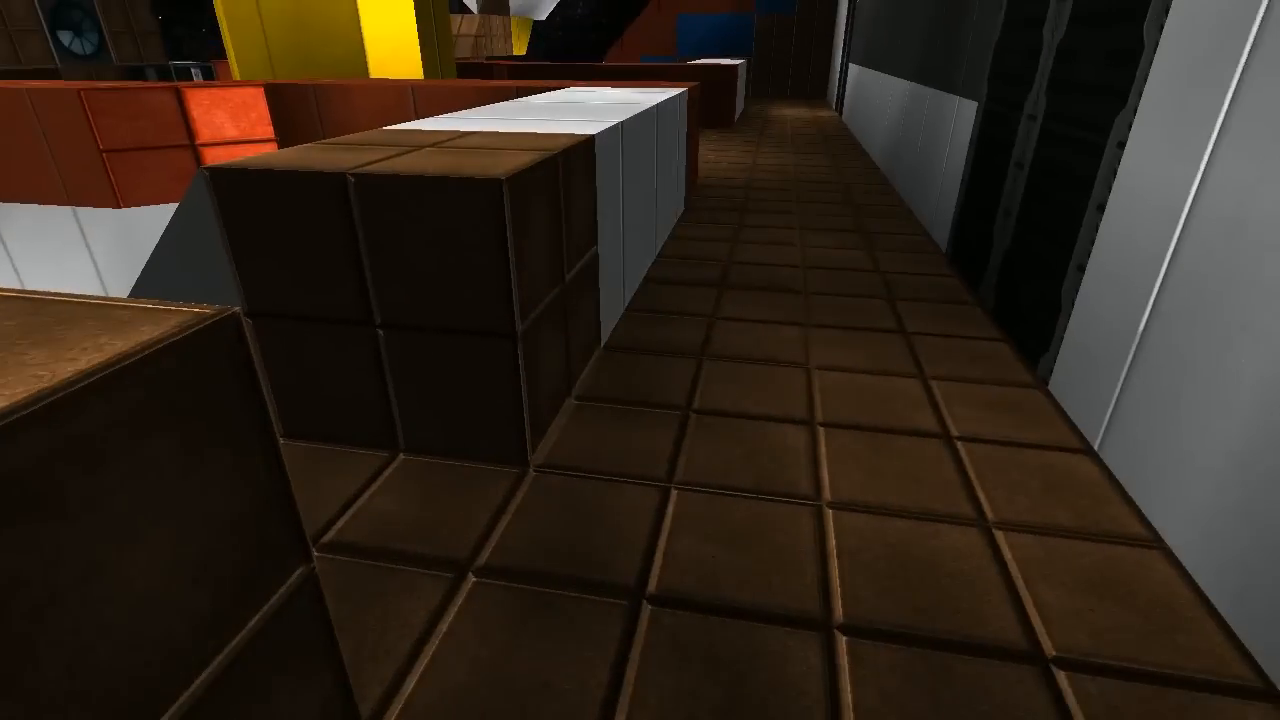
{"action": "mouse_move", "coordinate": [640, 360]}
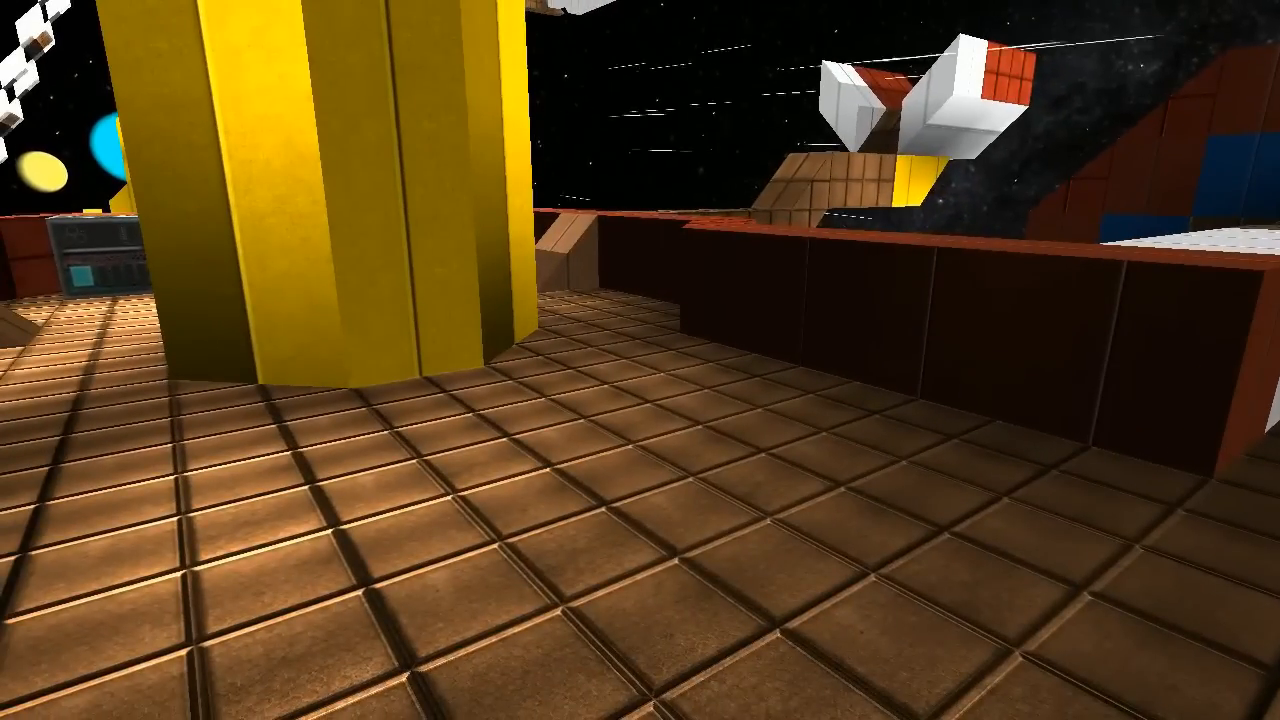
{"action": "mouse_move", "coordinate": [640, 360]}
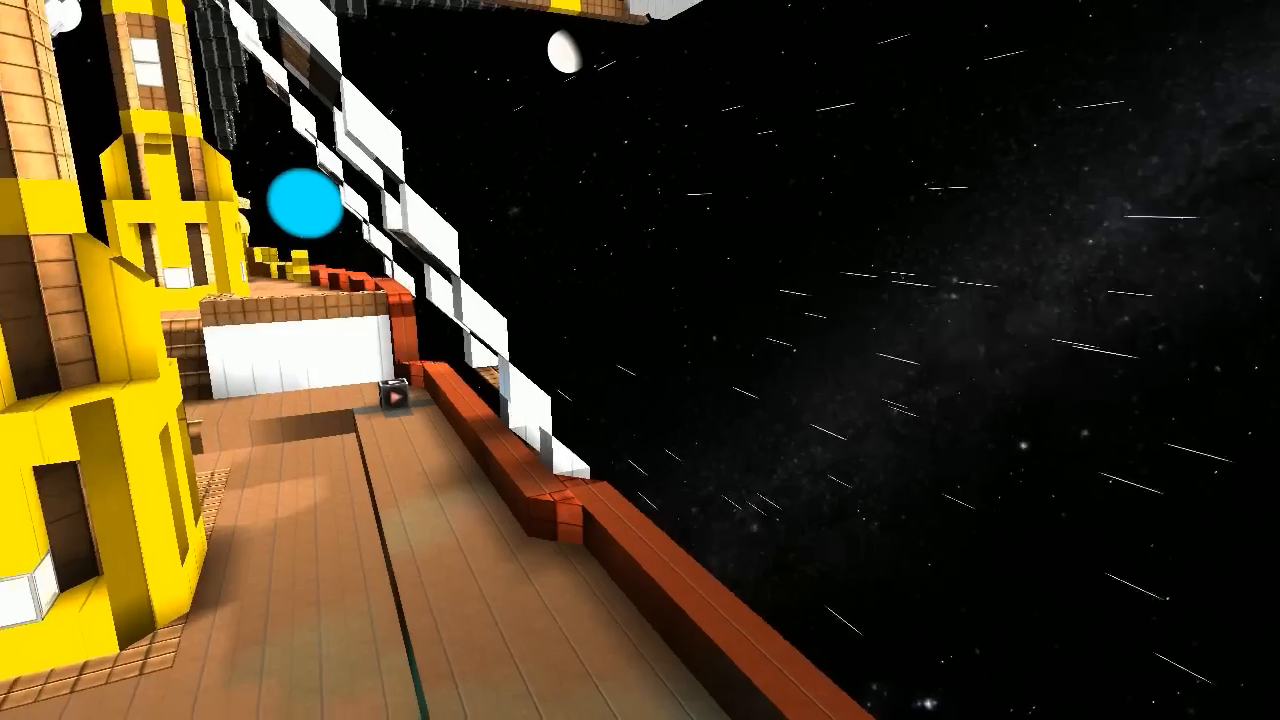
{"action": "mouse_move", "coordinate": [640, 360]}
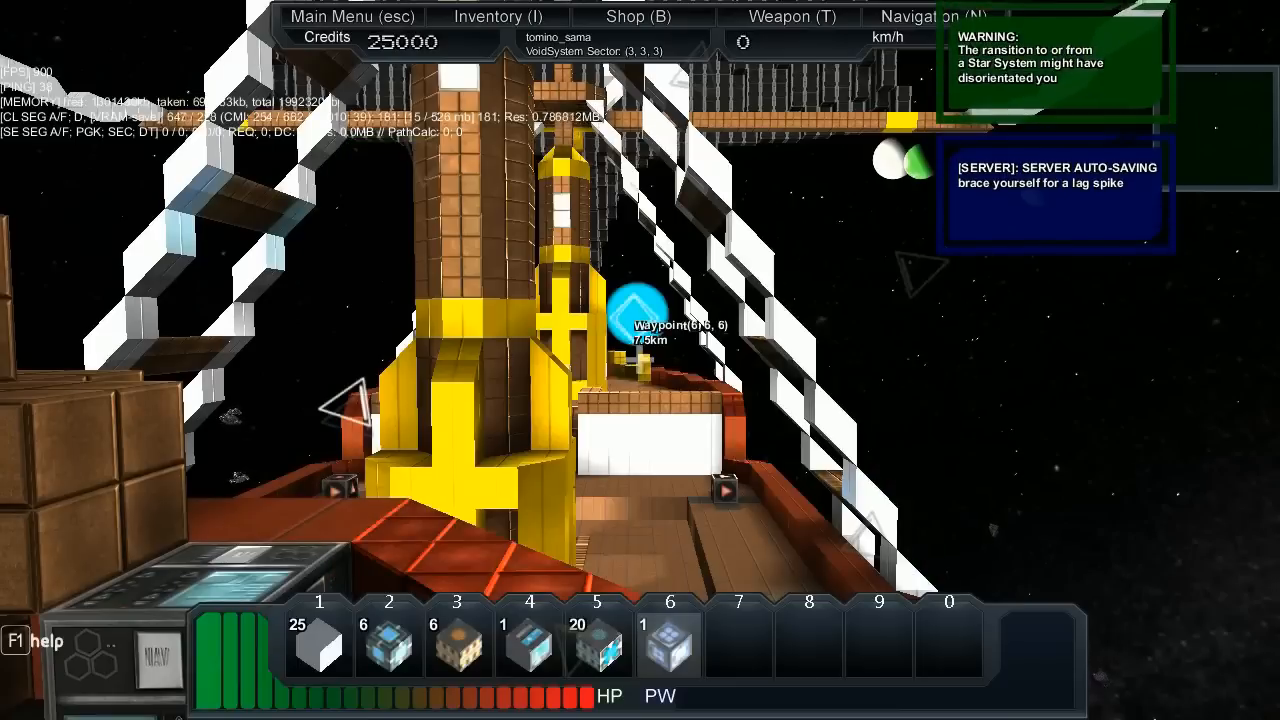
Walk along the brown block bridge out to the sailing ship's bow
{"action": "left_click", "coordinate": [496, 16]}
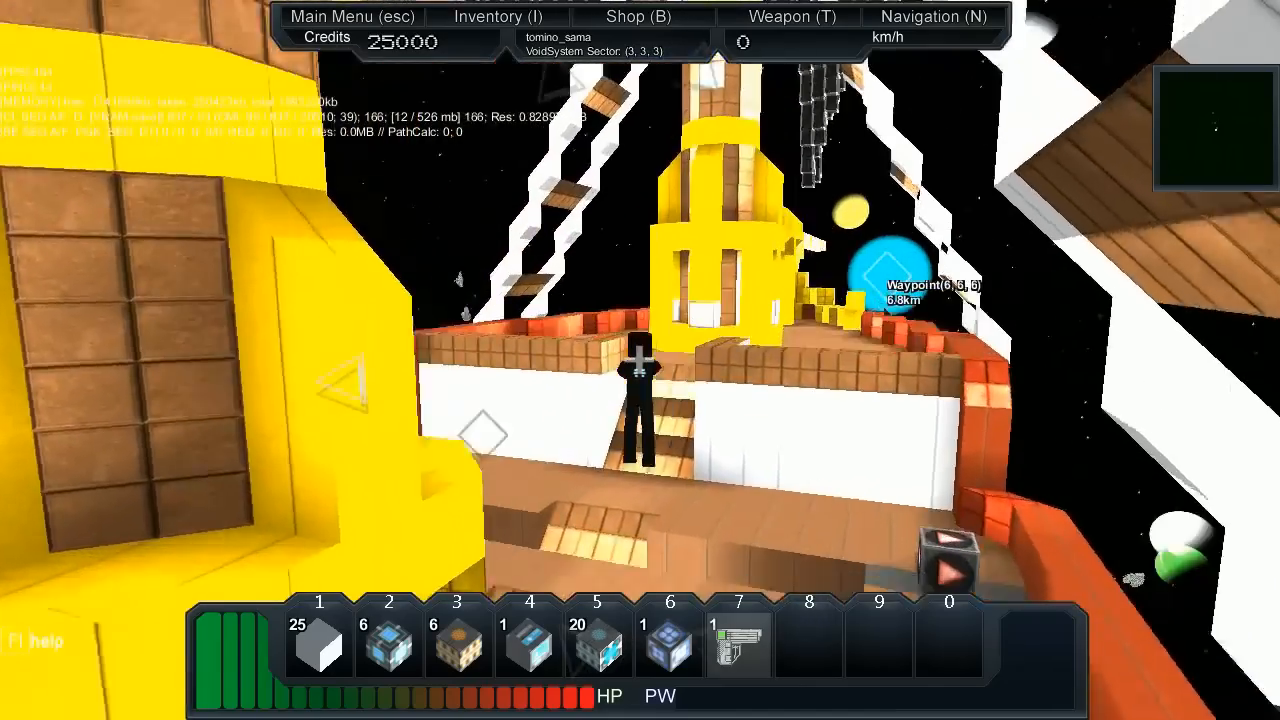
{"action": "mouse_move", "coordinate": [640, 360]}
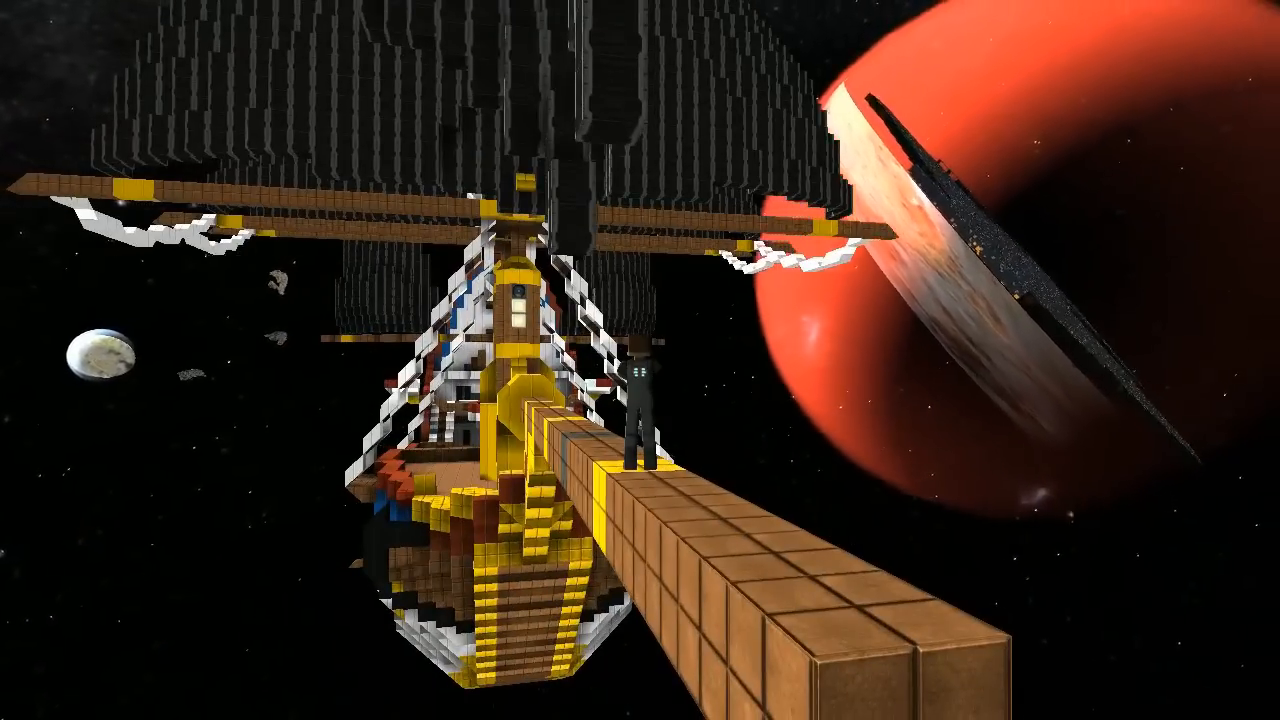
{"action": "mouse_move", "coordinate": [640, 360]}
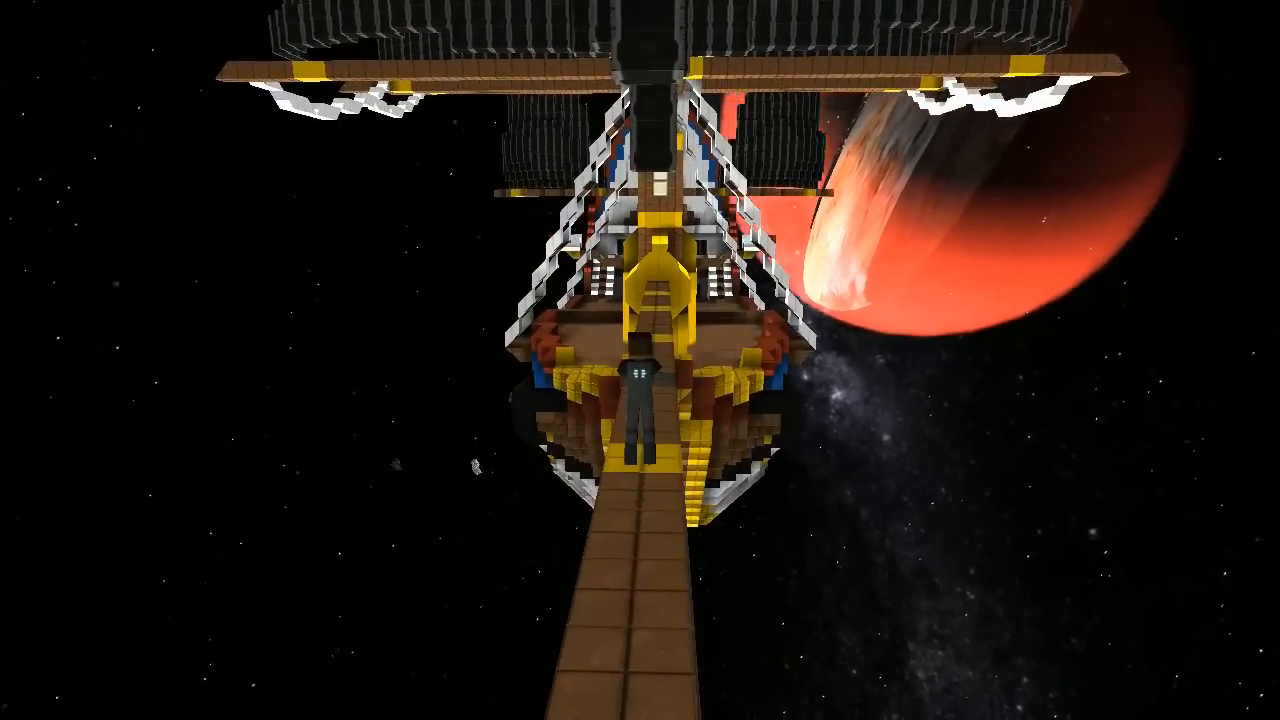
{"action": "mouse_move", "coordinate": [640, 360]}
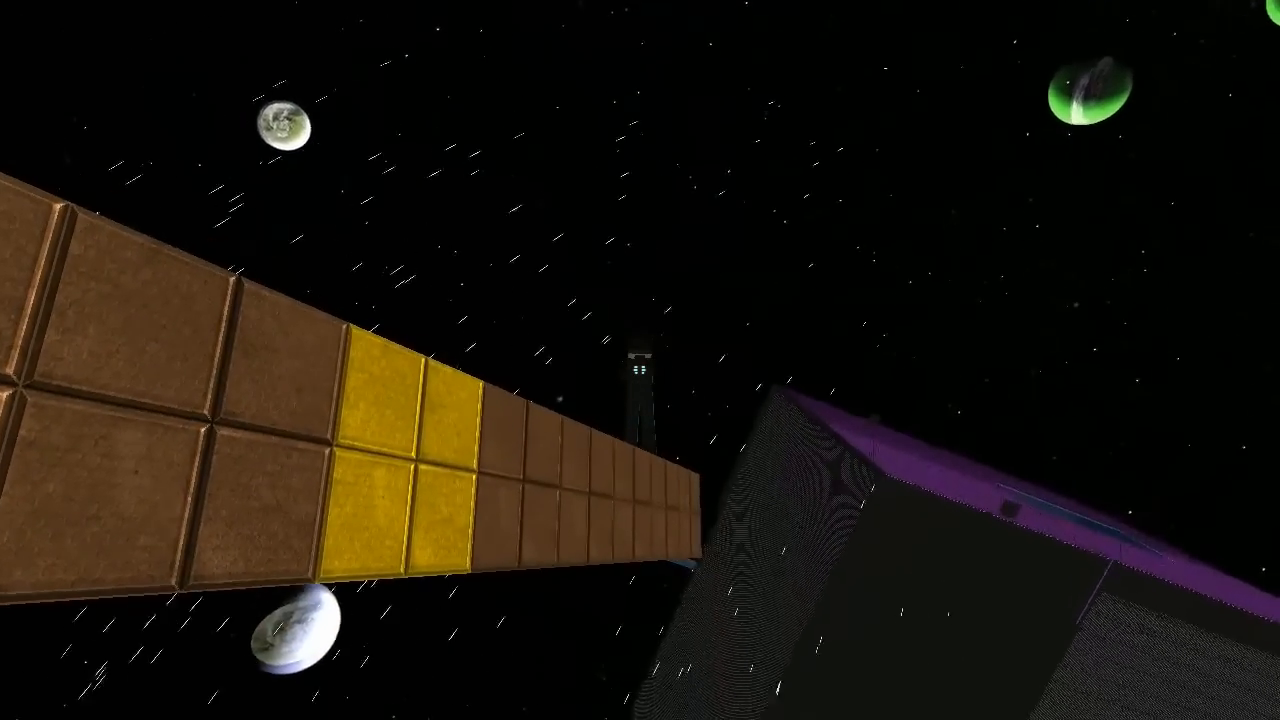
{"action": "mouse_move", "coordinate": [640, 360]}
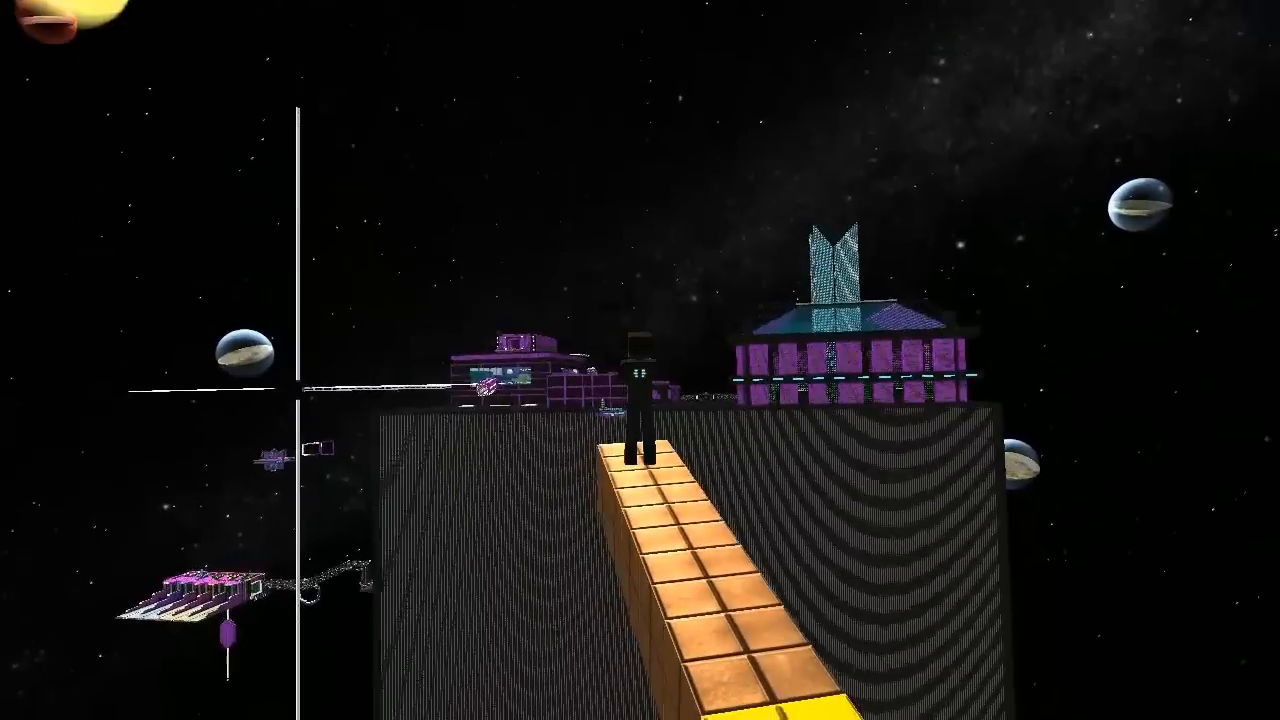
{"action": "mouse_move", "coordinate": [640, 360]}
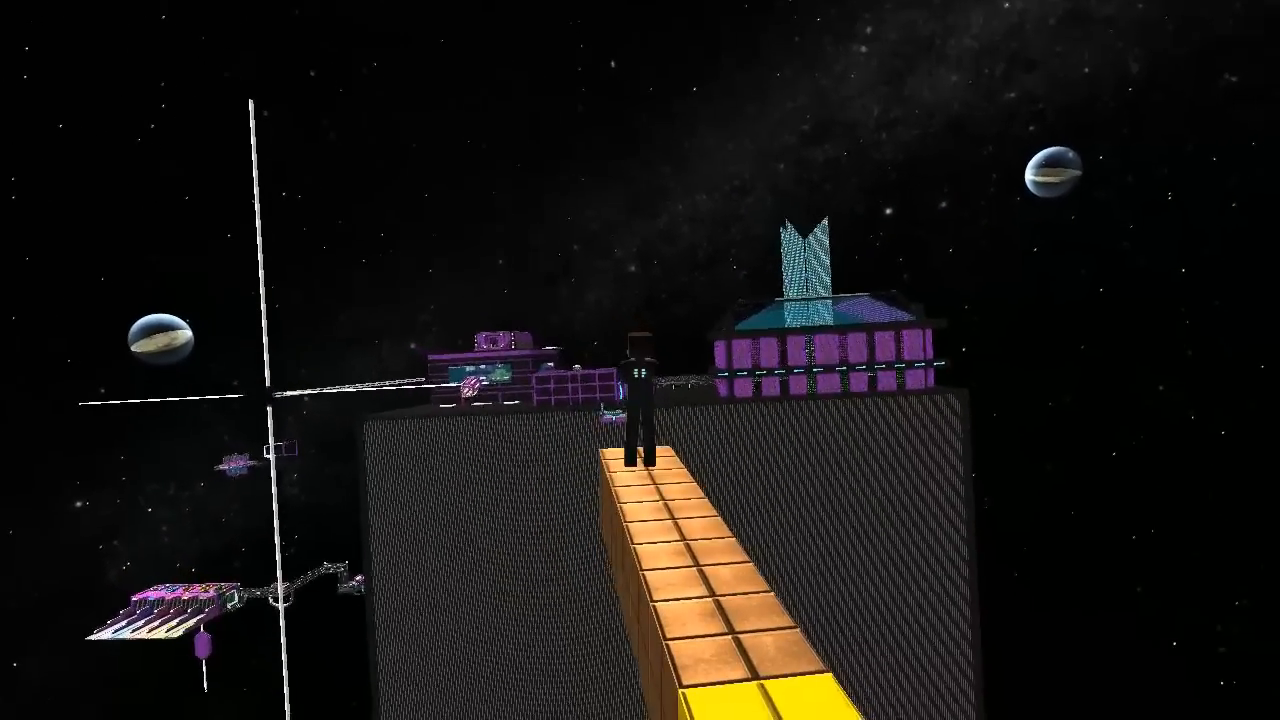
{"action": "mouse_move", "coordinate": [640, 360]}
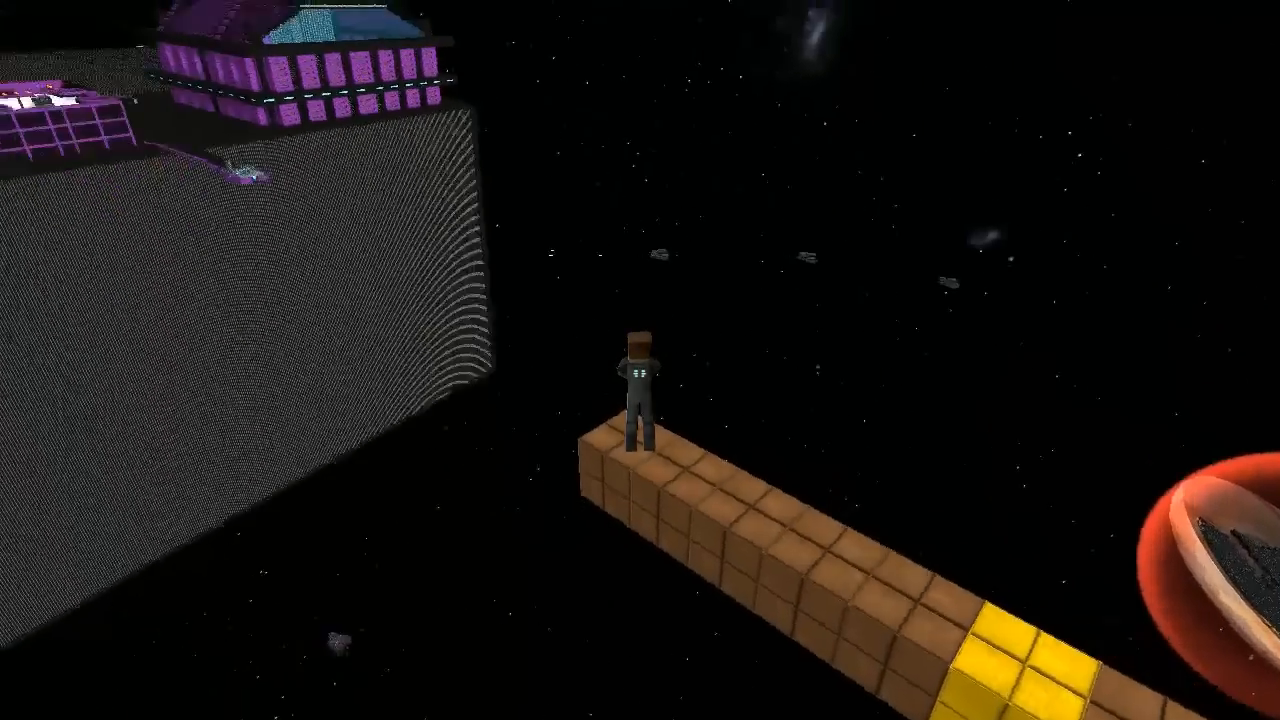
{"action": "mouse_move", "coordinate": [640, 360]}
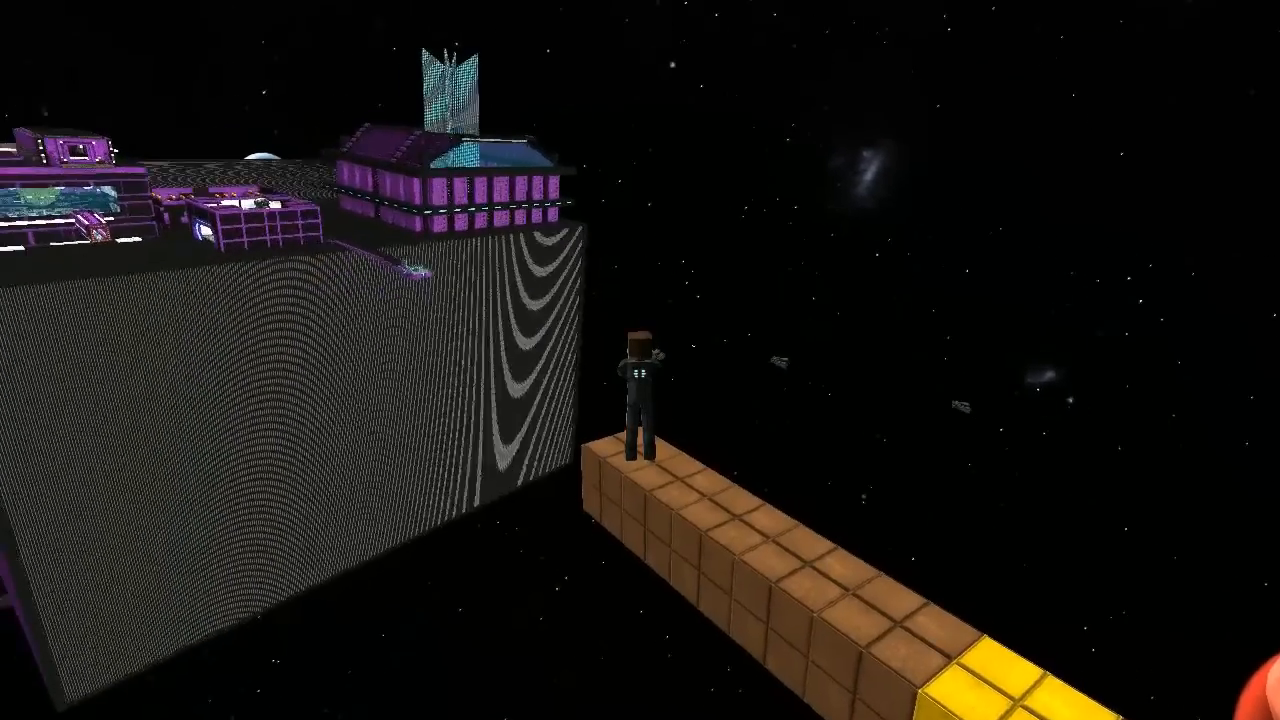
{"action": "mouse_move", "coordinate": [640, 360]}
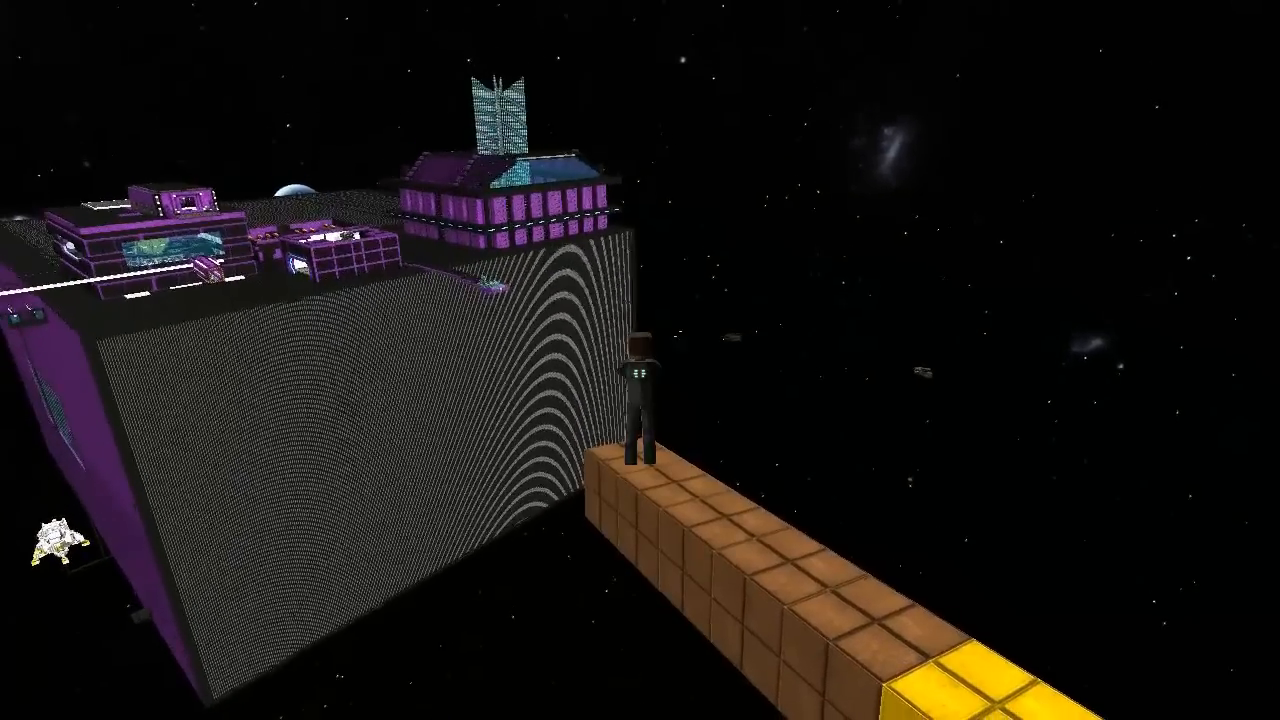
{"action": "mouse_move", "coordinate": [640, 360]}
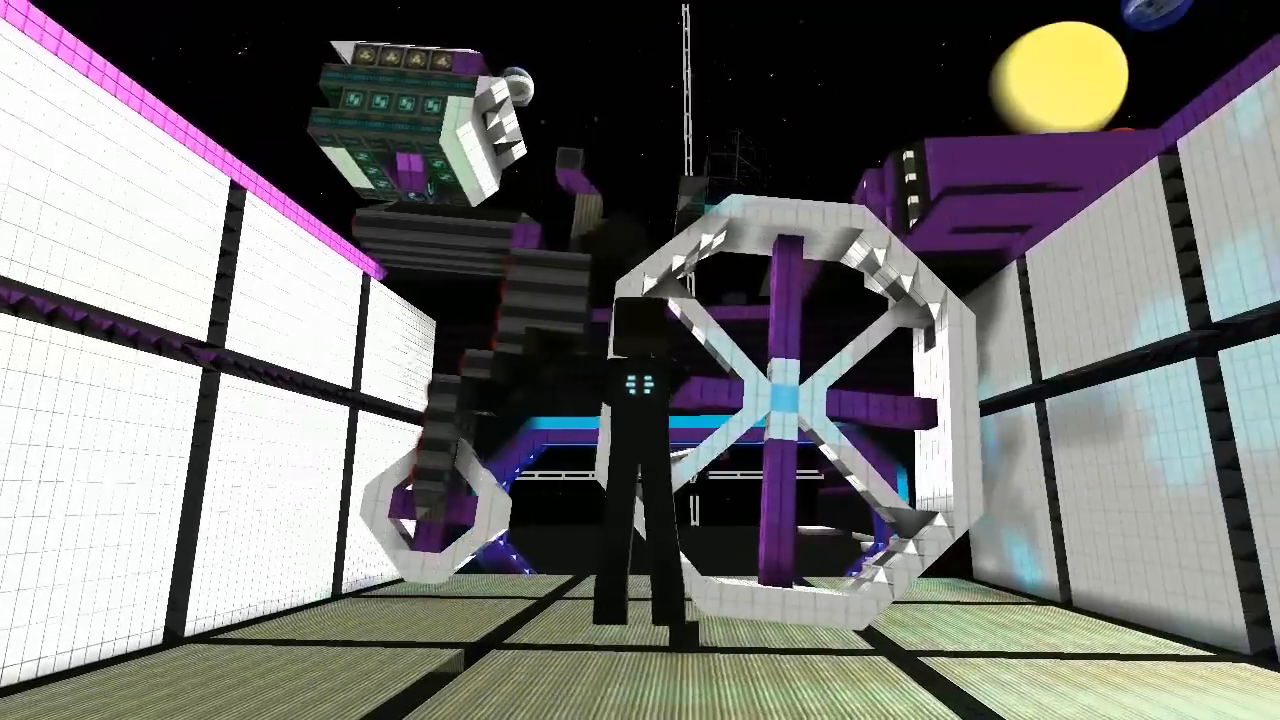
{"action": "mouse_move", "coordinate": [640, 360]}
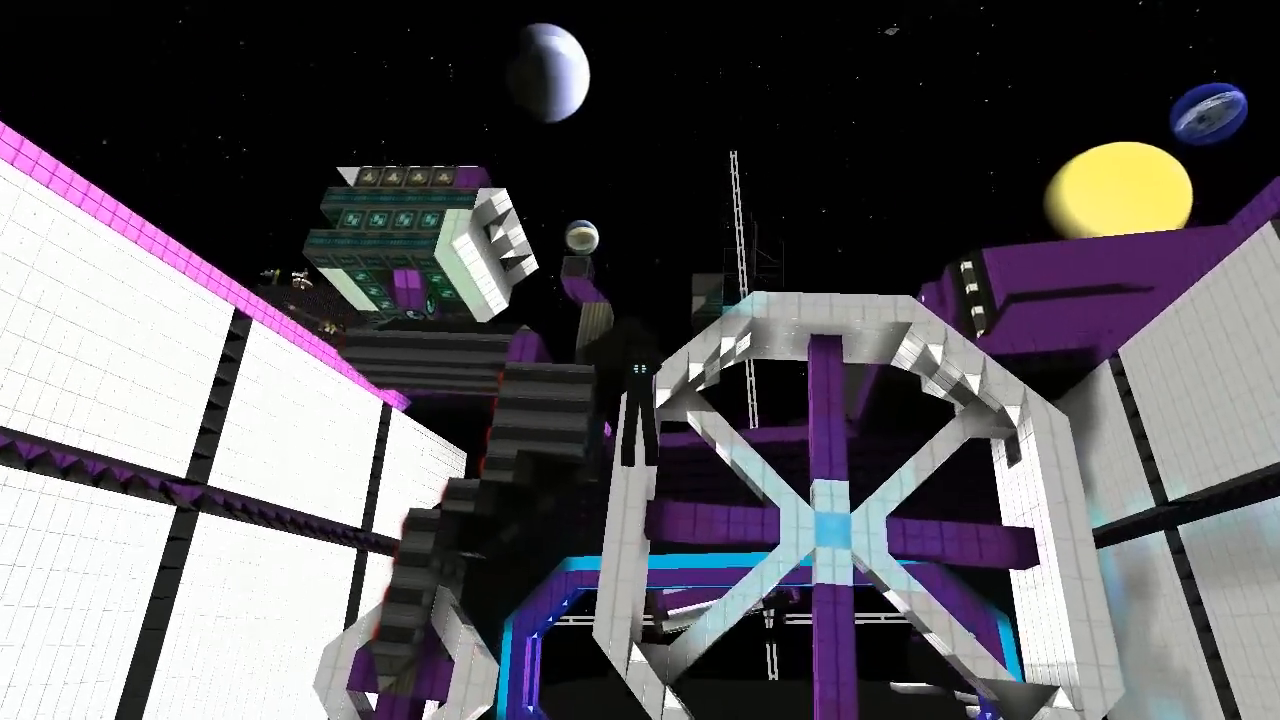
{"action": "mouse_move", "coordinate": [640, 360]}
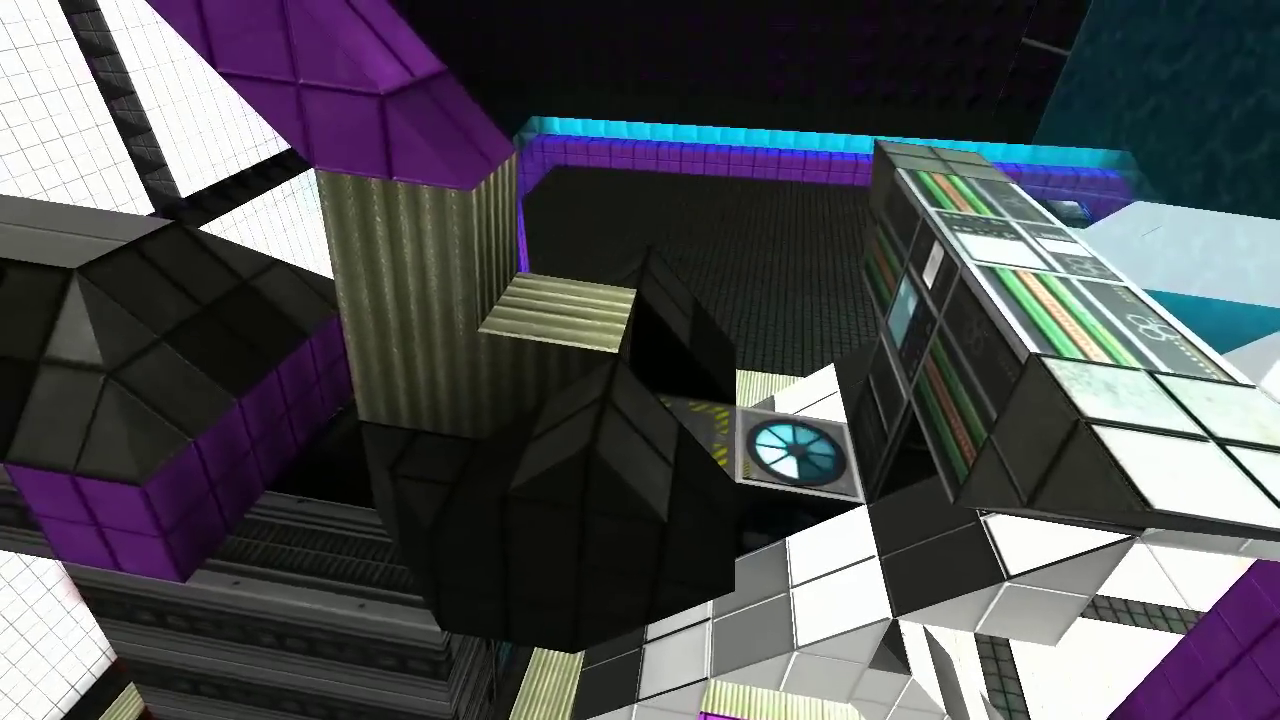
{"action": "mouse_move", "coordinate": [640, 360]}
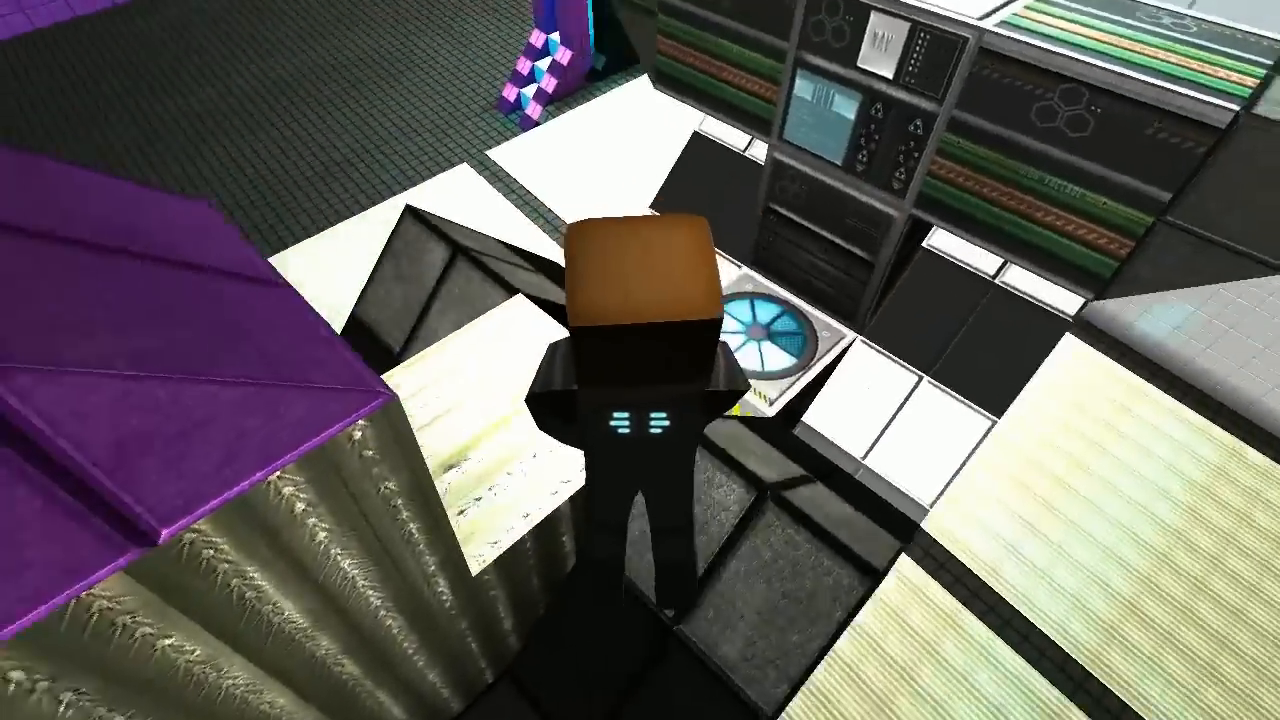
{"action": "mouse_move", "coordinate": [640, 360]}
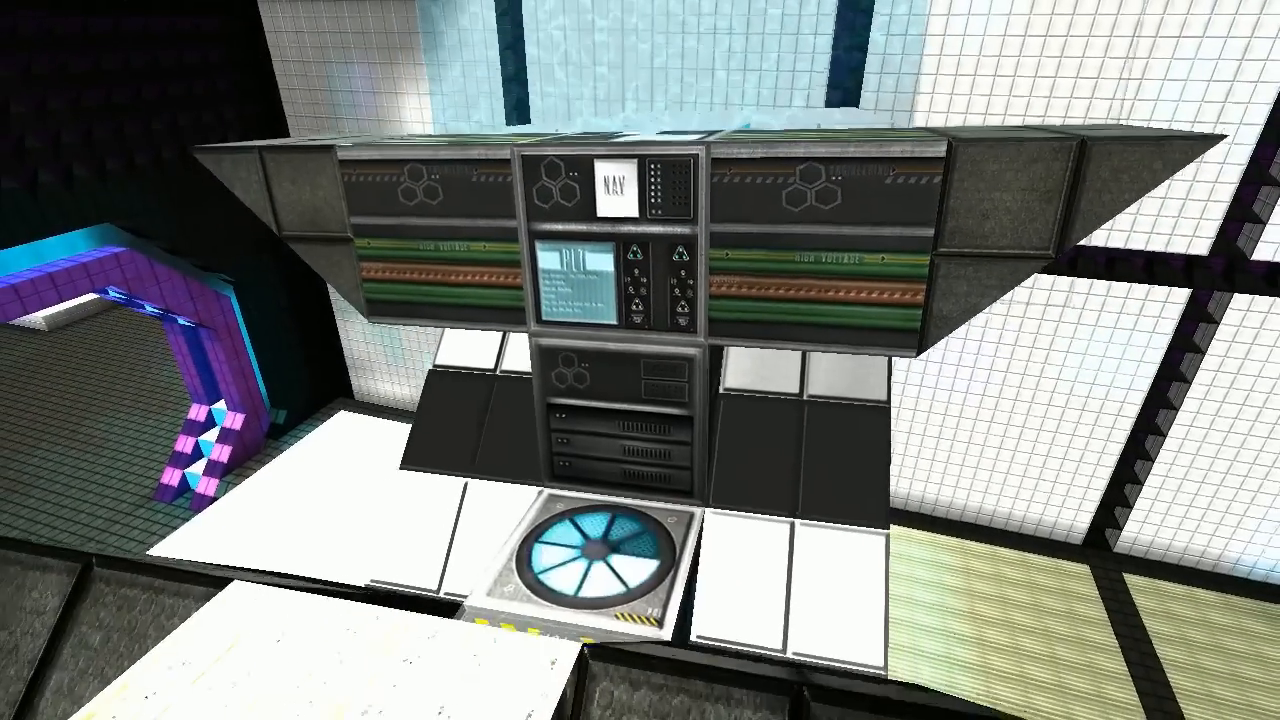
{"action": "mouse_move", "coordinate": [640, 360]}
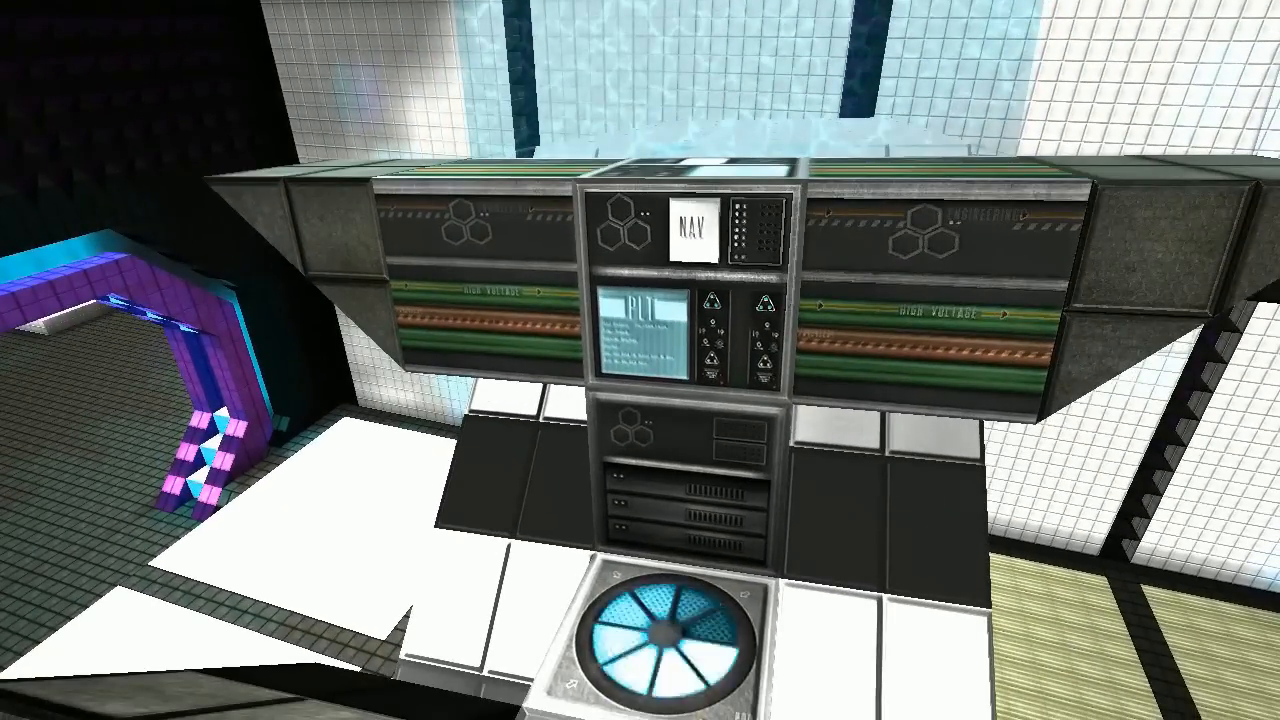
{"action": "mouse_move", "coordinate": [640, 360]}
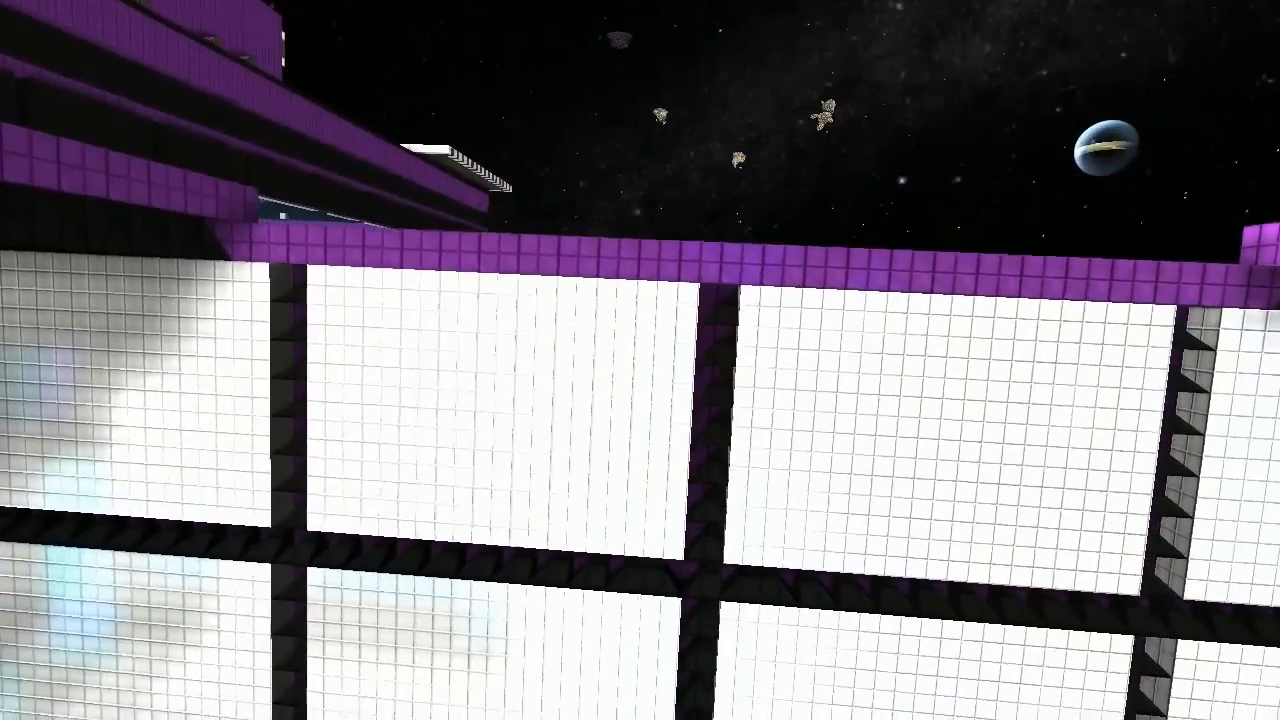
{"action": "mouse_move", "coordinate": [640, 360]}
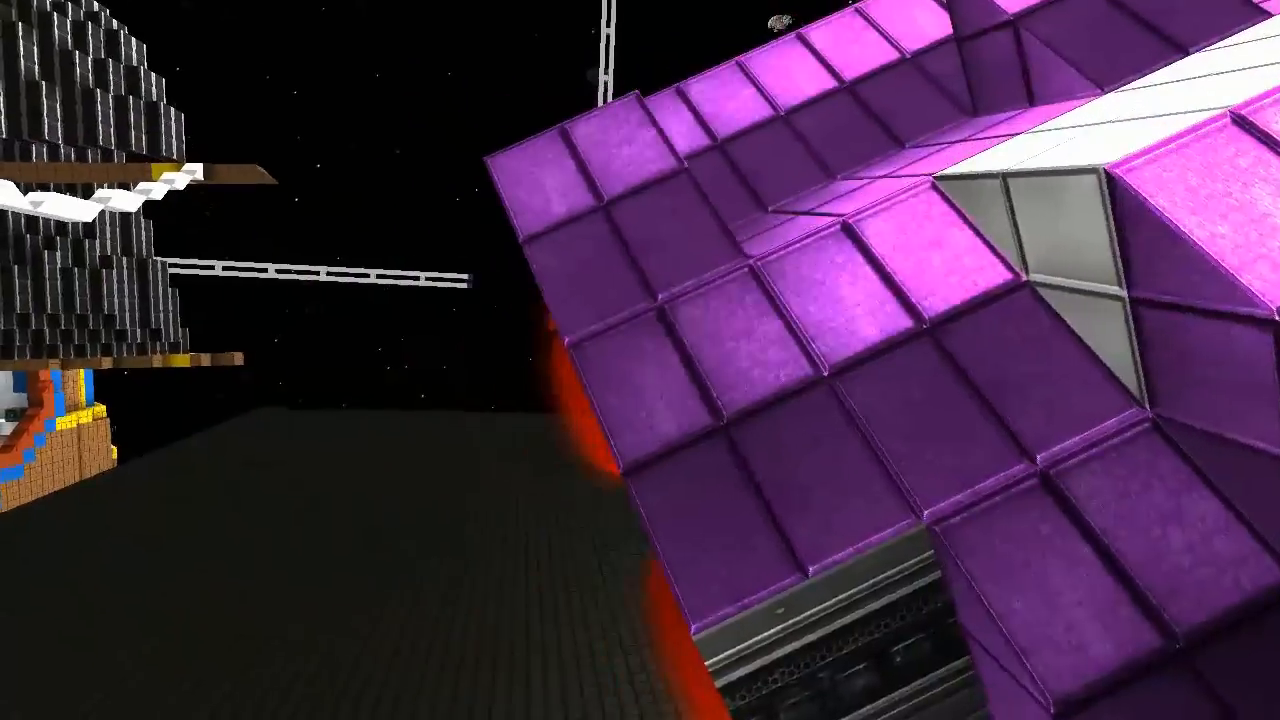
{"action": "mouse_move", "coordinate": [640, 360]}
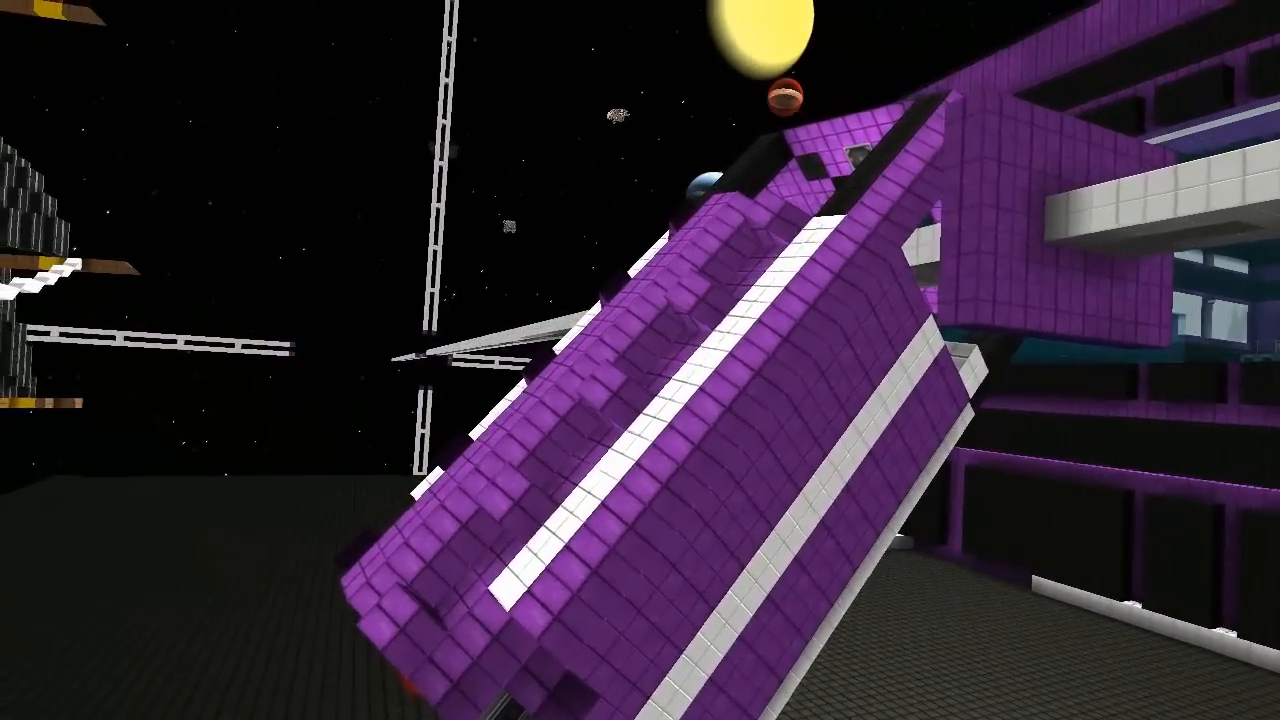
{"action": "mouse_move", "coordinate": [640, 360]}
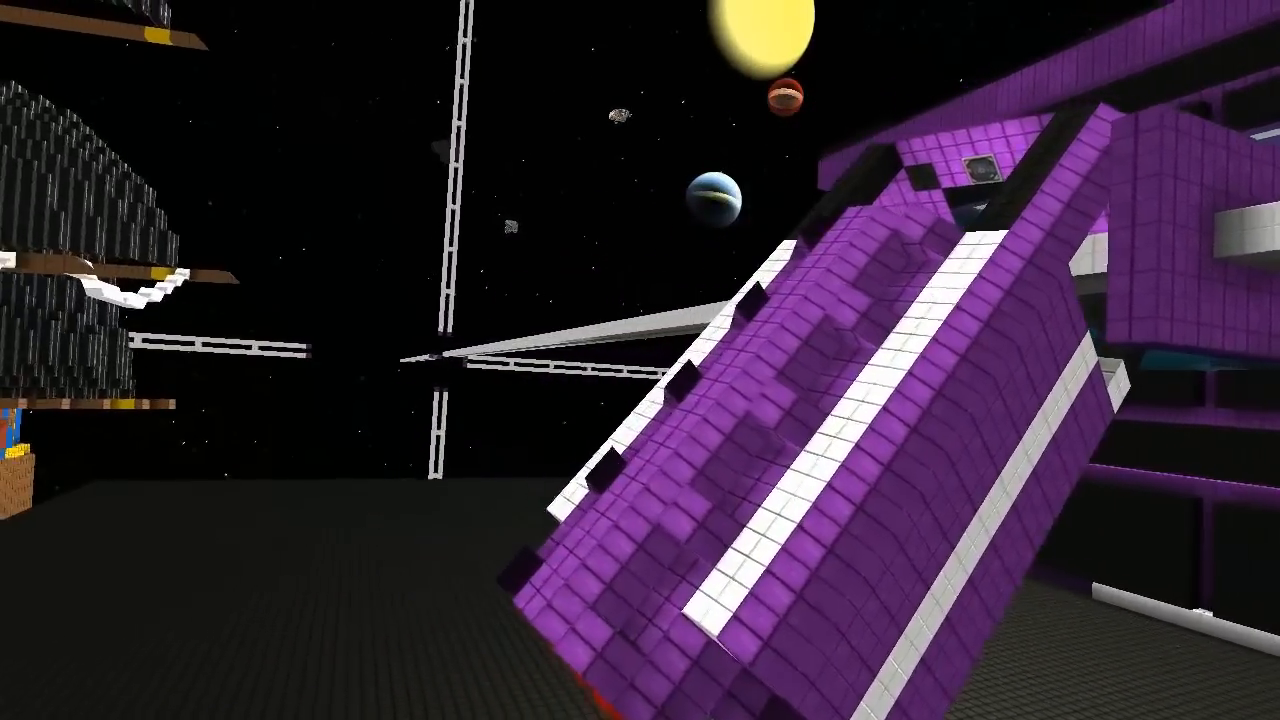
{"action": "mouse_move", "coordinate": [640, 360]}
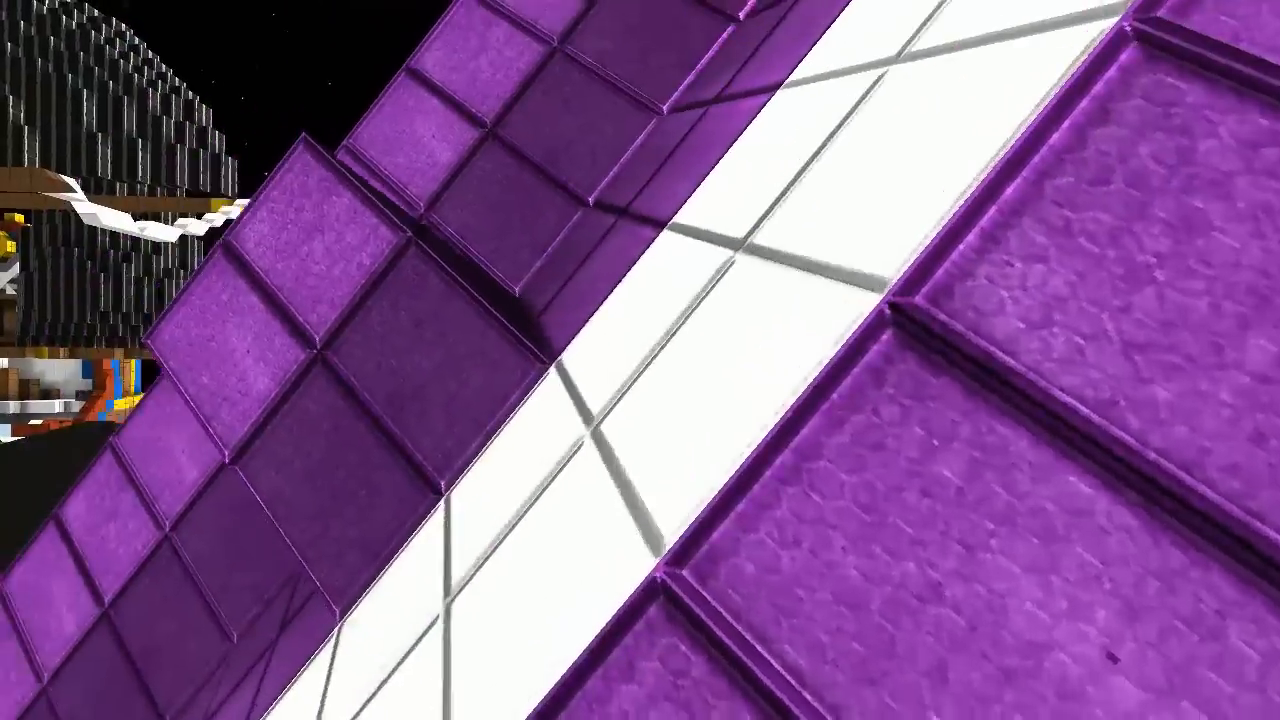
{"action": "mouse_move", "coordinate": [640, 360]}
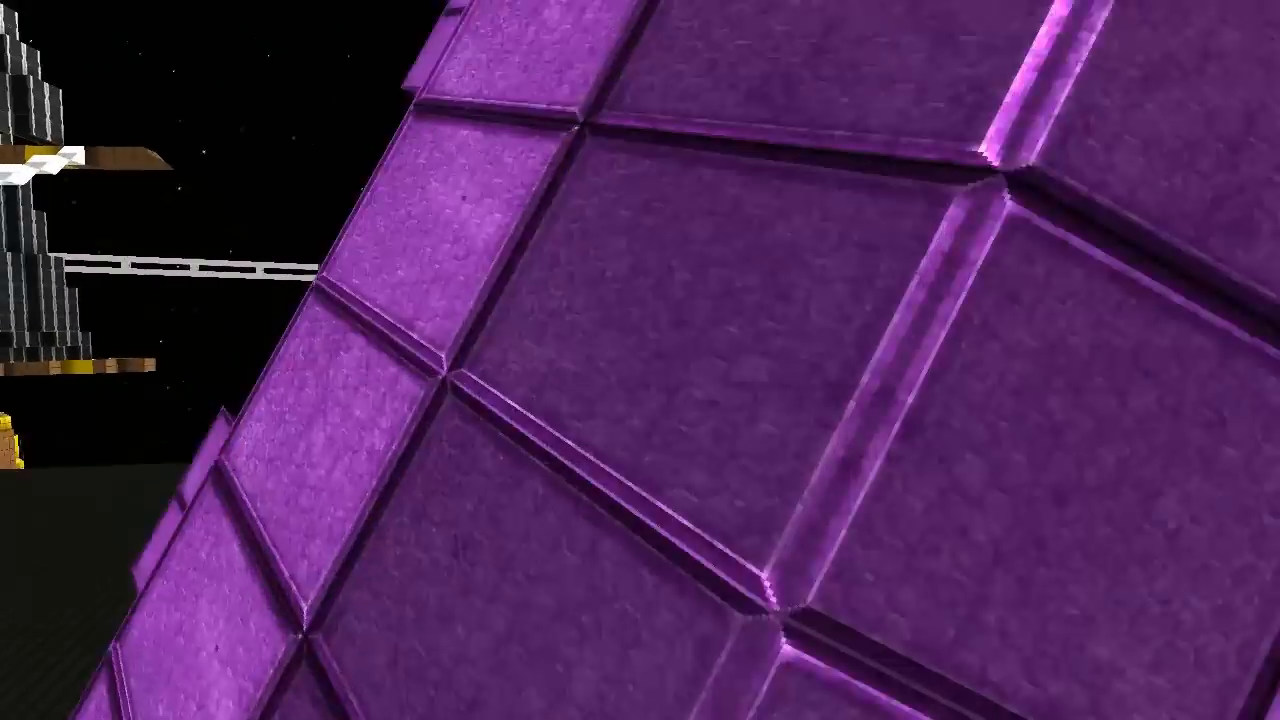
{"action": "mouse_move", "coordinate": [640, 360]}
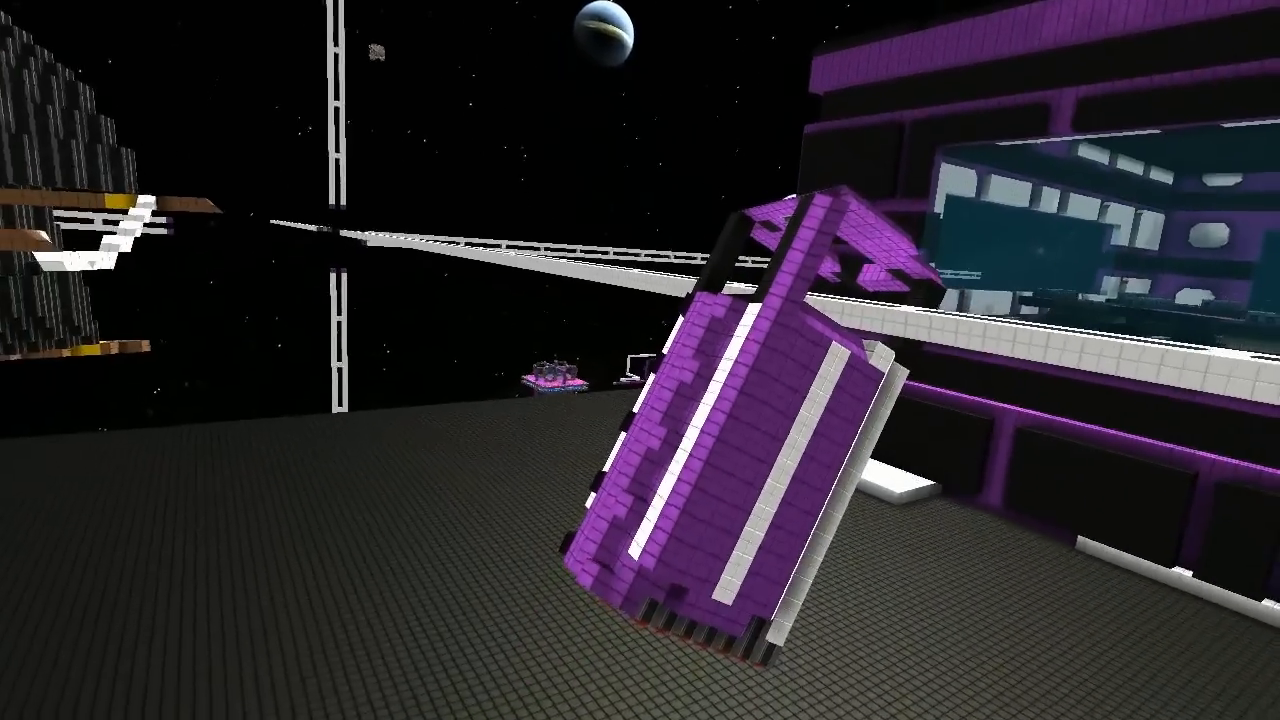
{"action": "mouse_move", "coordinate": [640, 360]}
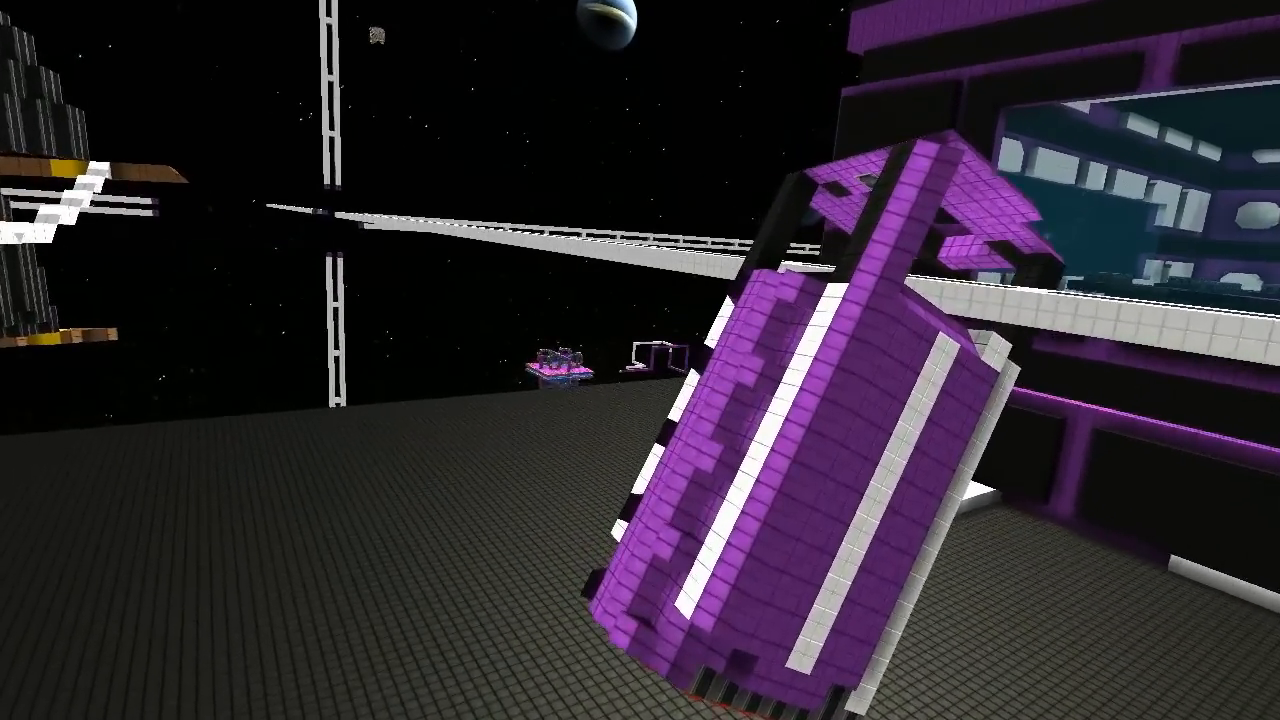
{"action": "mouse_move", "coordinate": [640, 360]}
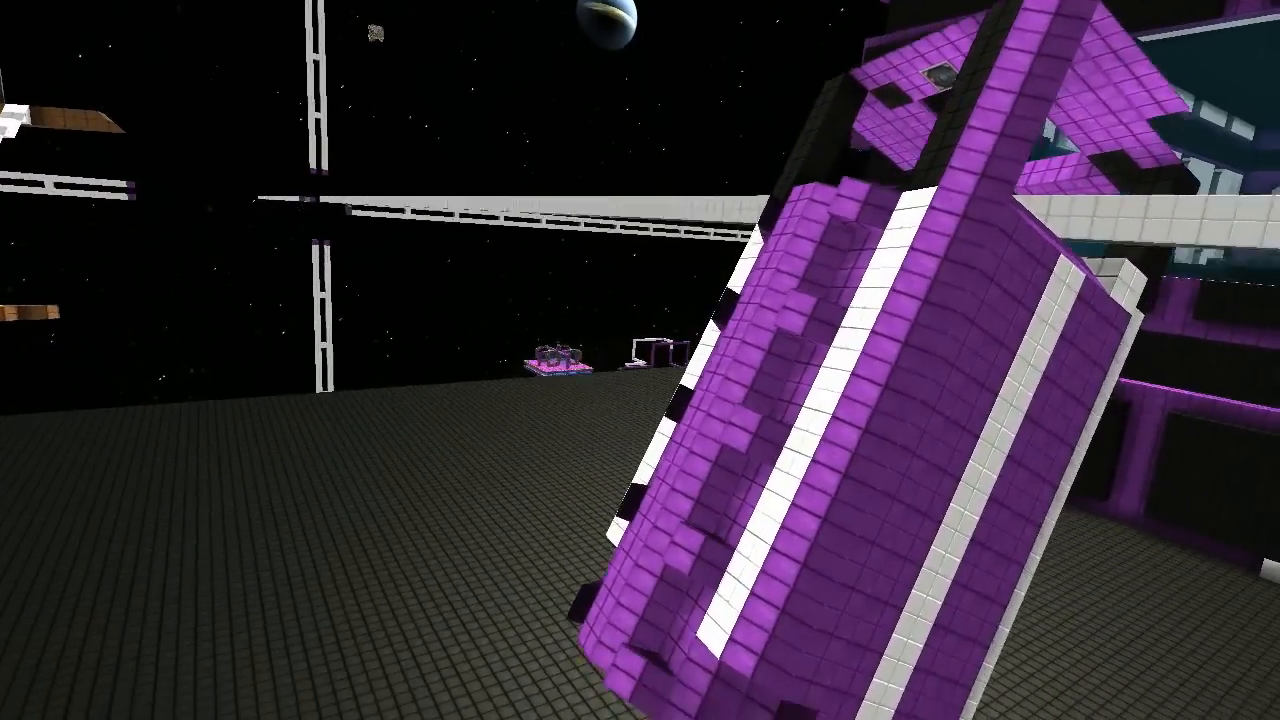
{"action": "mouse_move", "coordinate": [640, 360]}
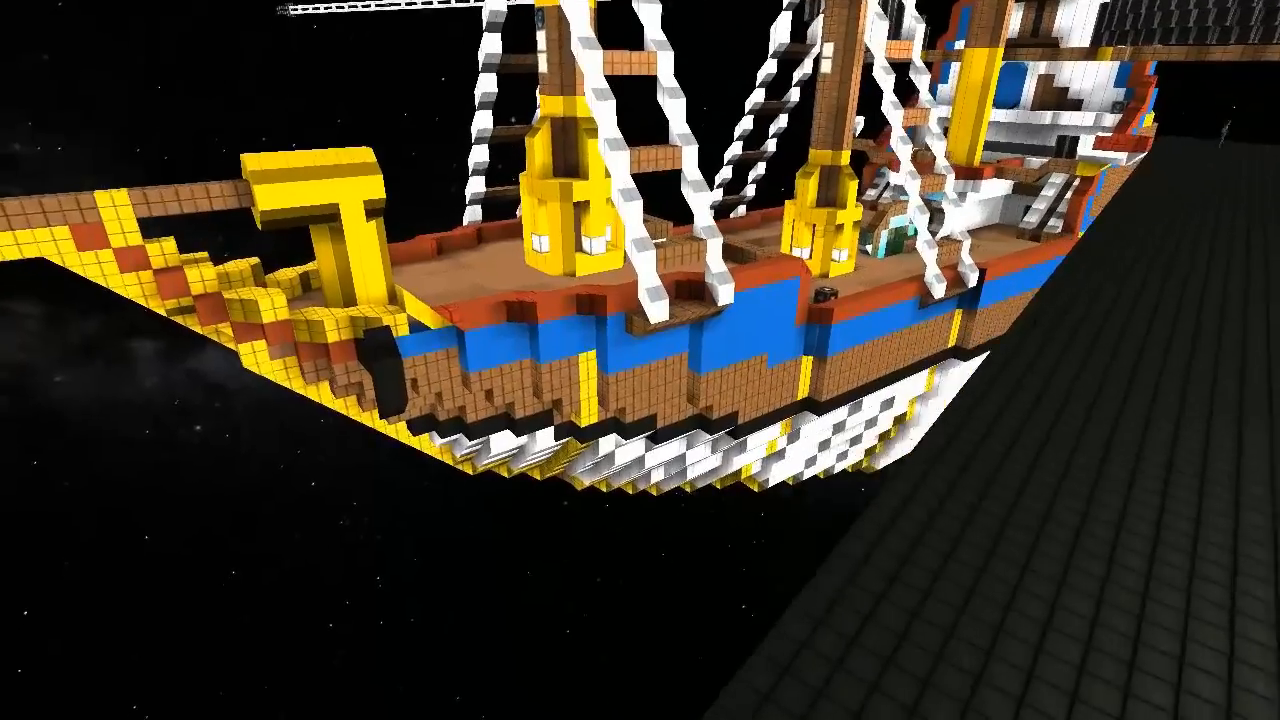
{"action": "mouse_move", "coordinate": [640, 360]}
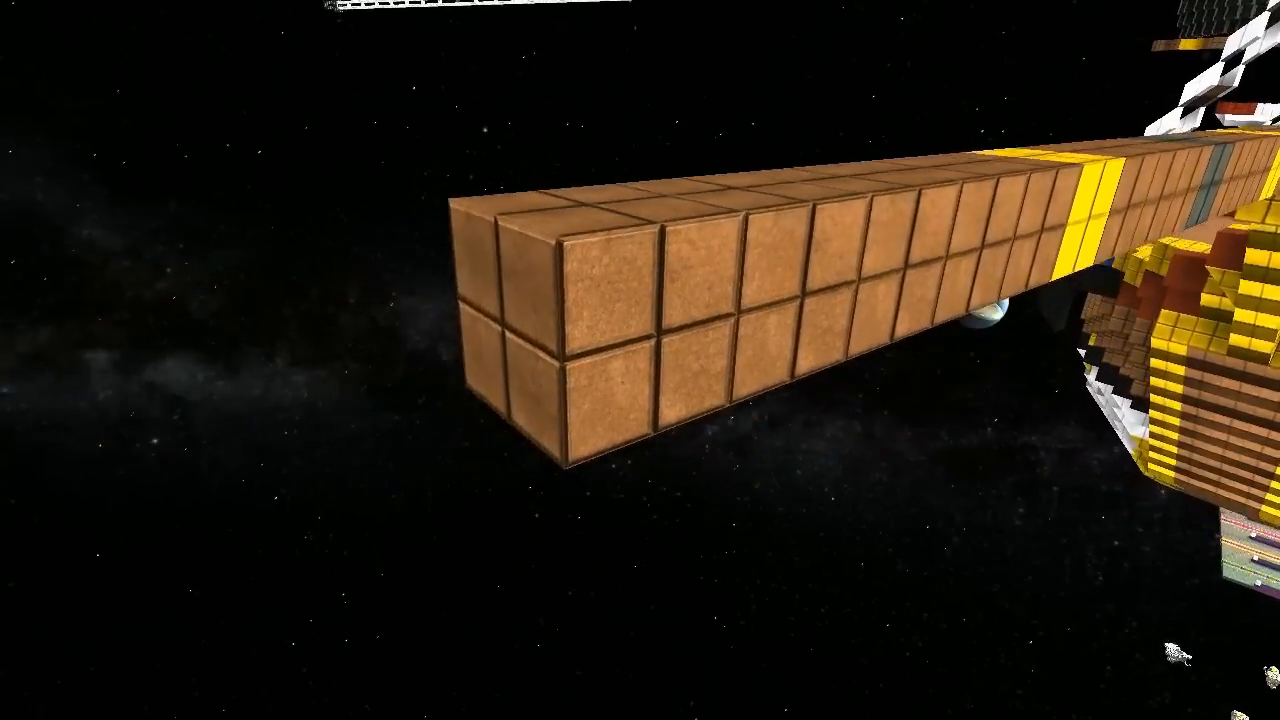
{"action": "mouse_move", "coordinate": [640, 360]}
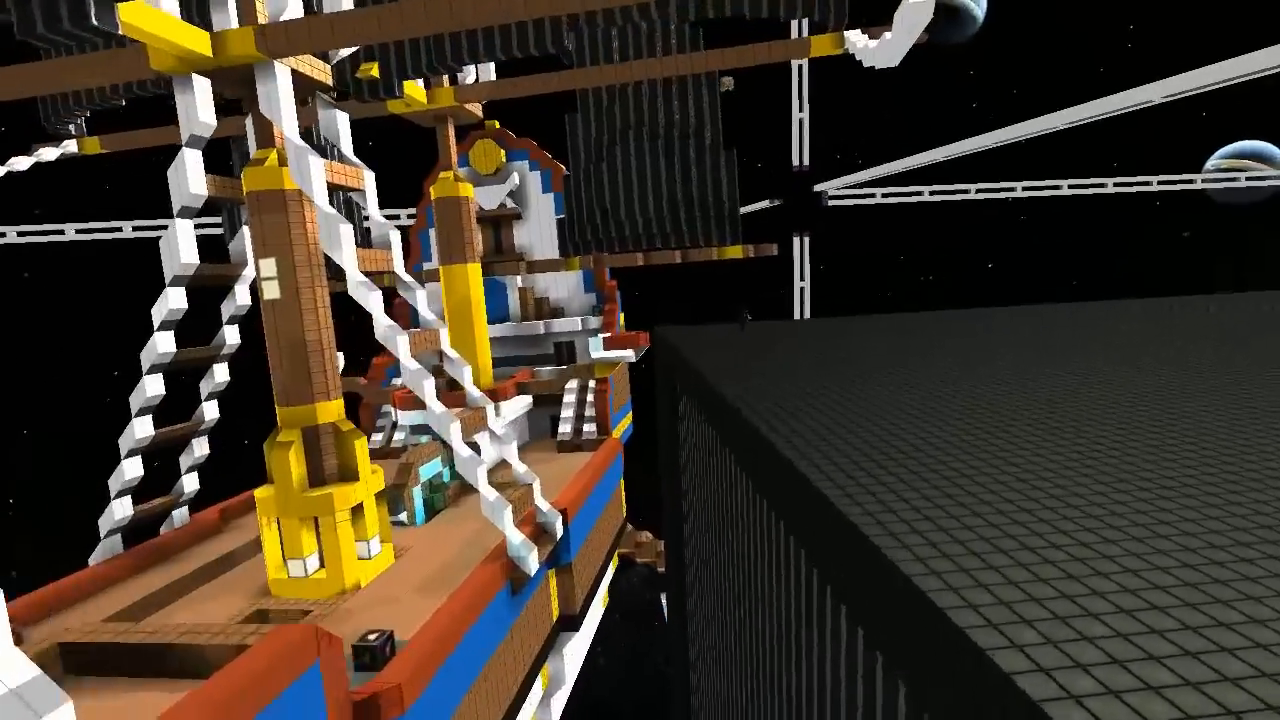
{"action": "mouse_move", "coordinate": [640, 360]}
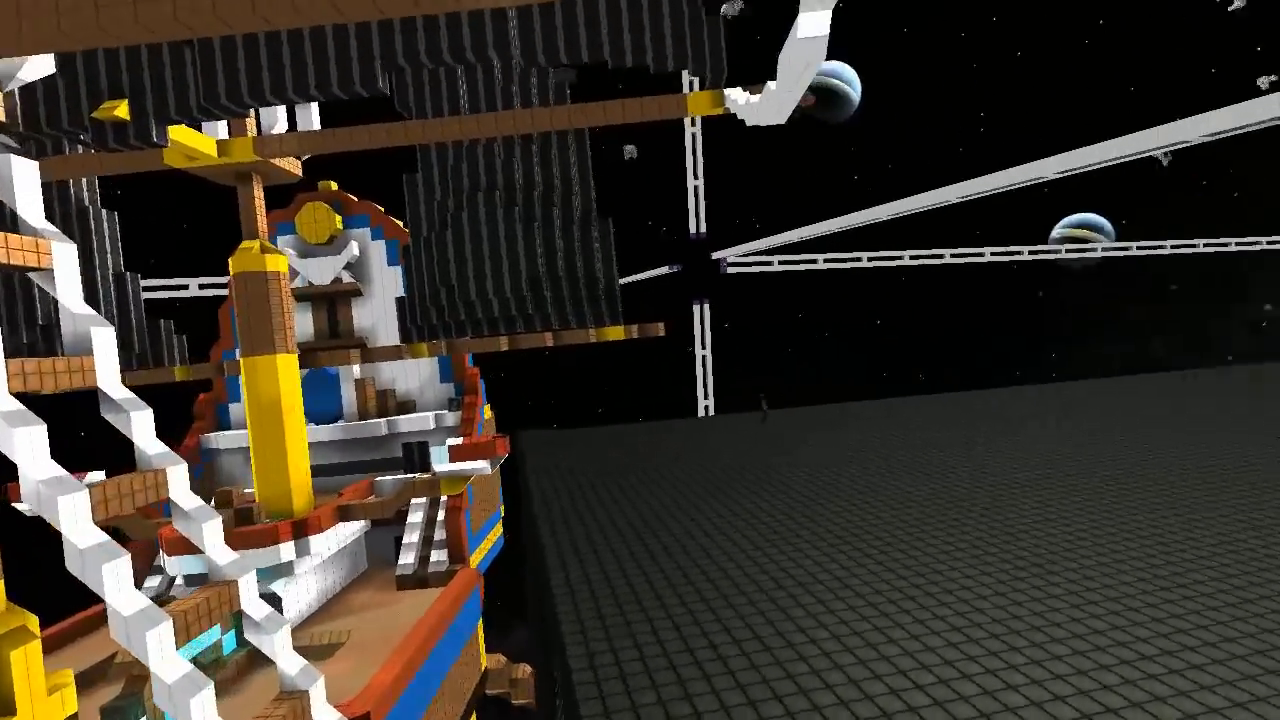
{"action": "mouse_move", "coordinate": [640, 360]}
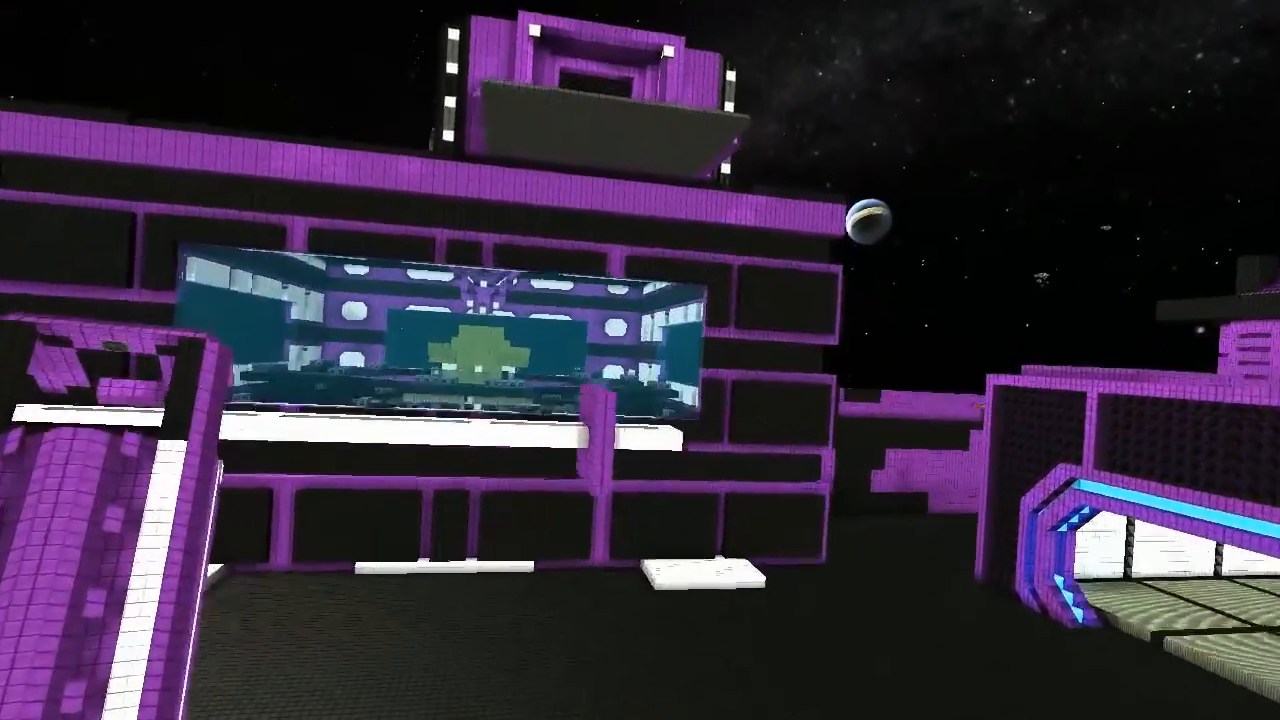
{"action": "mouse_move", "coordinate": [640, 360]}
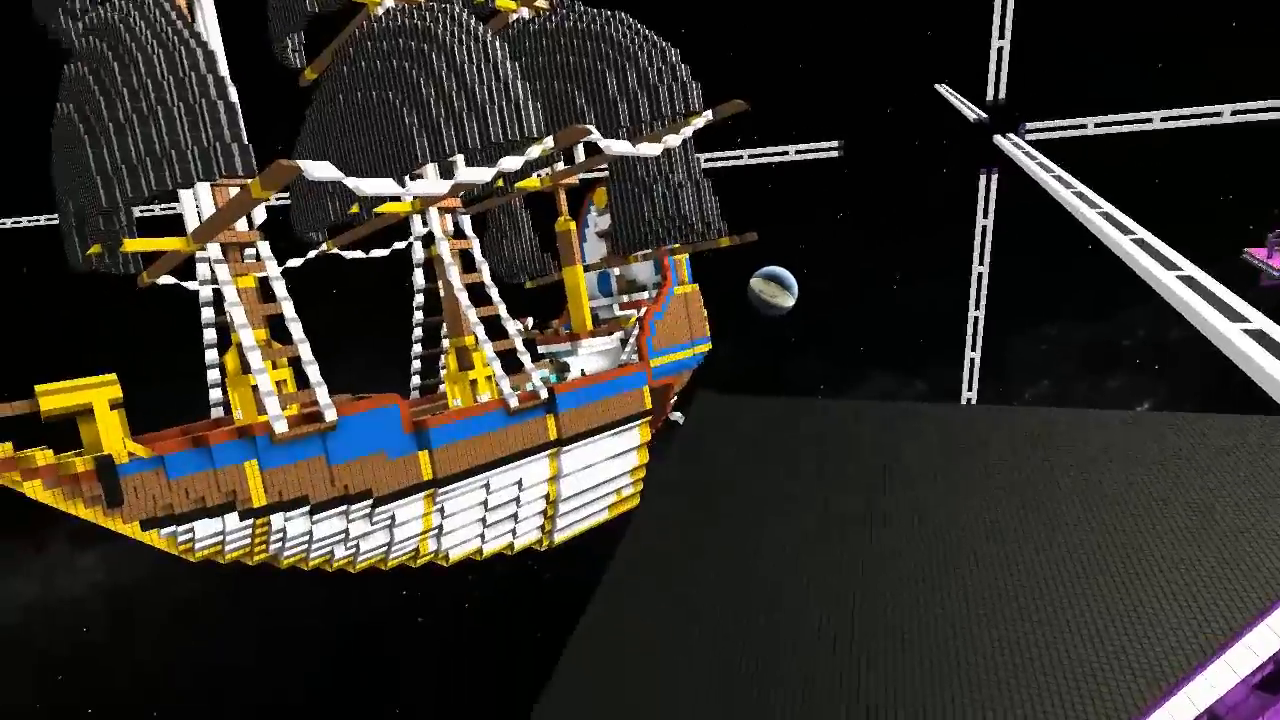
{"action": "mouse_move", "coordinate": [640, 360]}
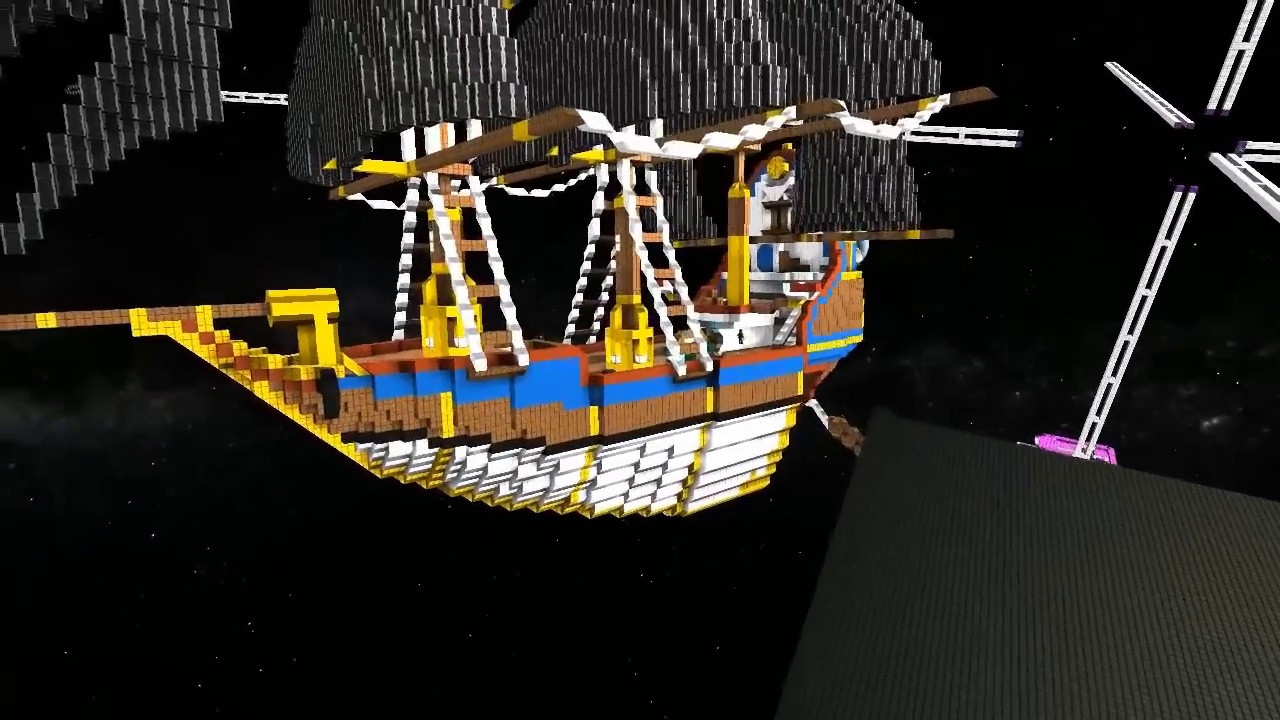
{"action": "mouse_move", "coordinate": [640, 360]}
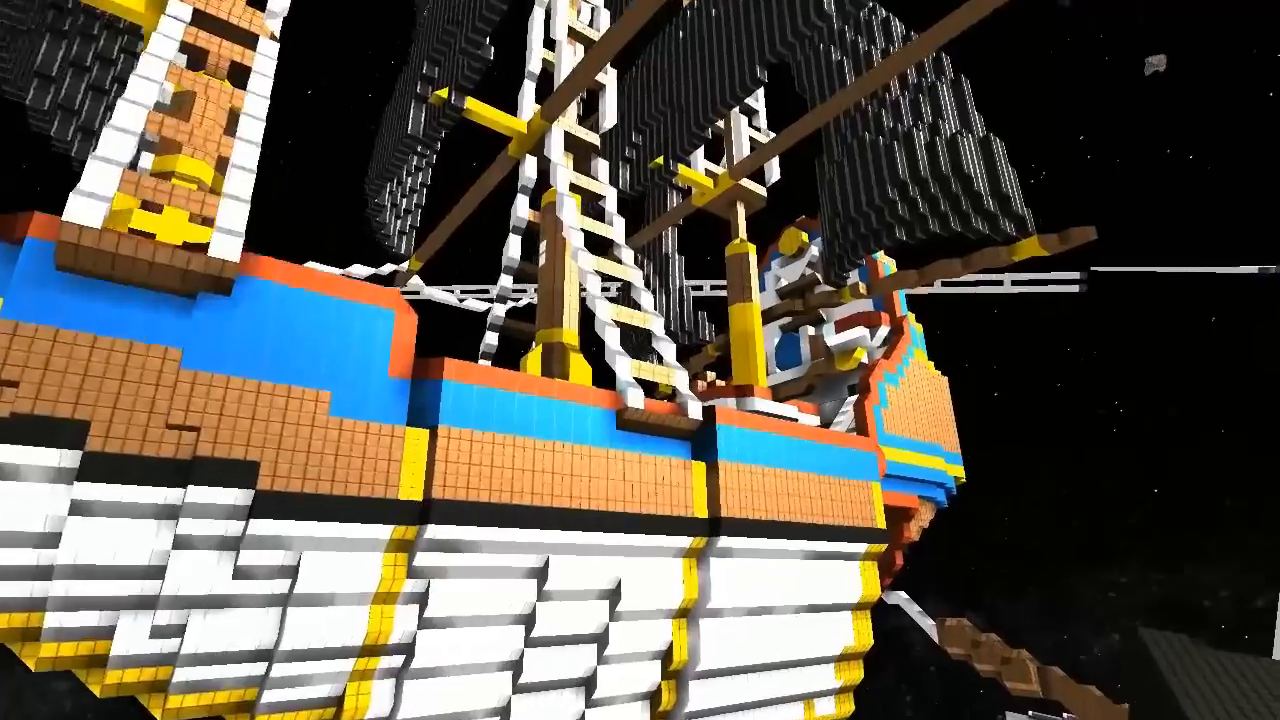
{"action": "mouse_move", "coordinate": [640, 360]}
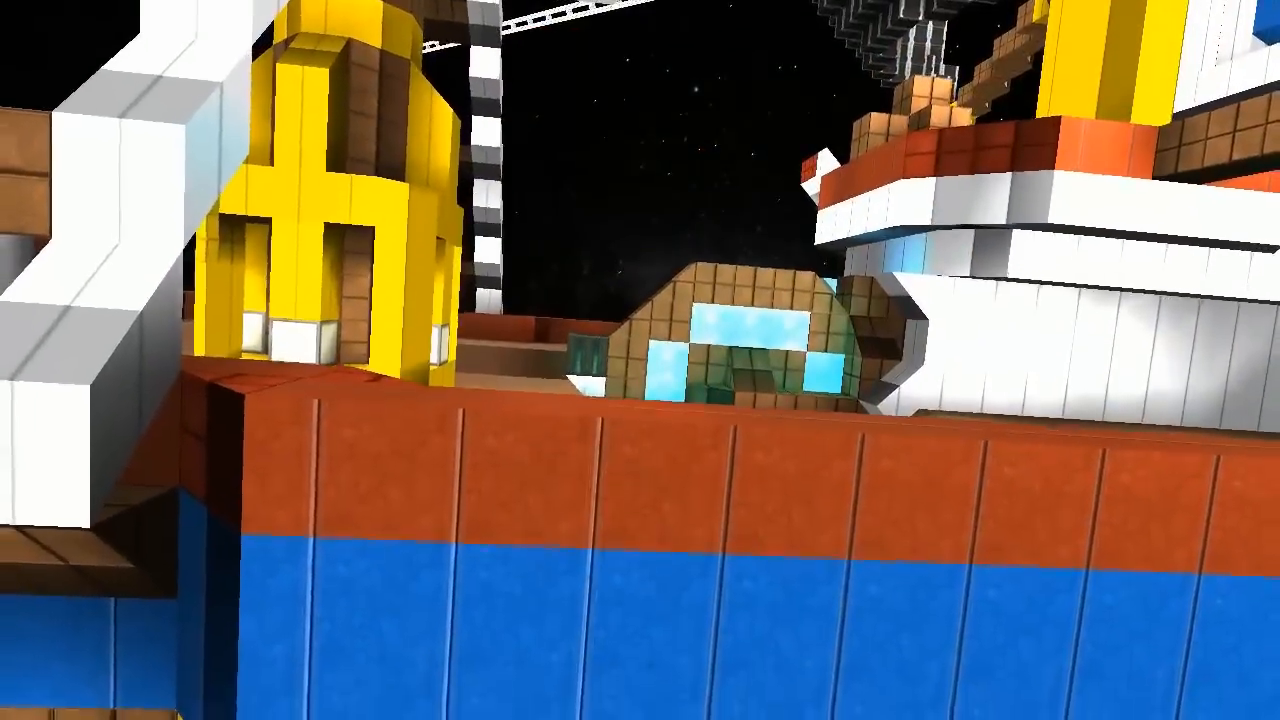
{"action": "mouse_move", "coordinate": [640, 360]}
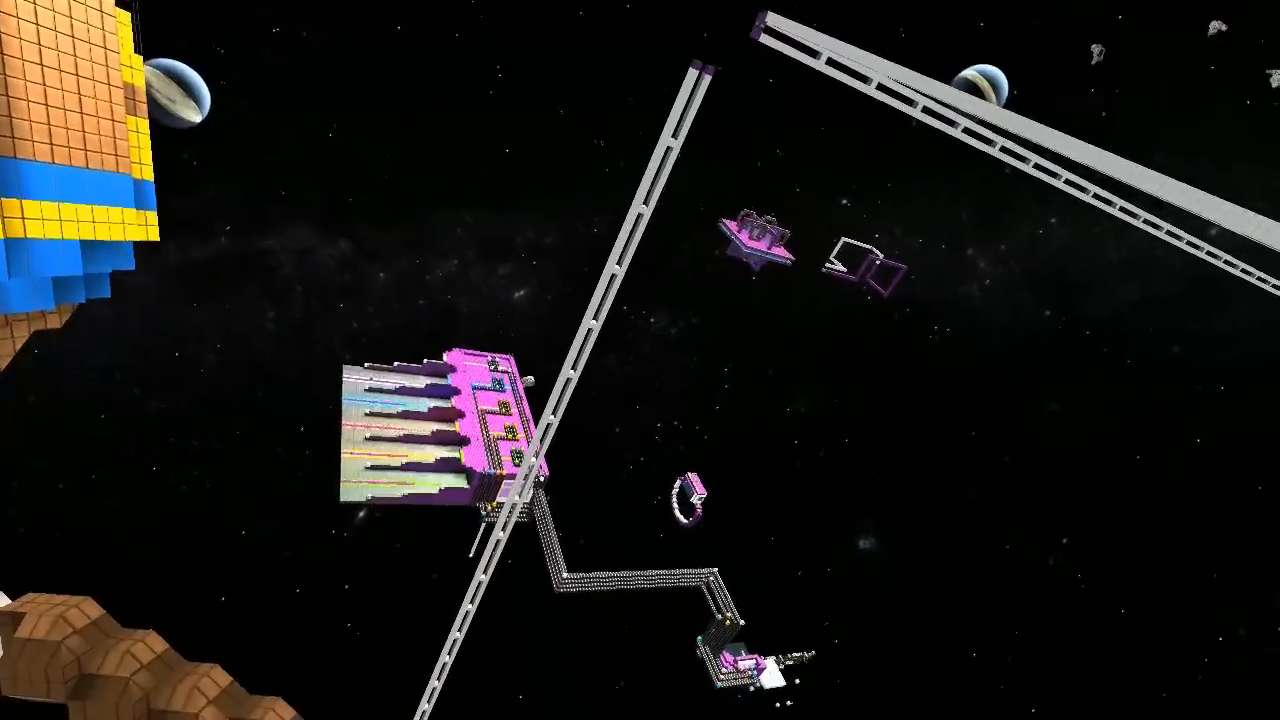
{"action": "mouse_move", "coordinate": [640, 360]}
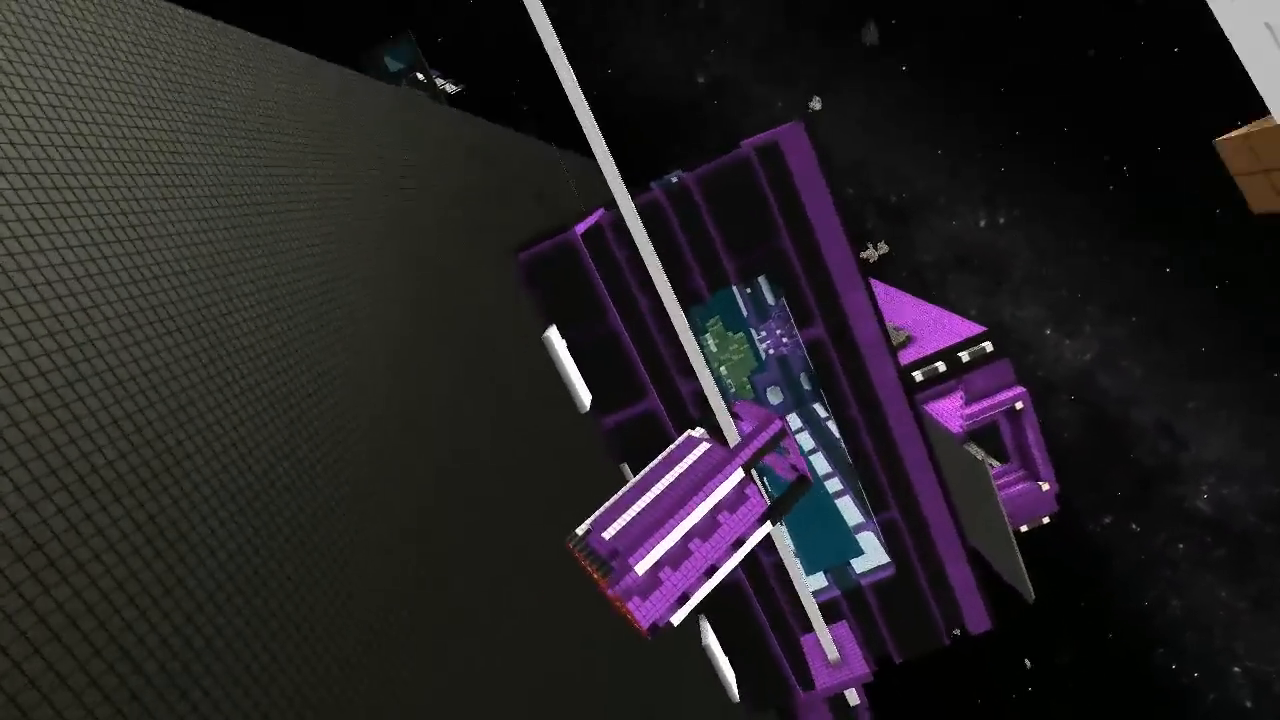
{"action": "mouse_move", "coordinate": [640, 360]}
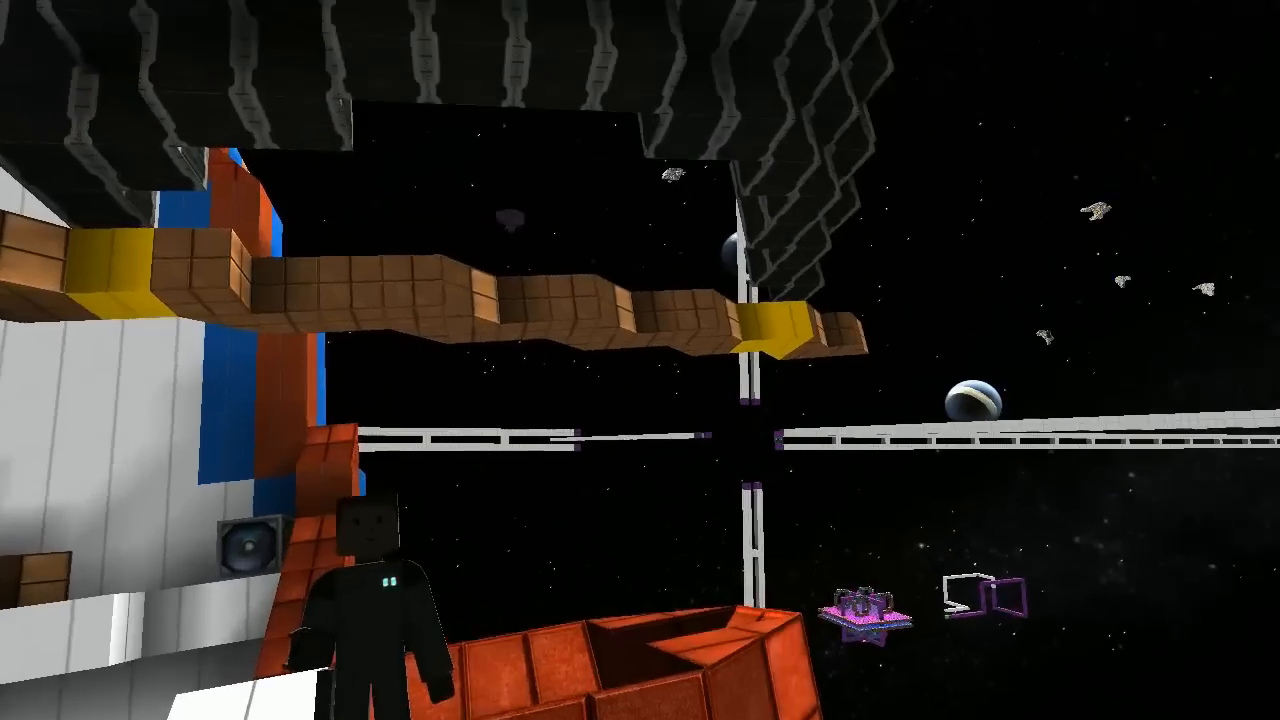
{"action": "mouse_move", "coordinate": [640, 360]}
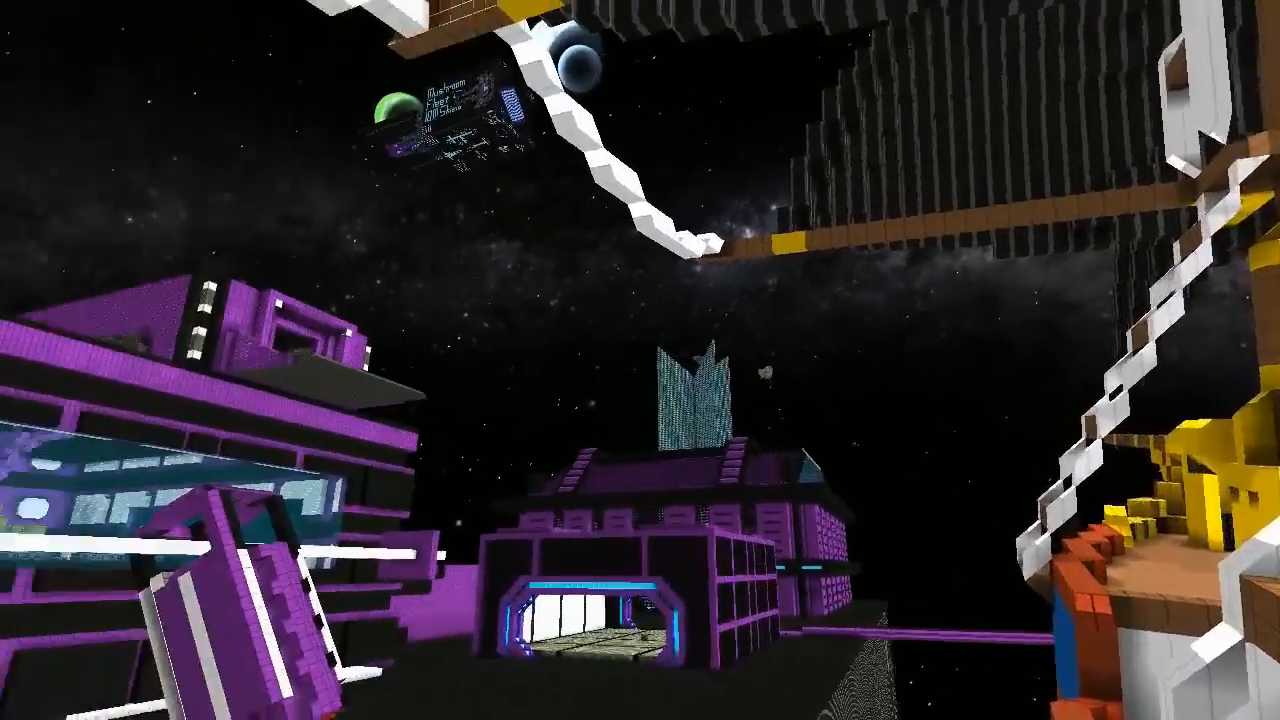
{"action": "mouse_move", "coordinate": [640, 360]}
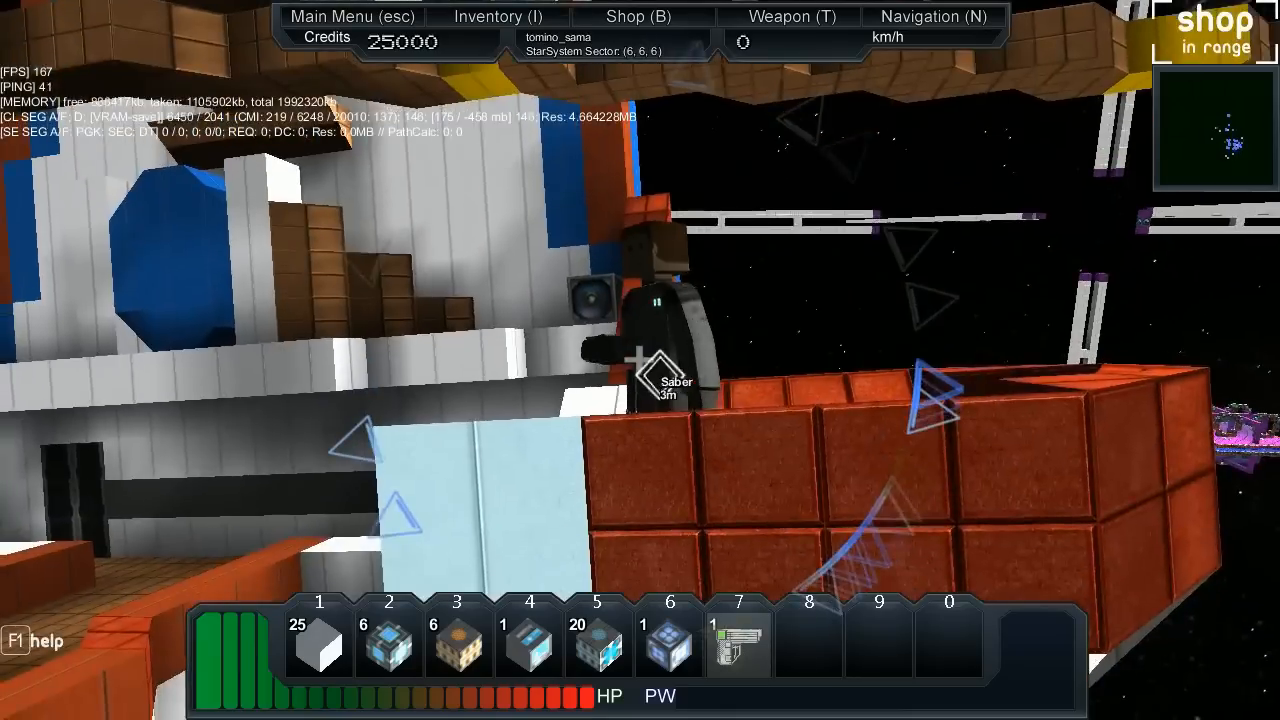
{"action": "mouse_move", "coordinate": [640, 360]}
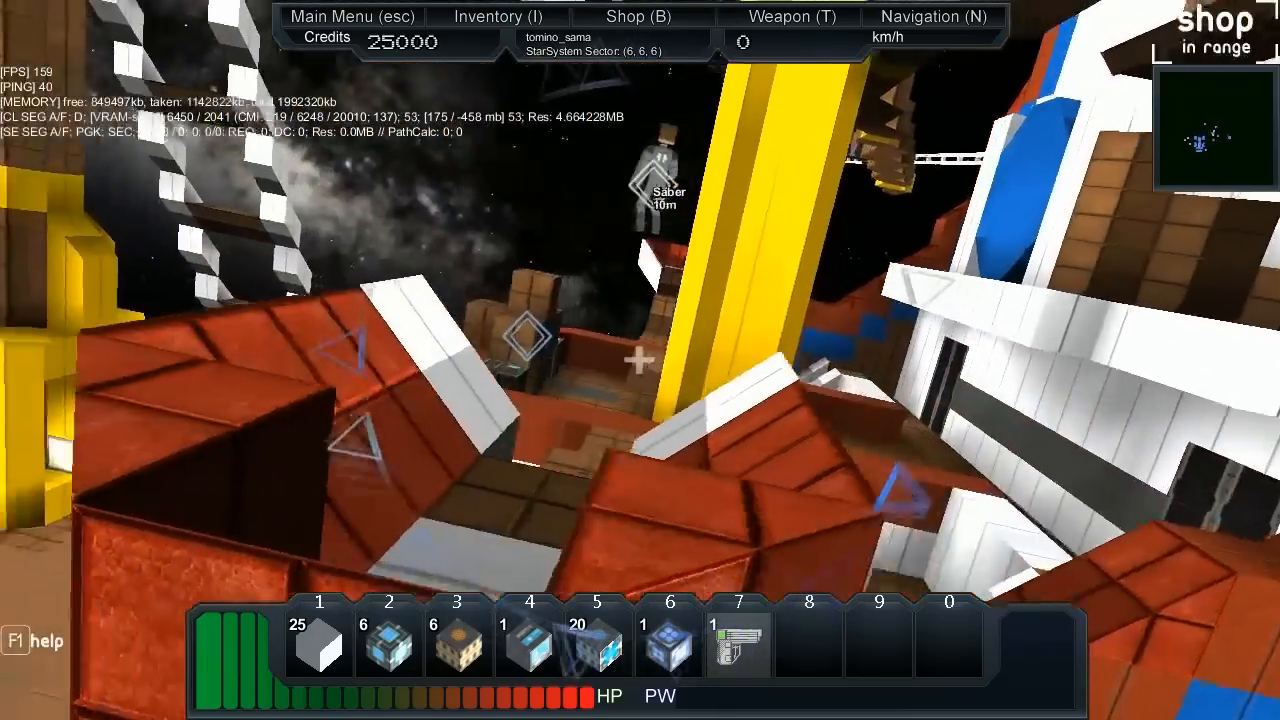
{"action": "mouse_move", "coordinate": [640, 360]}
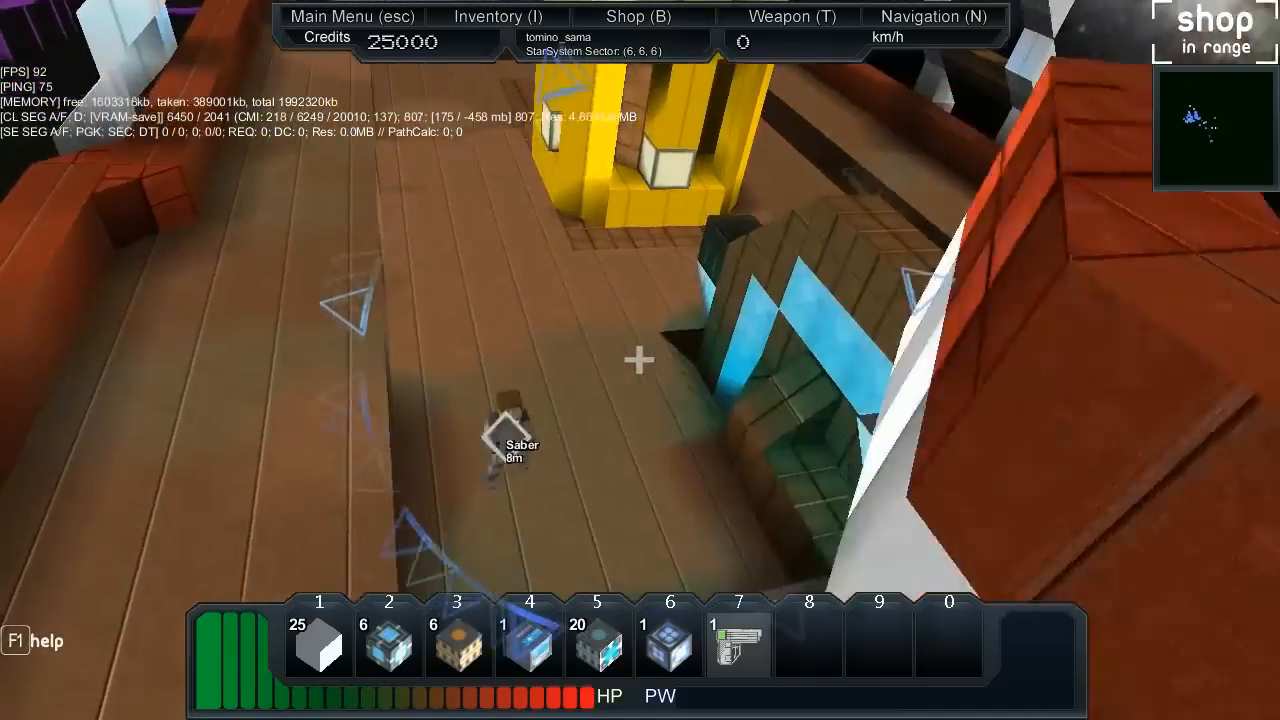
{"action": "mouse_move", "coordinate": [640, 360]}
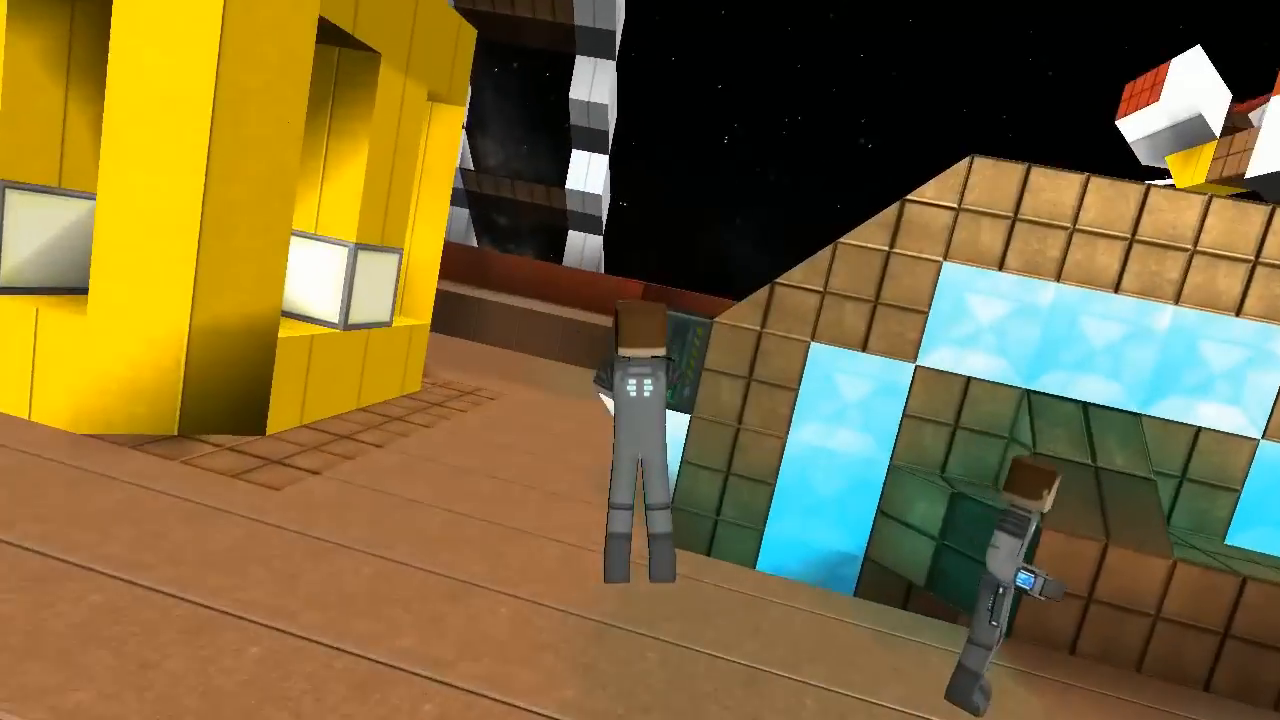
{"action": "mouse_move", "coordinate": [640, 360]}
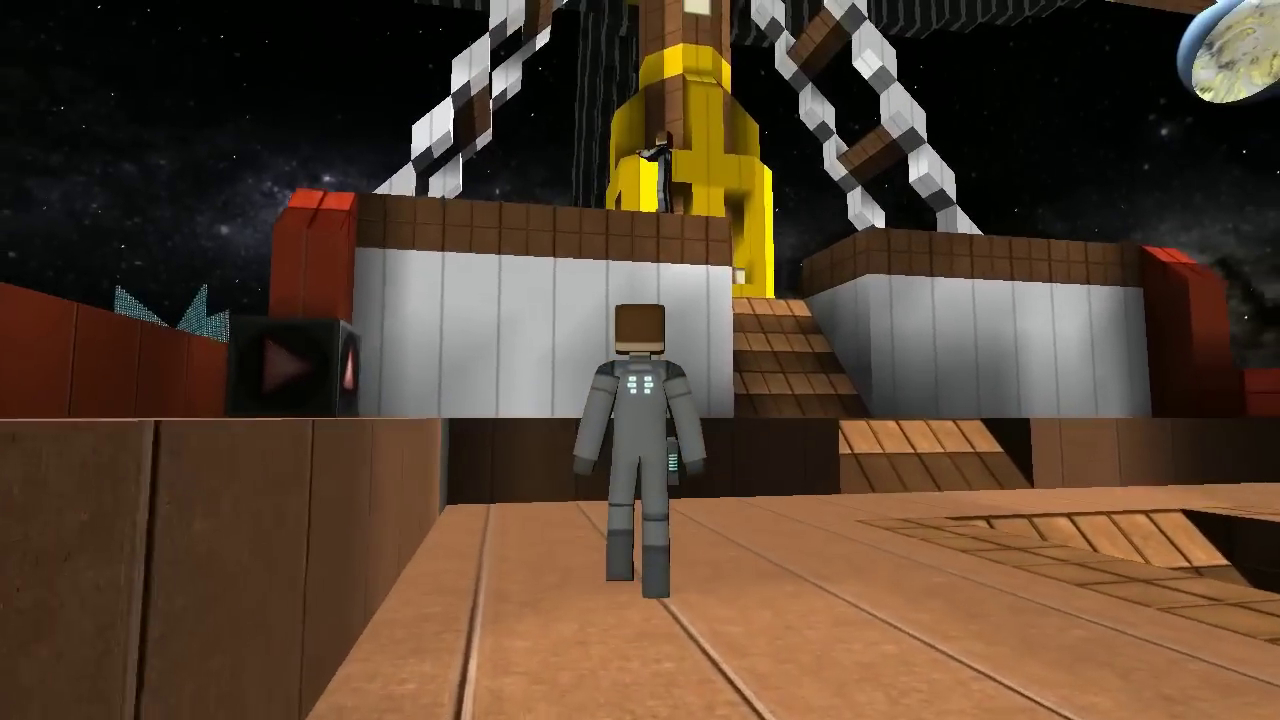
Walk forward along the galleon's deck toward the yellow mast
{"action": "key", "text": "w"}
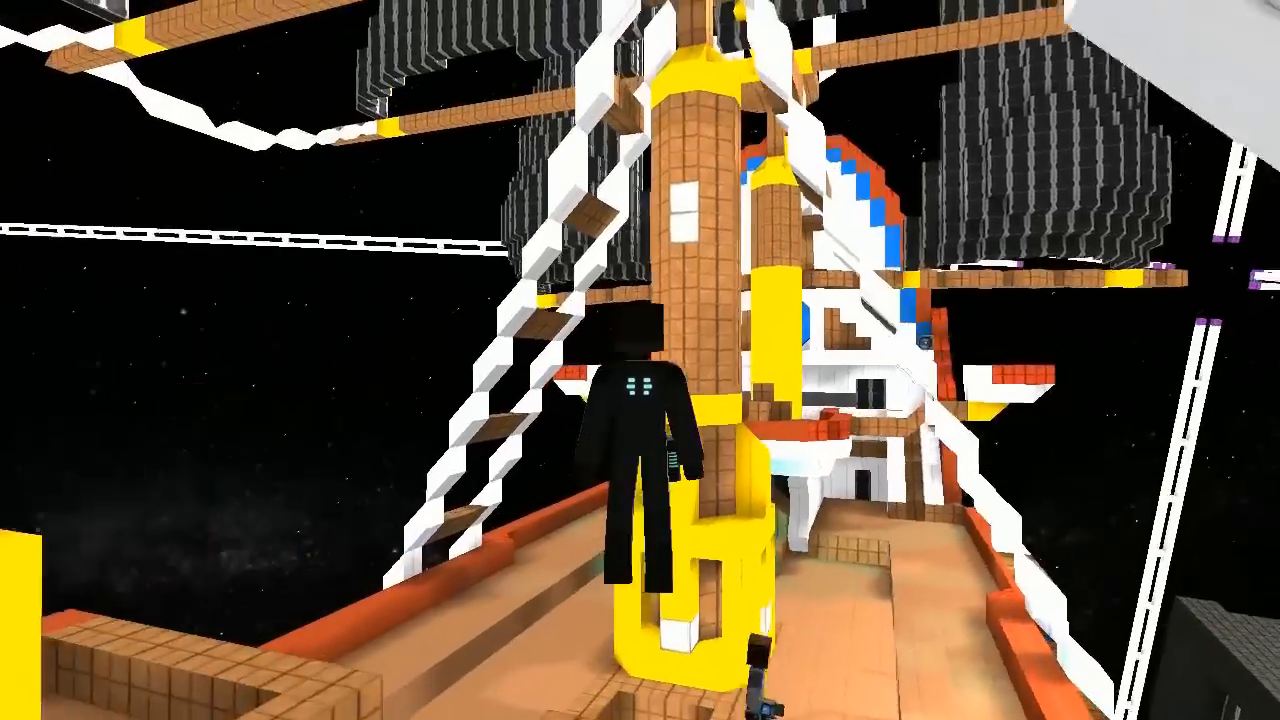
{"action": "mouse_move", "coordinate": [640, 360]}
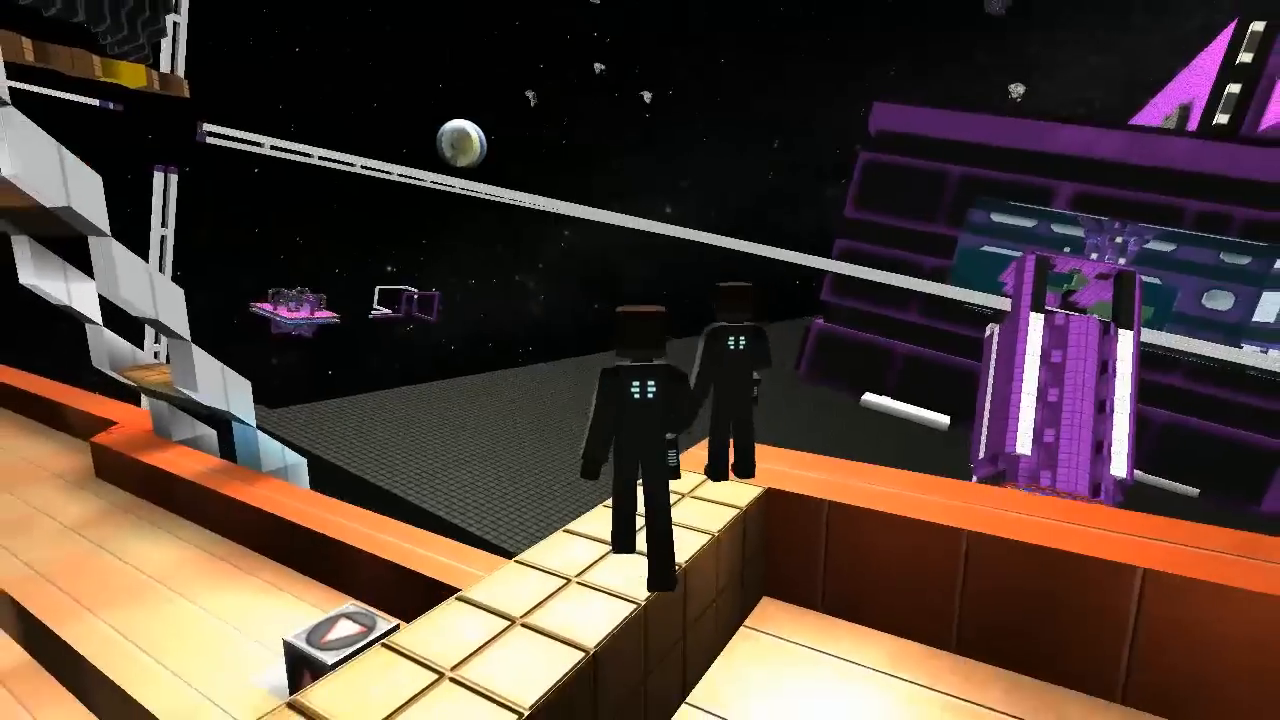
{"action": "mouse_move", "coordinate": [640, 360]}
{"action": "type", "text": "g"}
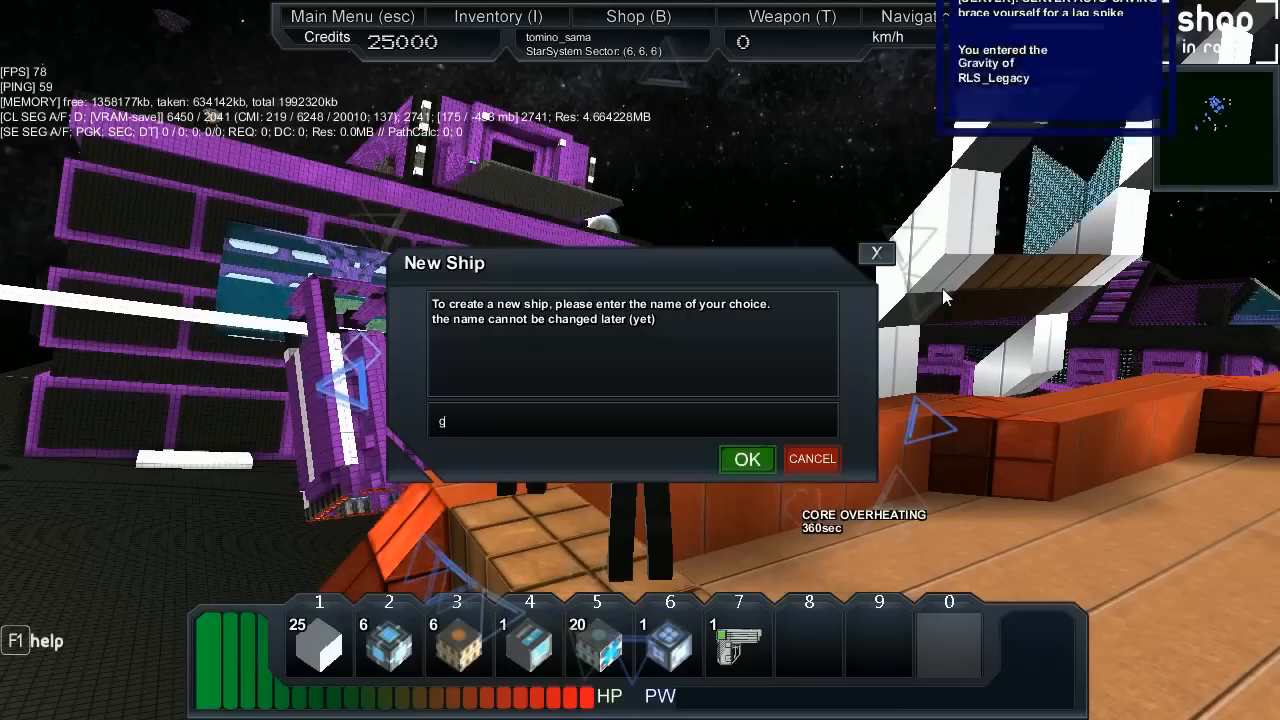
Create ship 'g', try the /giveid tomino_ chat command, and bring up the inventory
{"action": "left_click", "coordinate": [812, 458]}
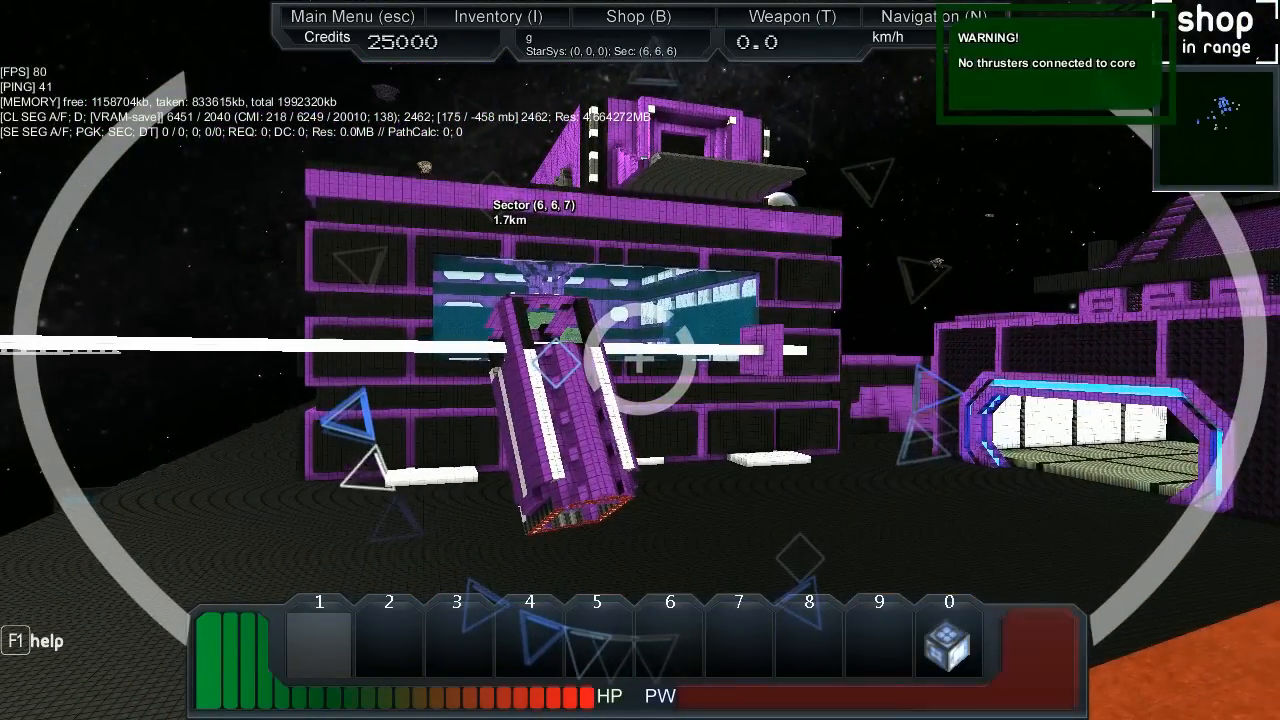
{"action": "key", "text": "Return"}
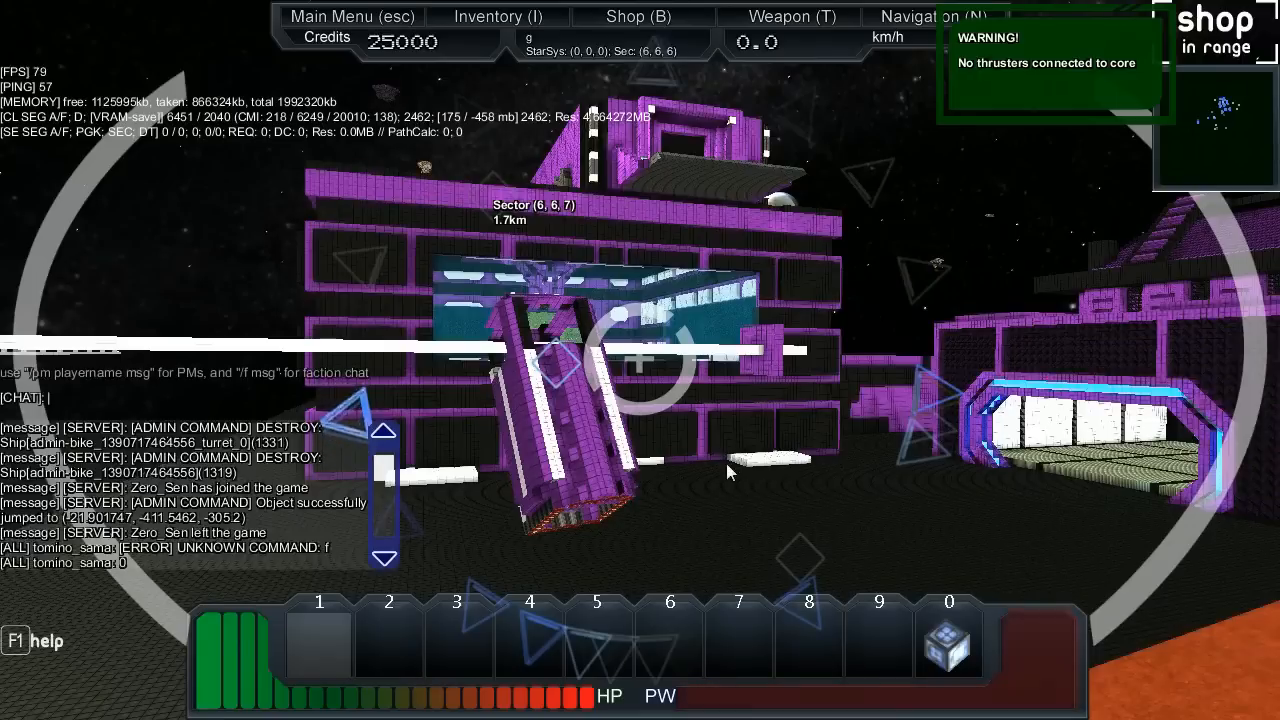
{"action": "type", "text": "/giveid"}
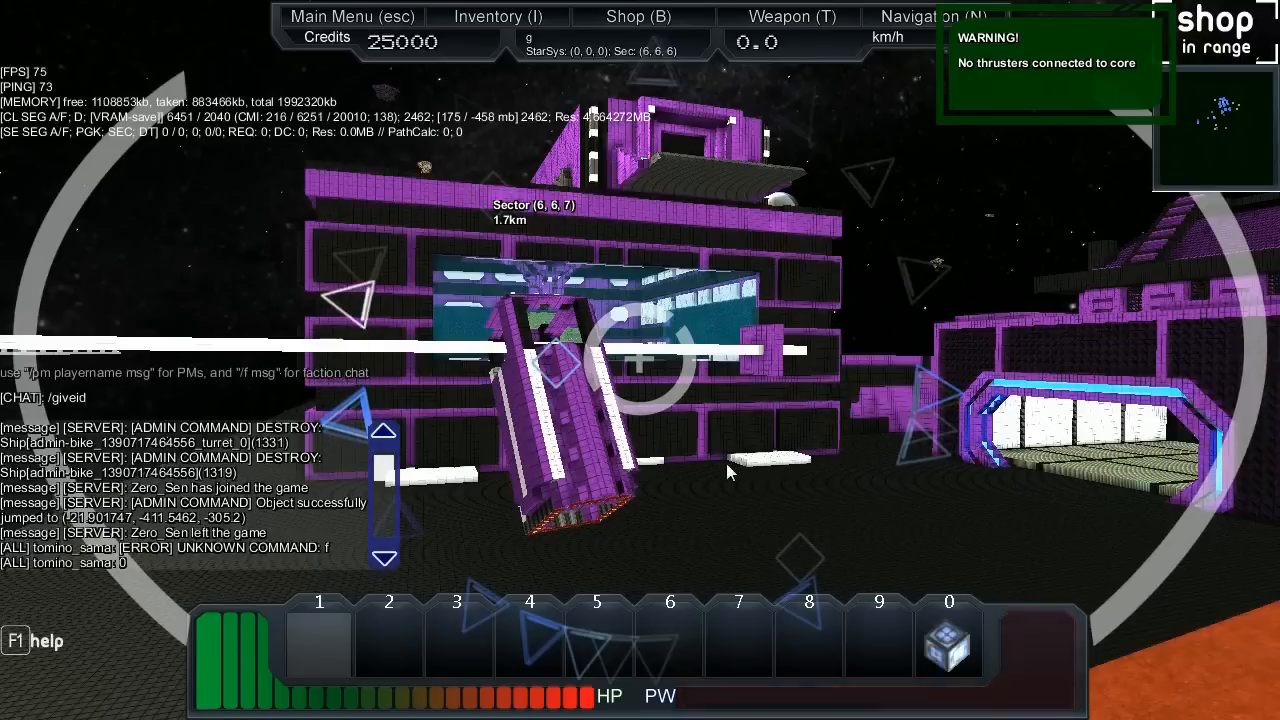
{"action": "type", "text": "tomino_"}
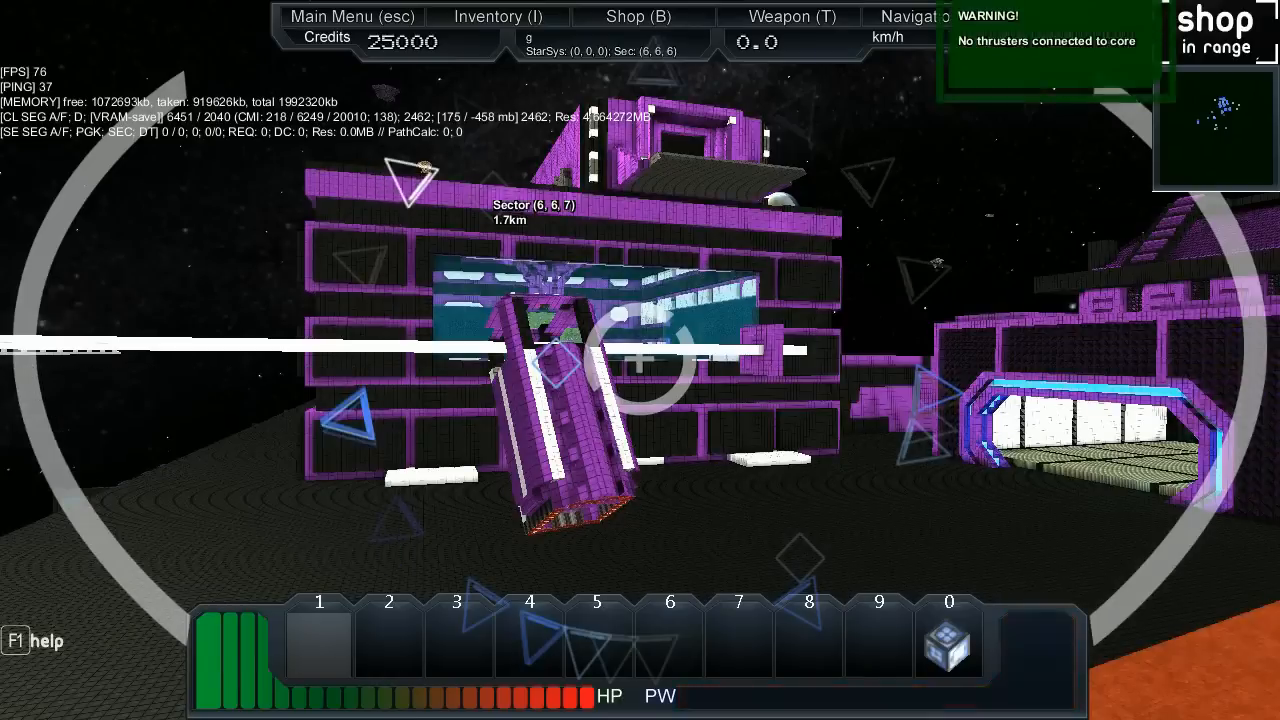
{"action": "key", "text": "i"}
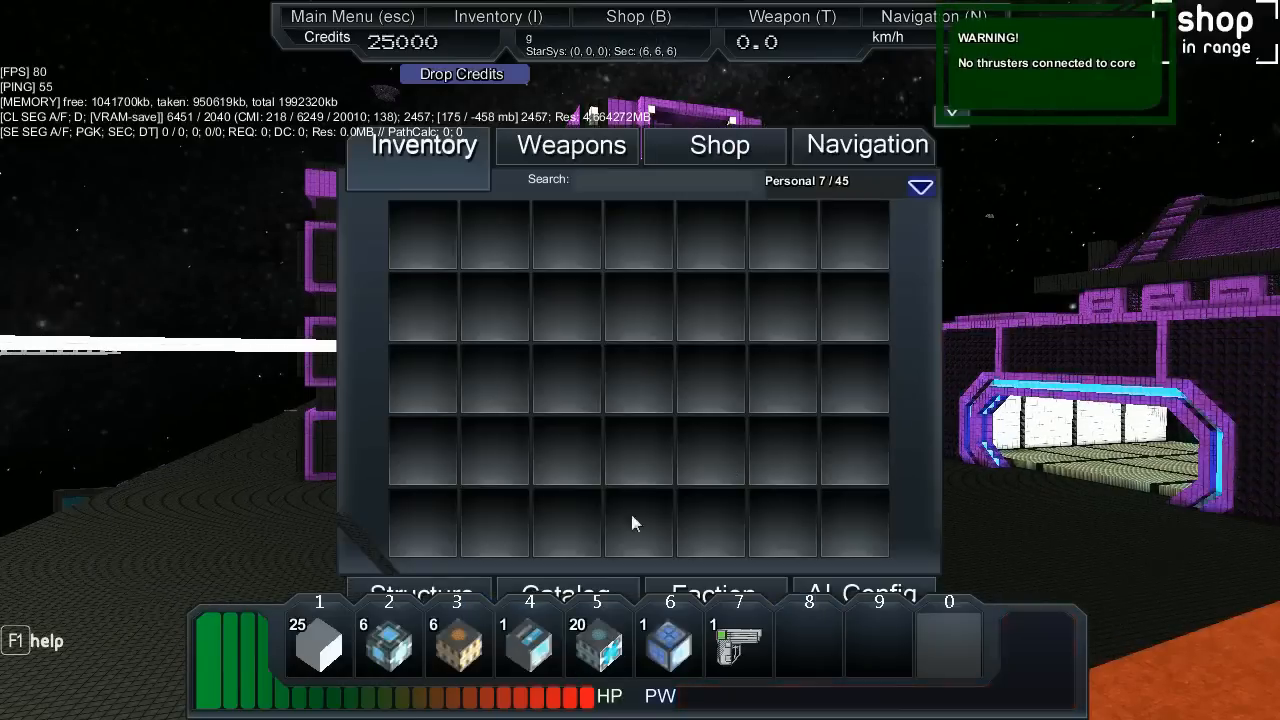
{"action": "mouse_move", "coordinate": [670, 644]}
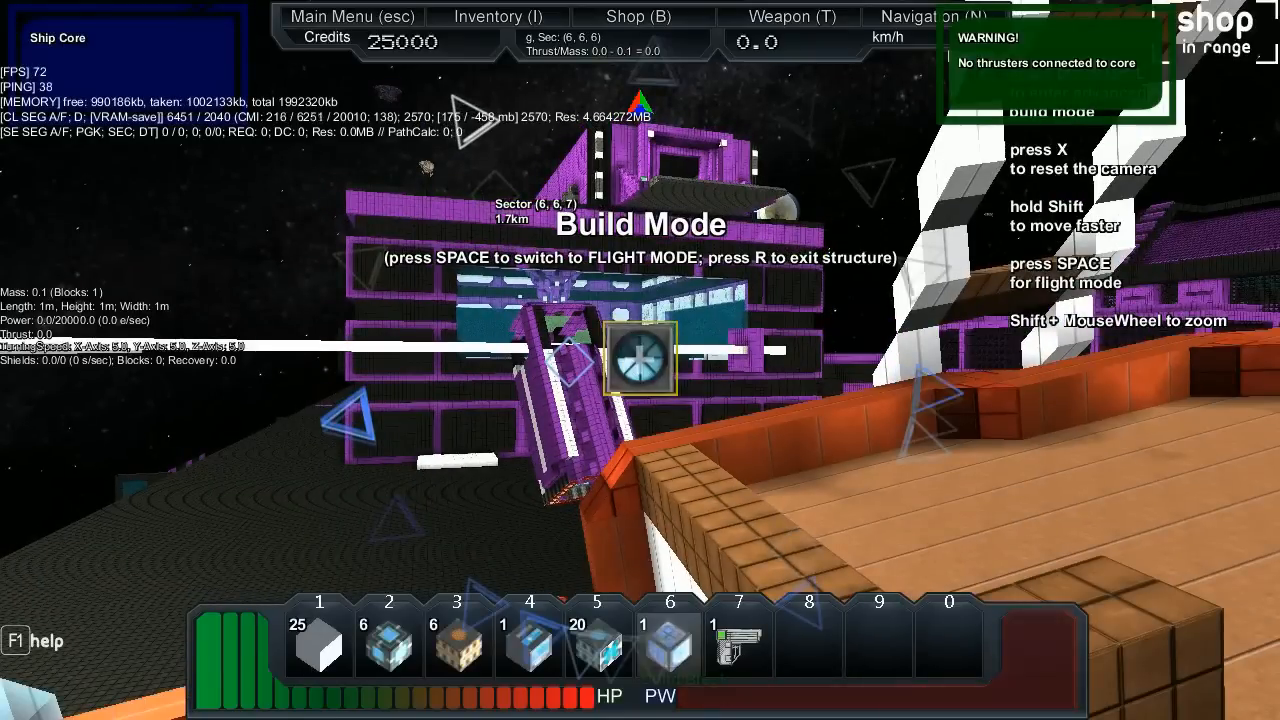
Switch ship 'g' from build mode into flight as a single core block
{"action": "key", "text": "space"}
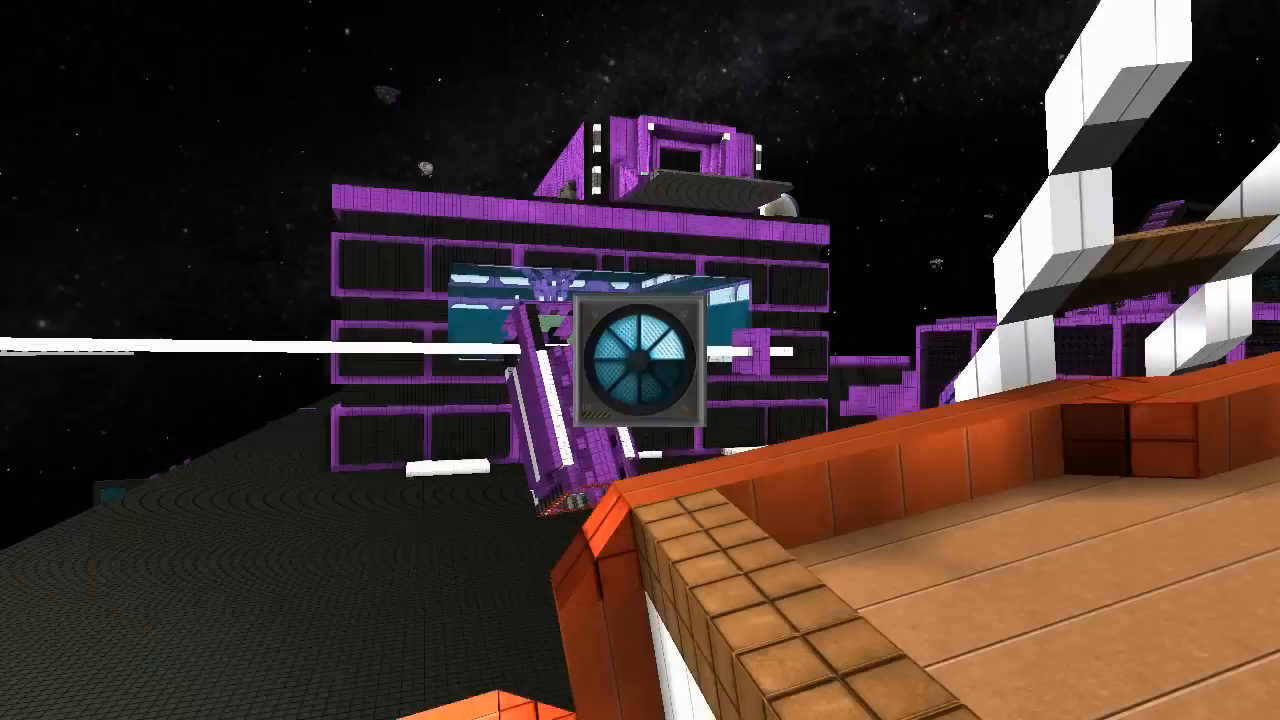
{"action": "mouse_move", "coordinate": [640, 360]}
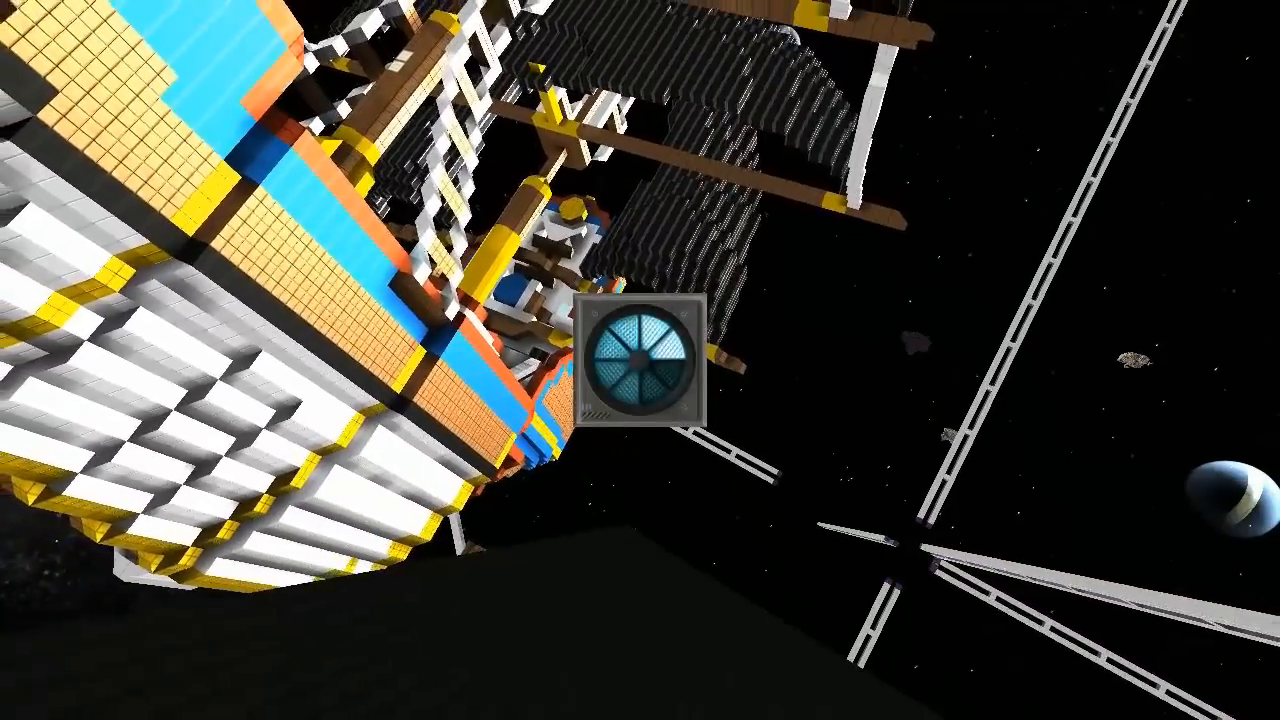
{"action": "mouse_move", "coordinate": [640, 360]}
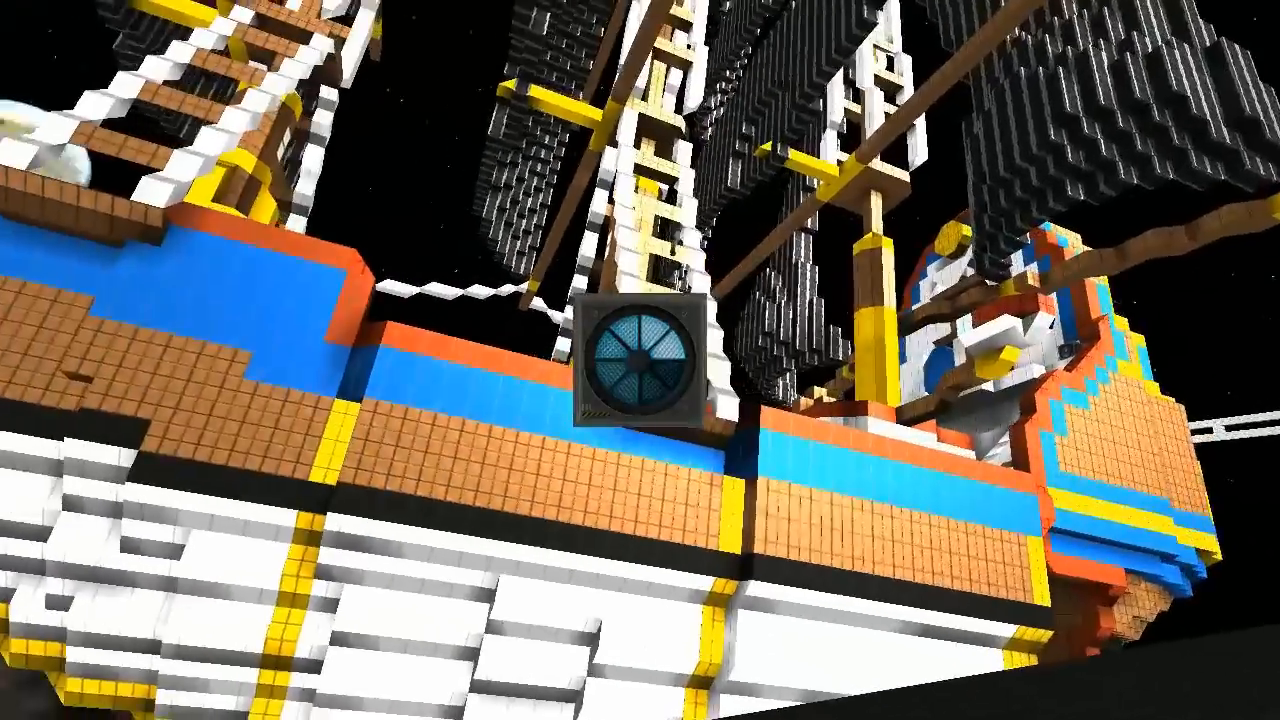
{"action": "mouse_move", "coordinate": [640, 360]}
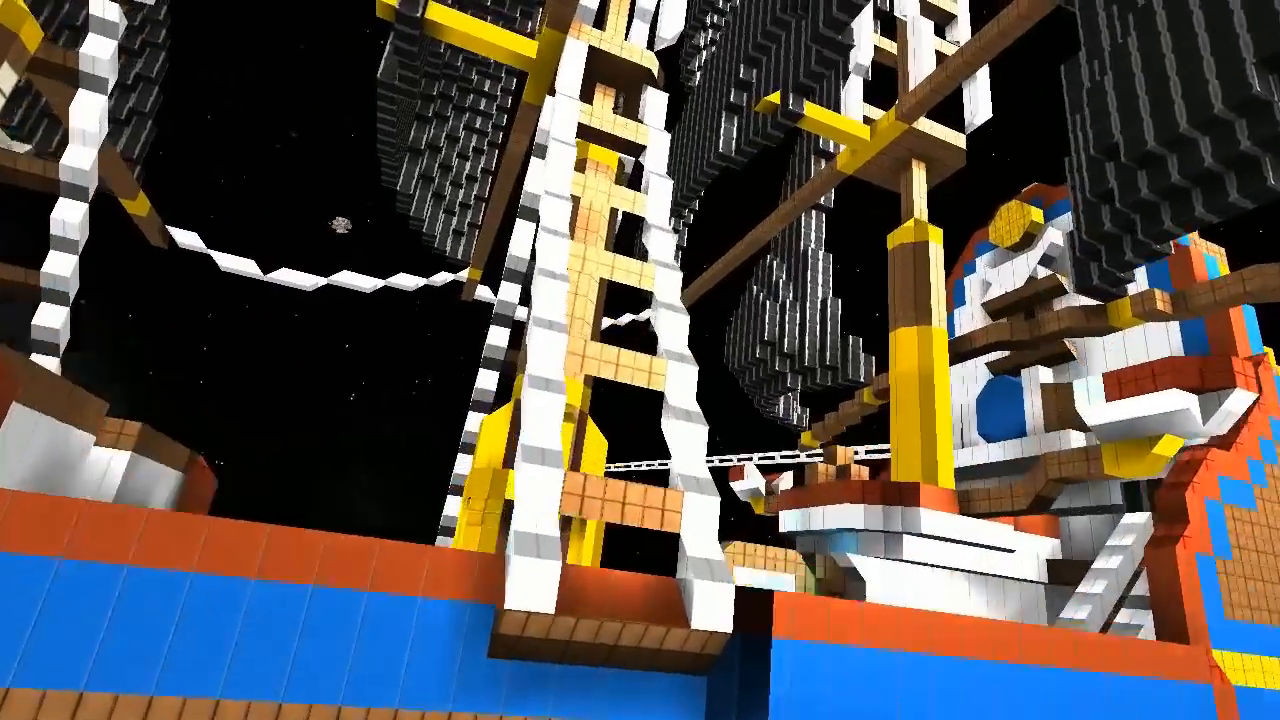
{"action": "mouse_move", "coordinate": [640, 360]}
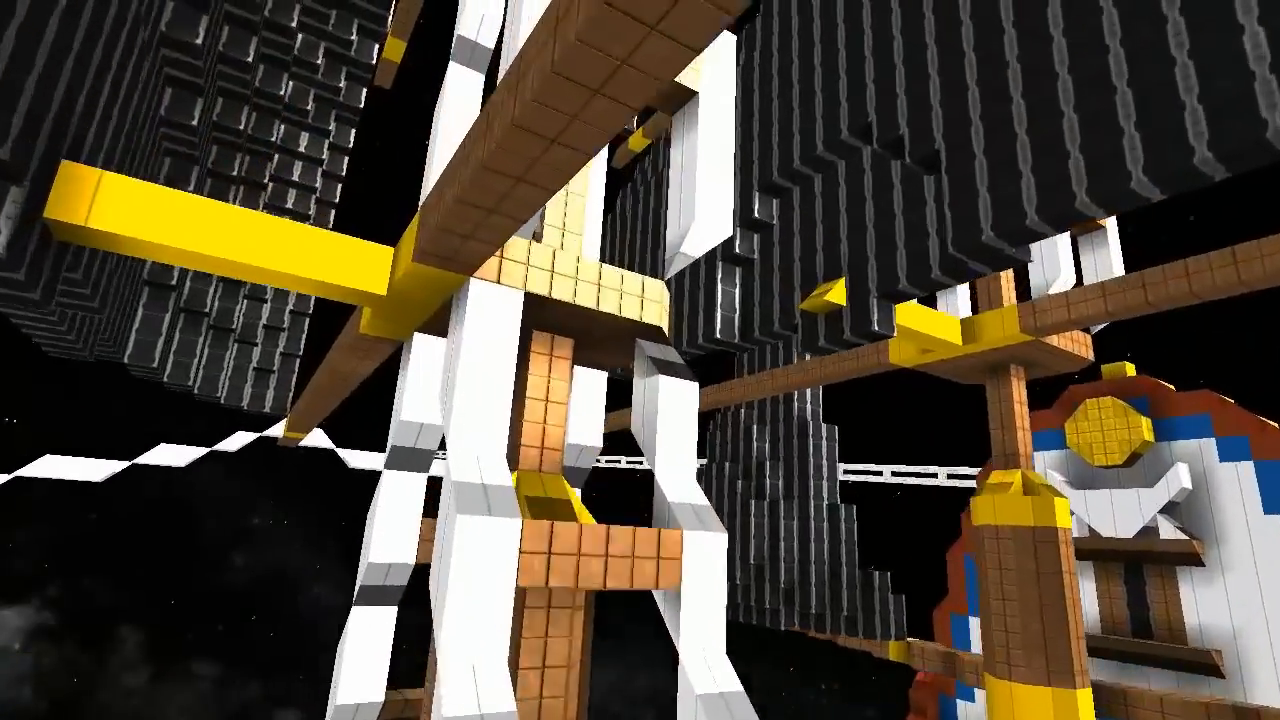
{"action": "mouse_move", "coordinate": [640, 360]}
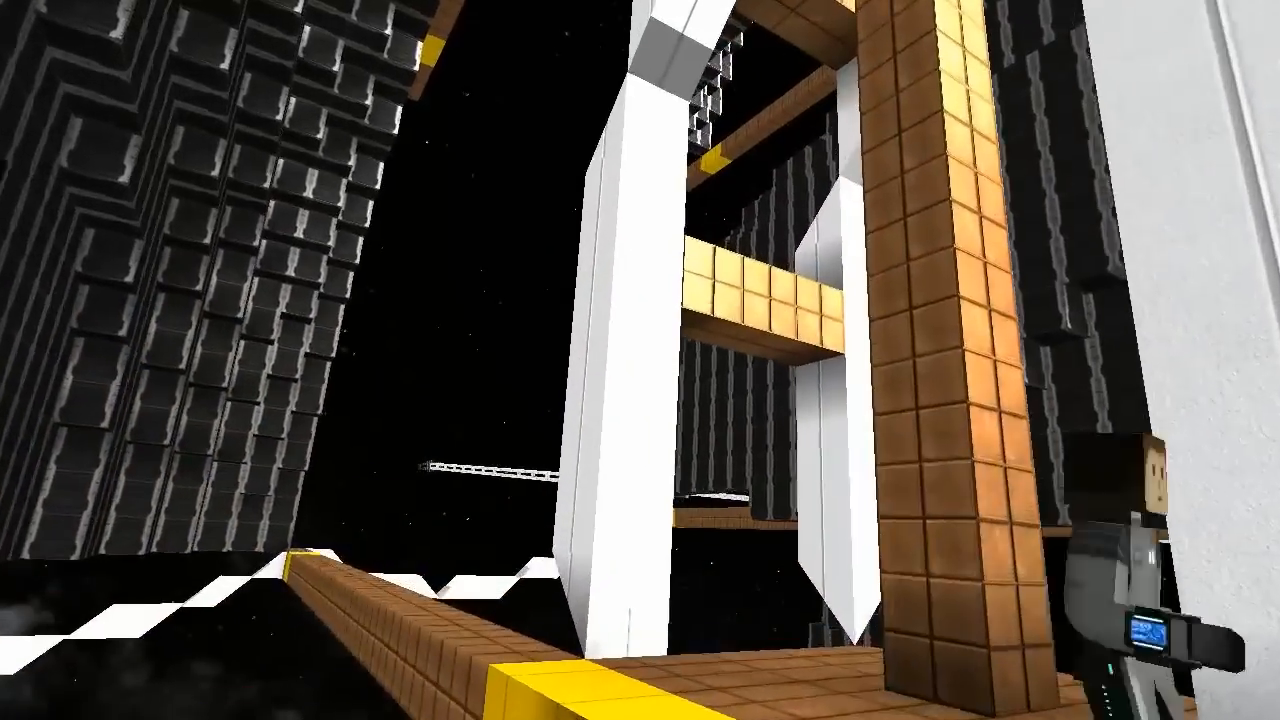
{"action": "mouse_move", "coordinate": [640, 360]}
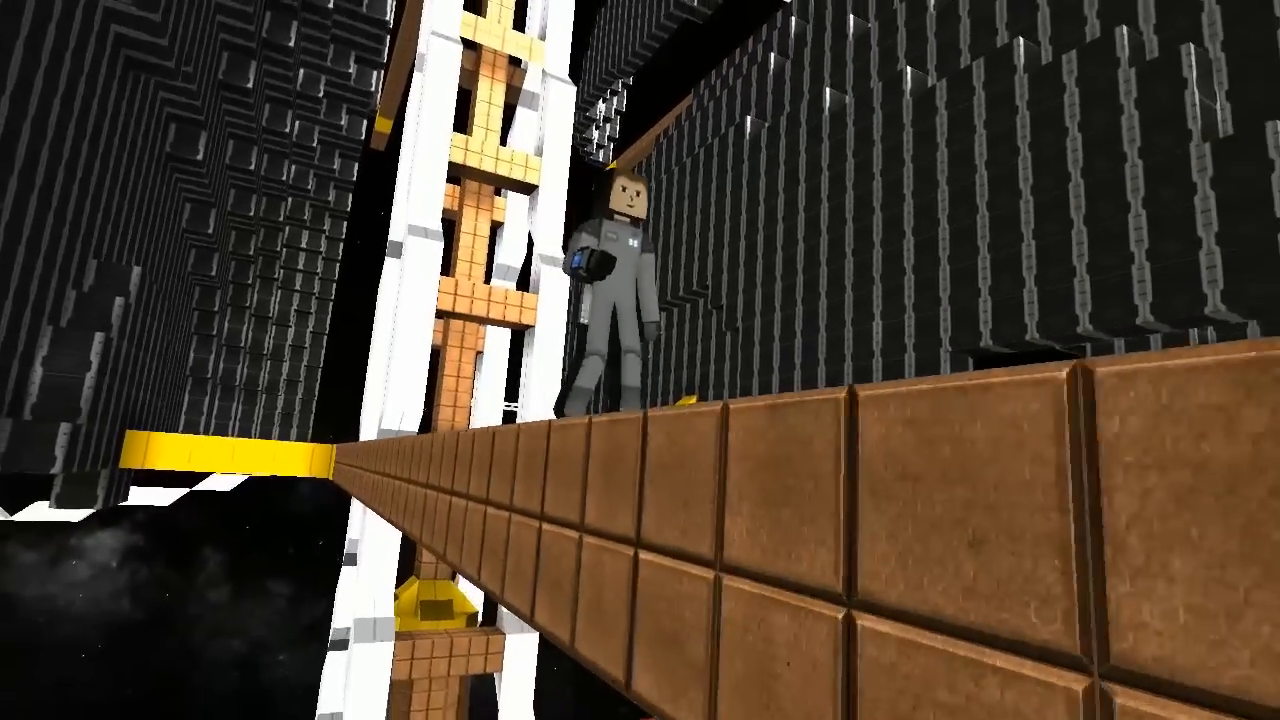
{"action": "mouse_move", "coordinate": [640, 360]}
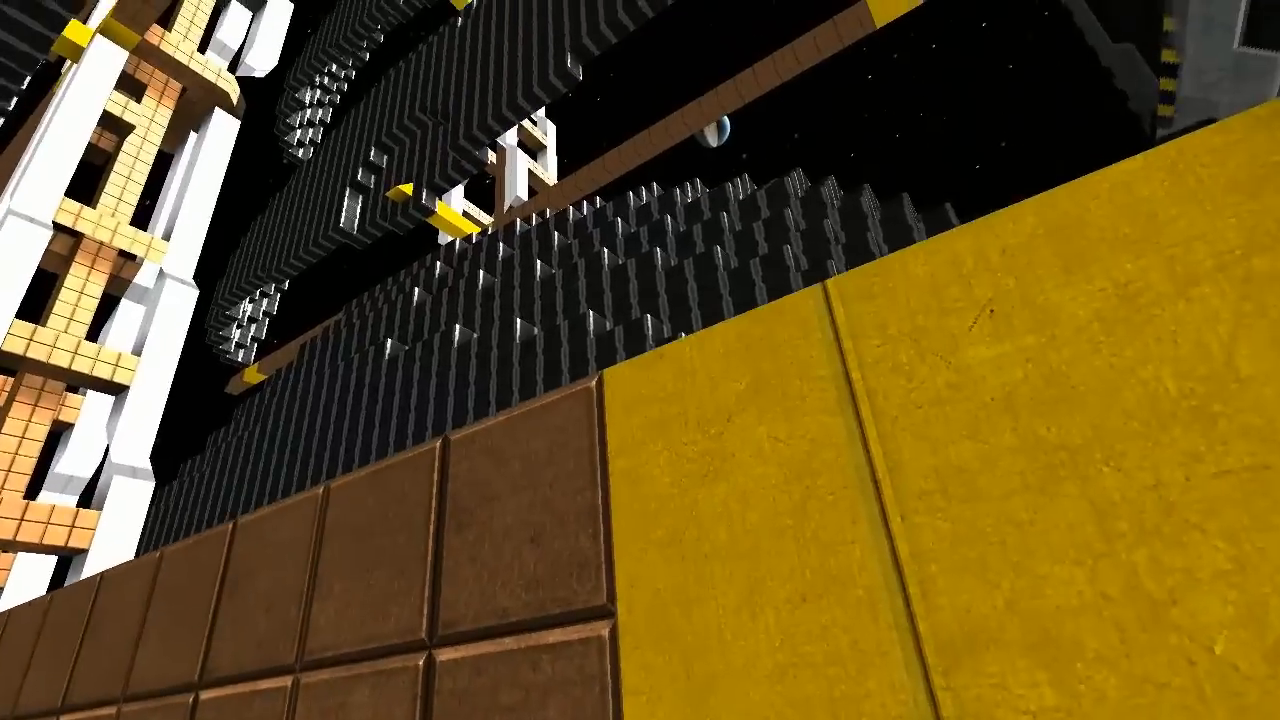
{"action": "mouse_move", "coordinate": [640, 360]}
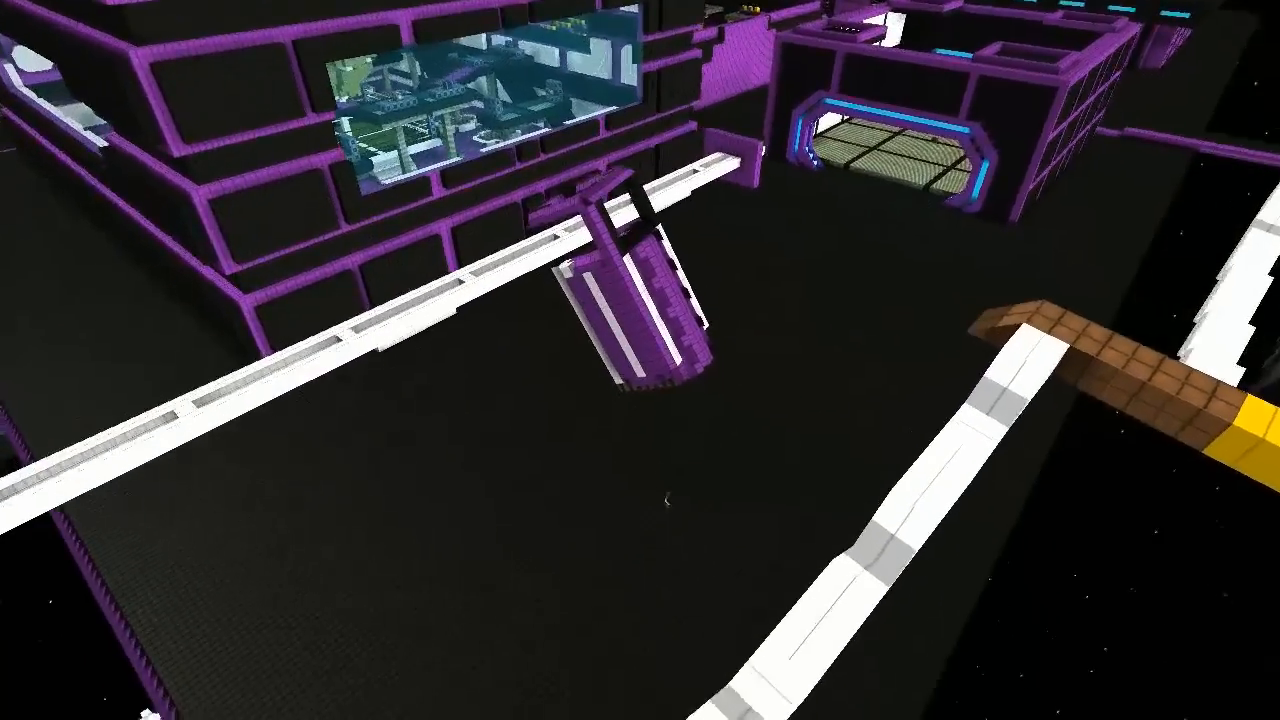
{"action": "mouse_move", "coordinate": [640, 360]}
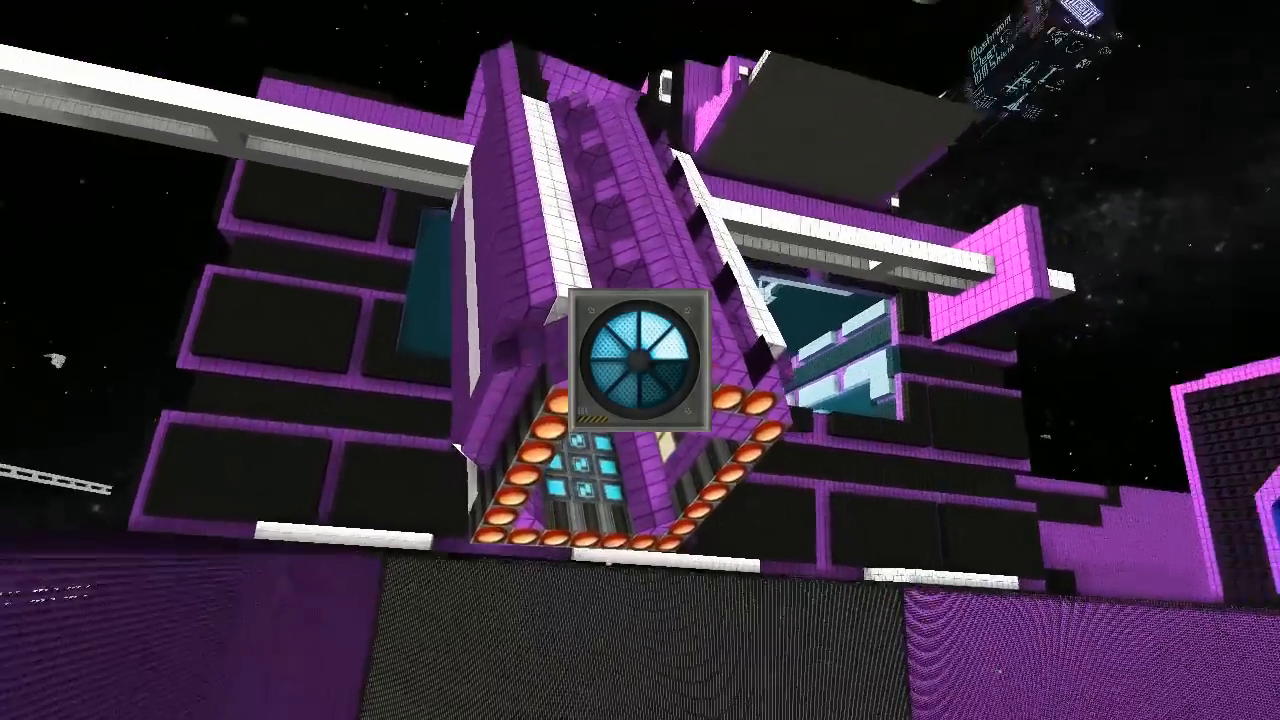
{"action": "mouse_move", "coordinate": [640, 360]}
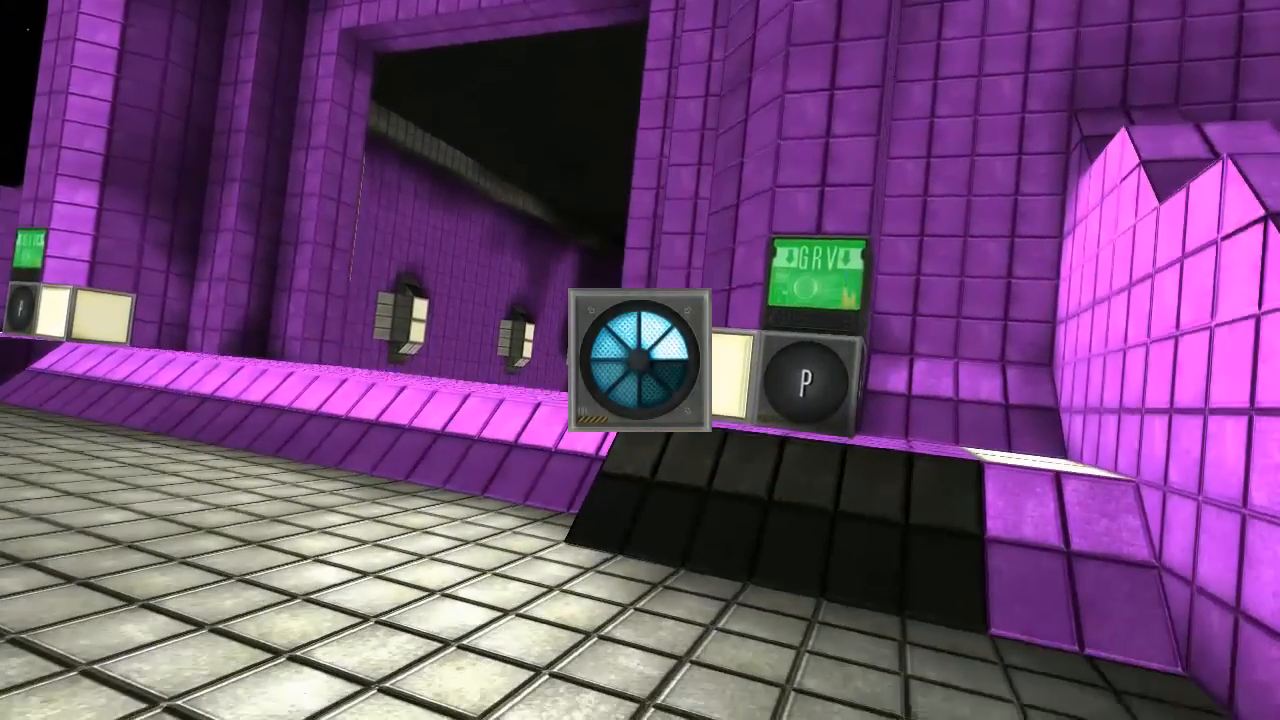
{"action": "mouse_move", "coordinate": [640, 360]}
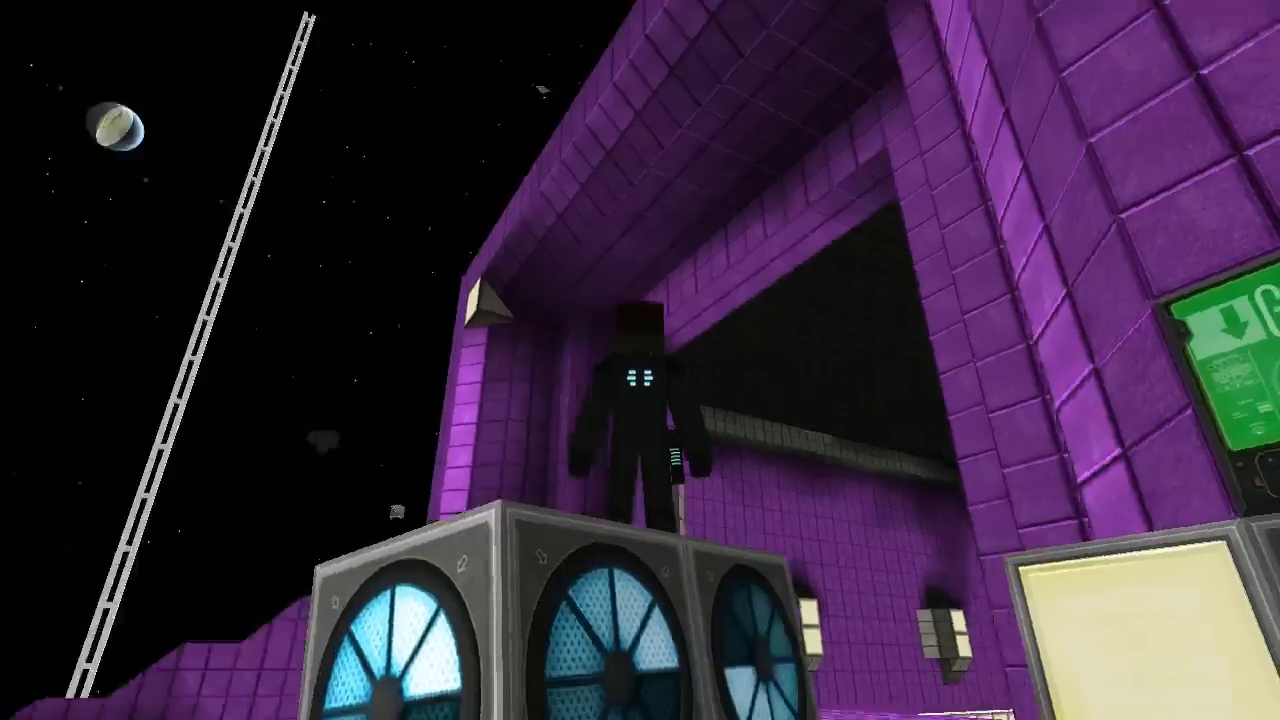
{"action": "mouse_move", "coordinate": [640, 360]}
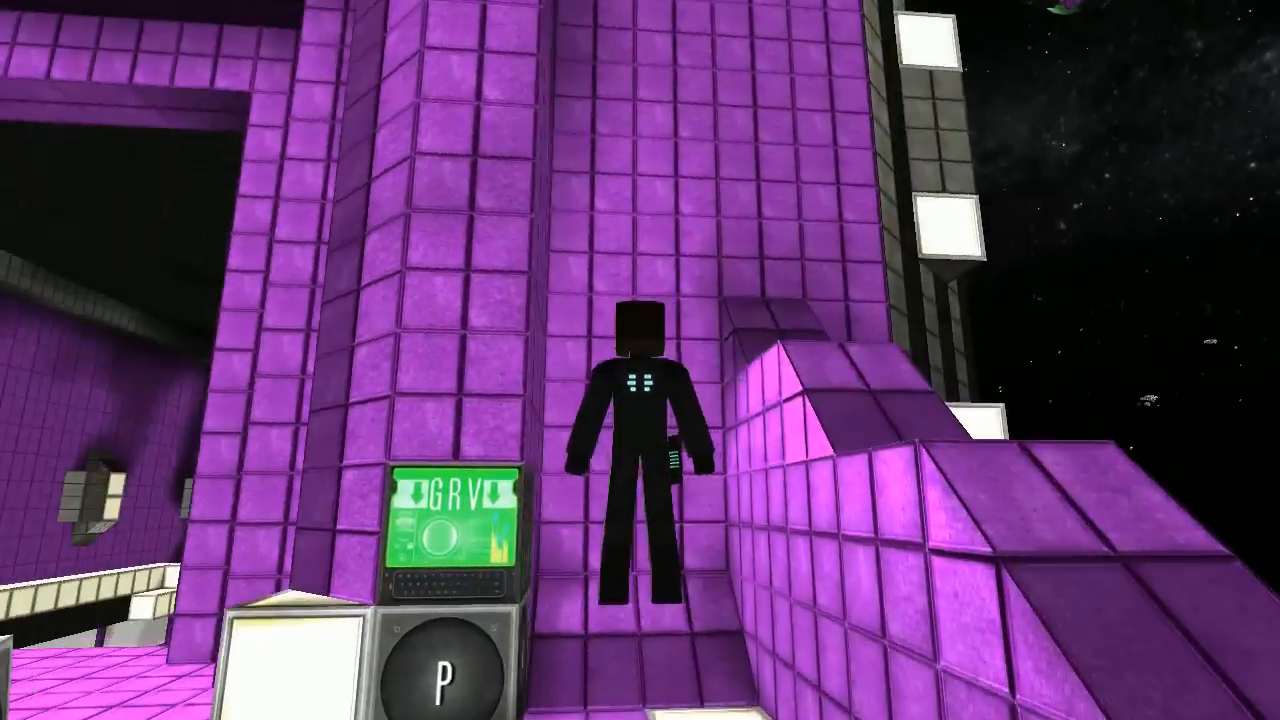
{"action": "mouse_move", "coordinate": [640, 360]}
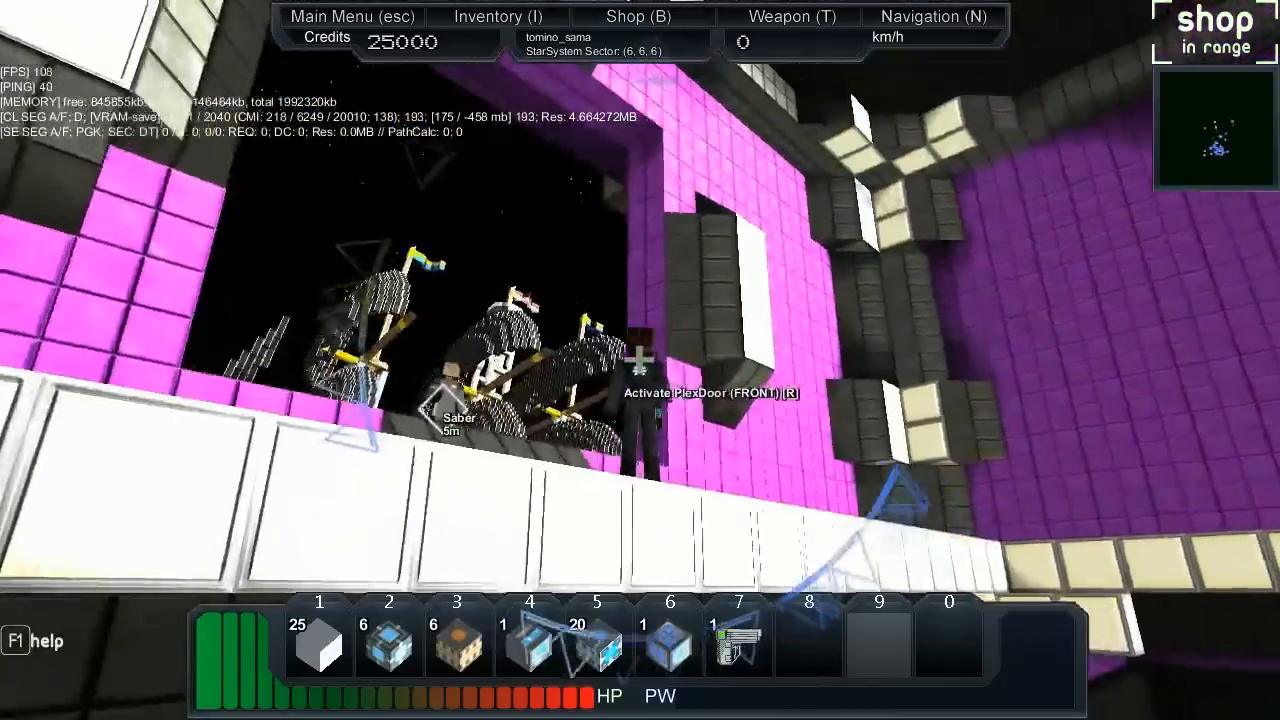
{"action": "mouse_move", "coordinate": [640, 360]}
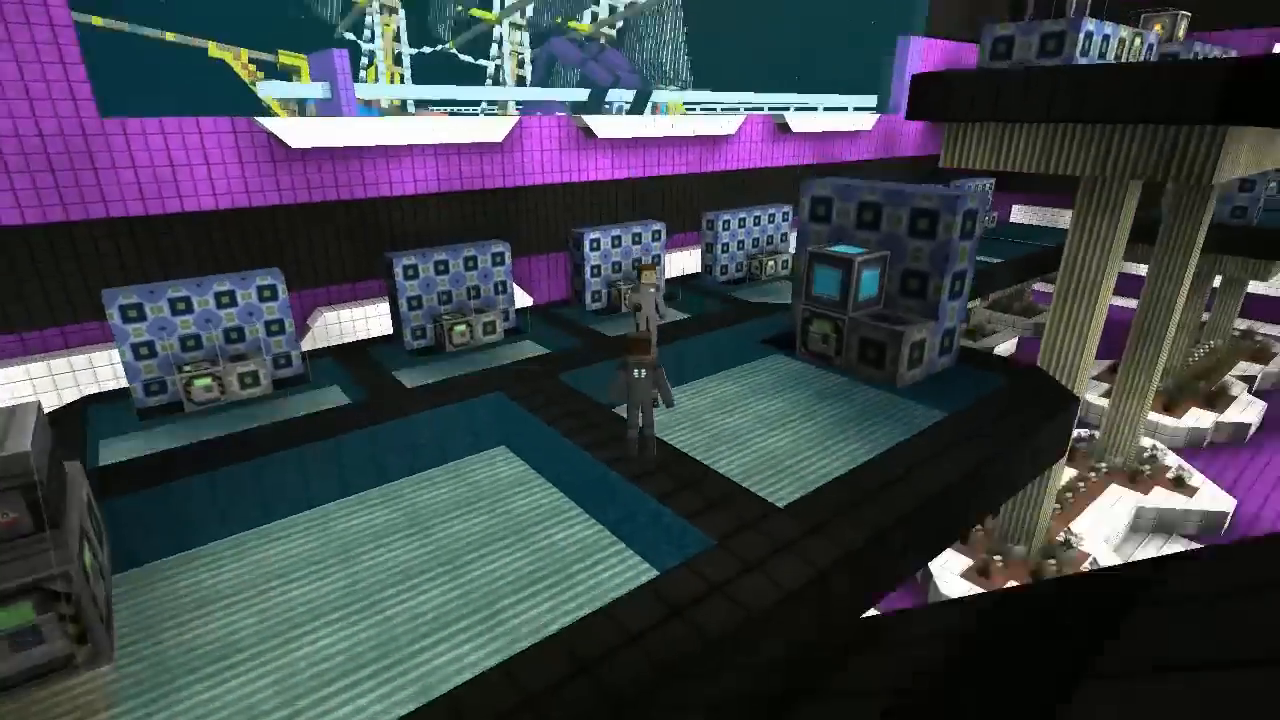
{"action": "mouse_move", "coordinate": [640, 360]}
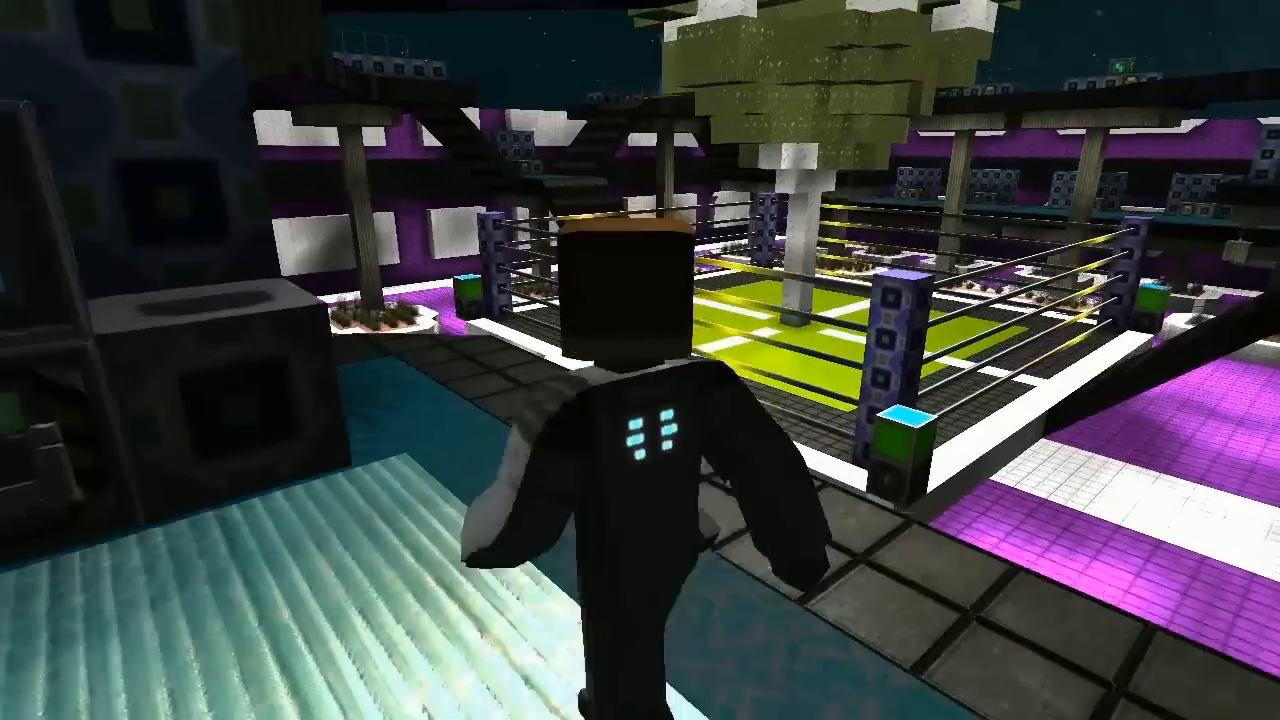
{"action": "mouse_move", "coordinate": [640, 360]}
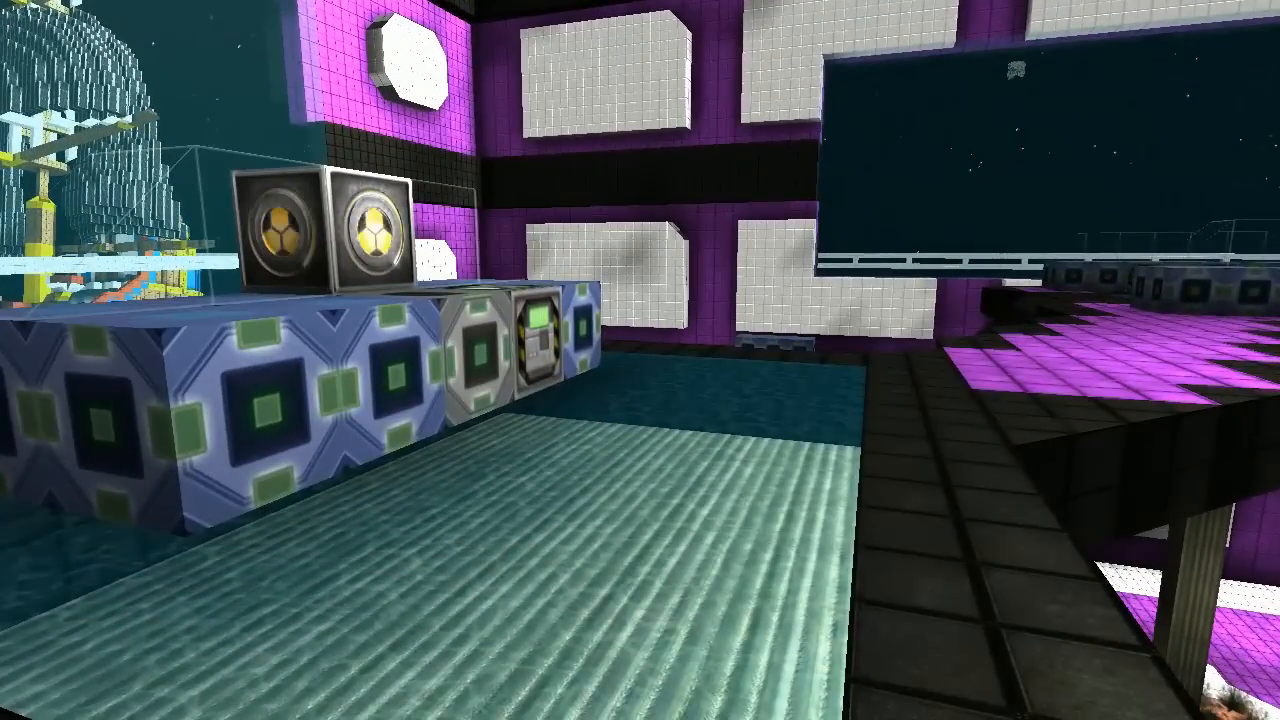
{"action": "mouse_move", "coordinate": [640, 360]}
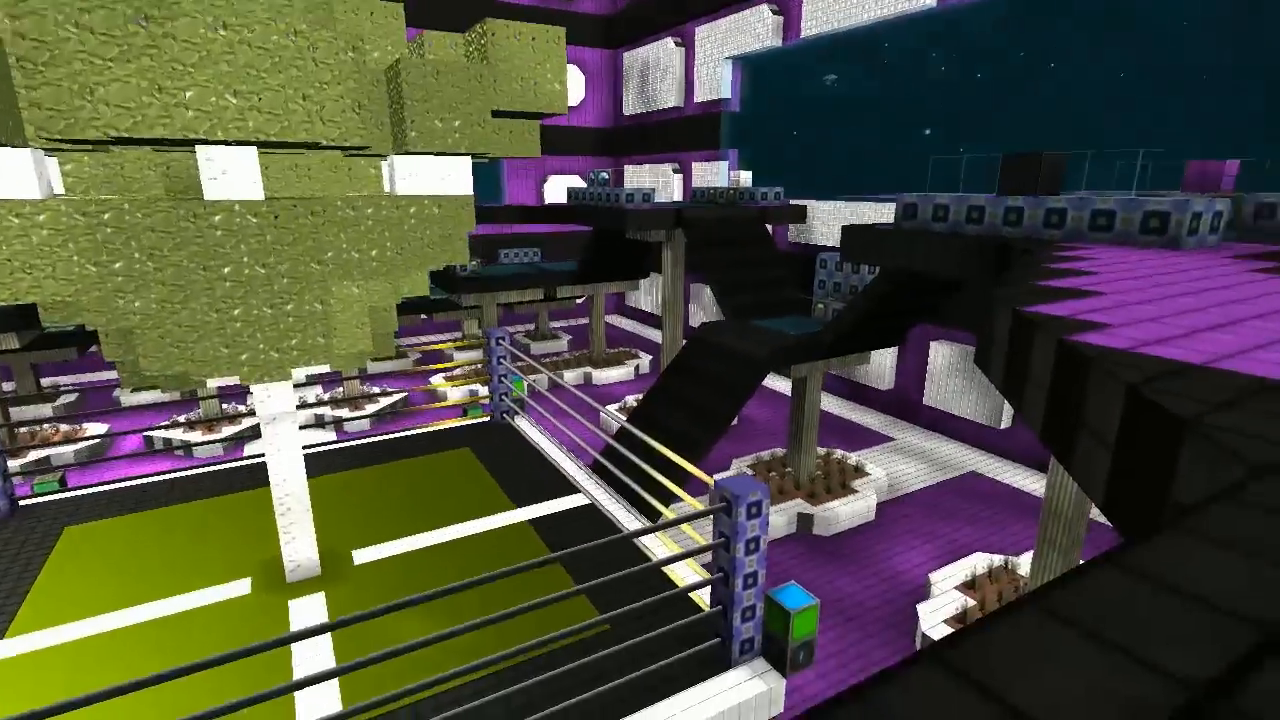
{"action": "mouse_move", "coordinate": [640, 360]}
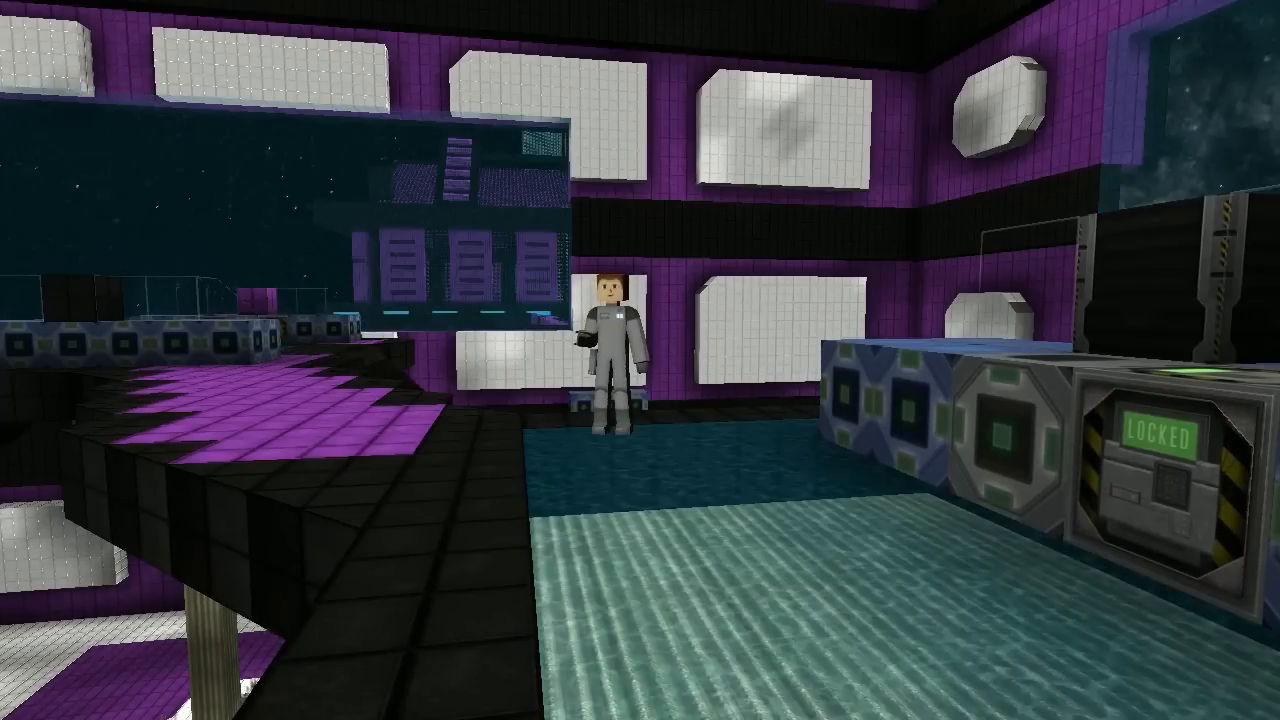
{"action": "mouse_move", "coordinate": [640, 360]}
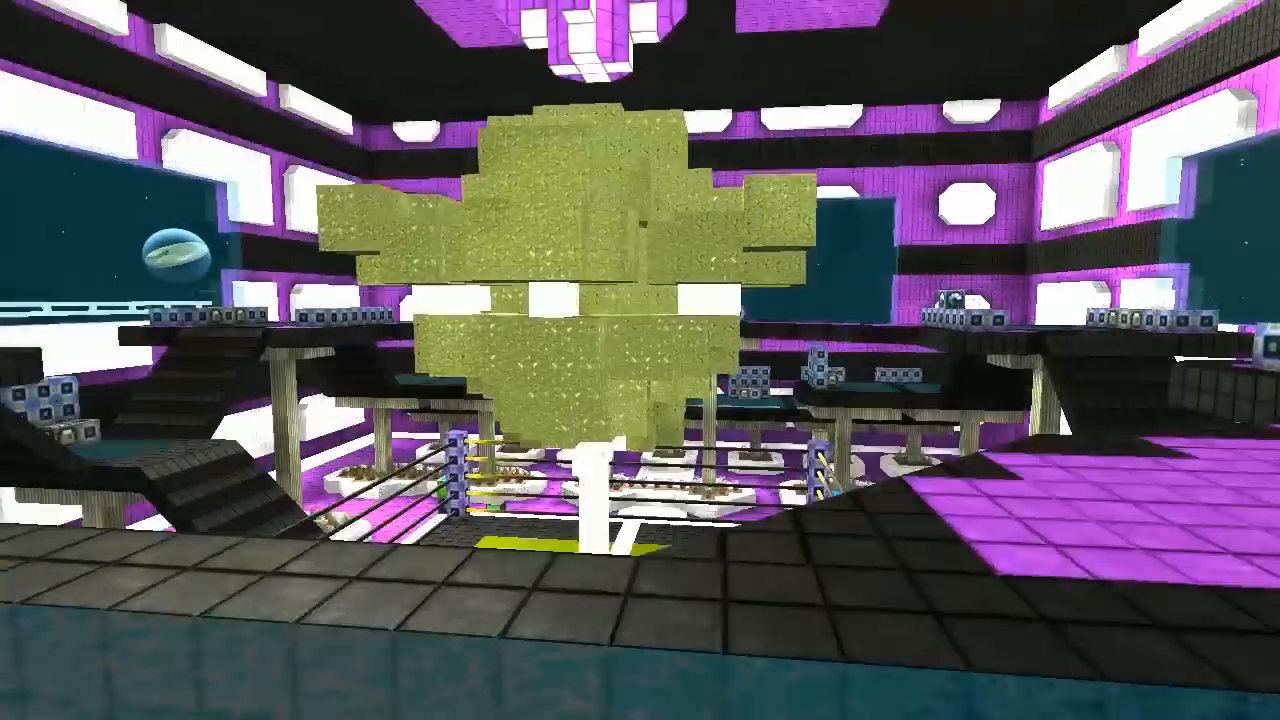
{"action": "mouse_move", "coordinate": [640, 360]}
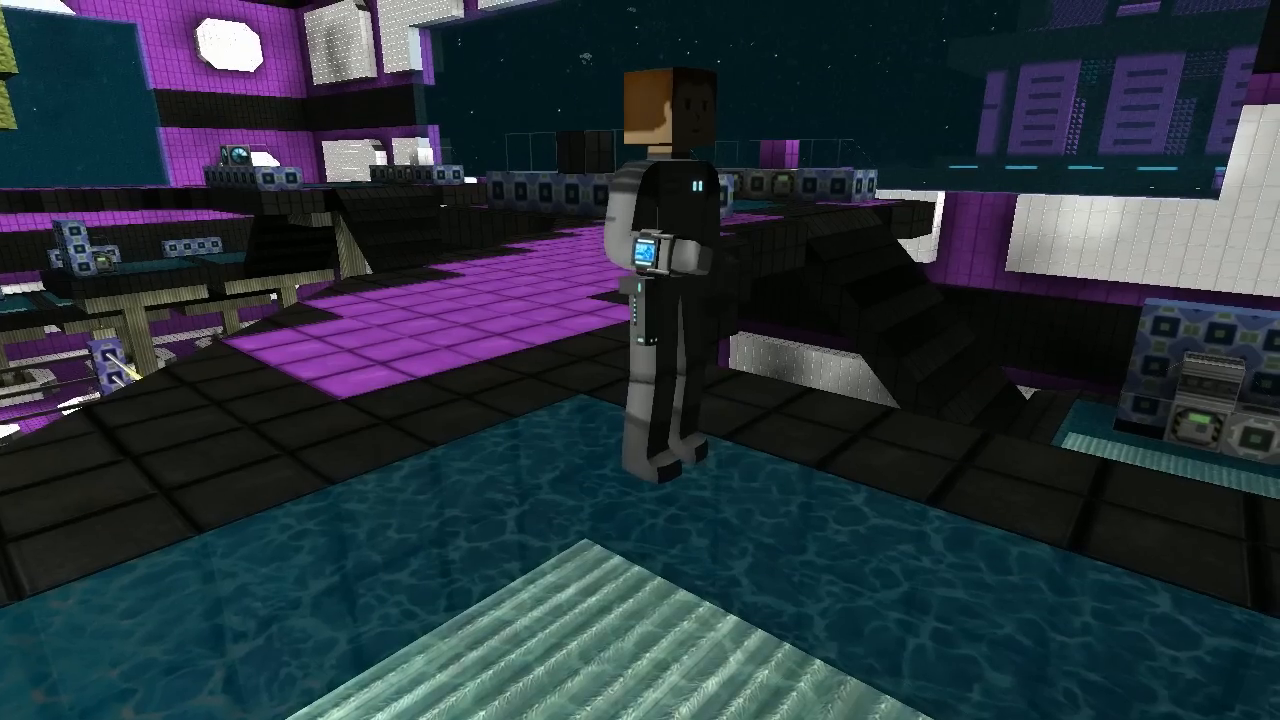
{"action": "mouse_move", "coordinate": [640, 360]}
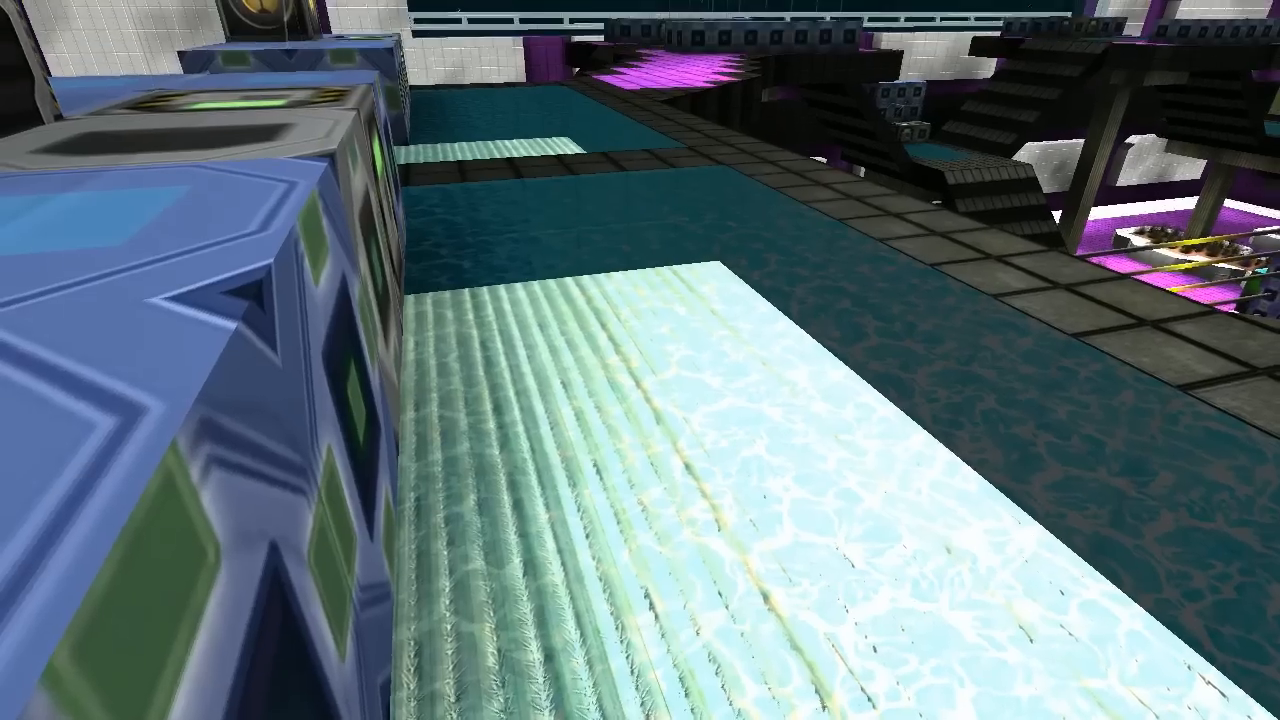
{"action": "mouse_move", "coordinate": [640, 360]}
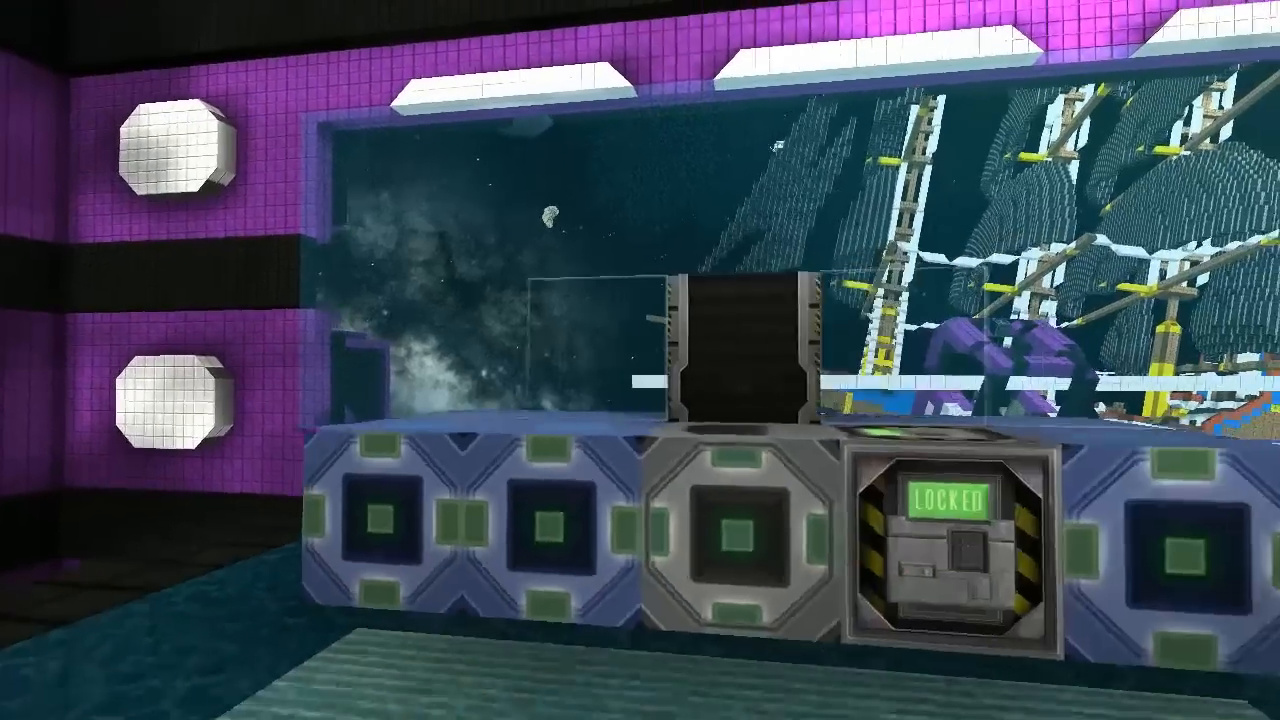
{"action": "mouse_move", "coordinate": [640, 360]}
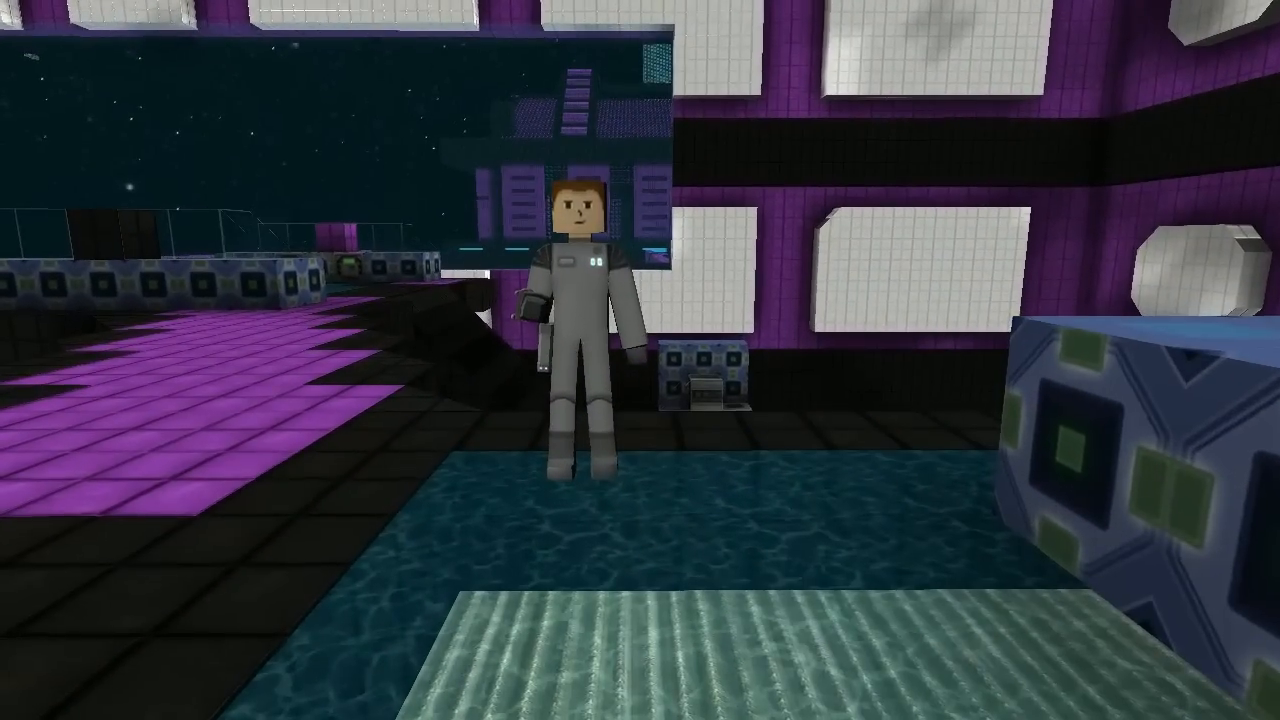
{"action": "mouse_move", "coordinate": [640, 360]}
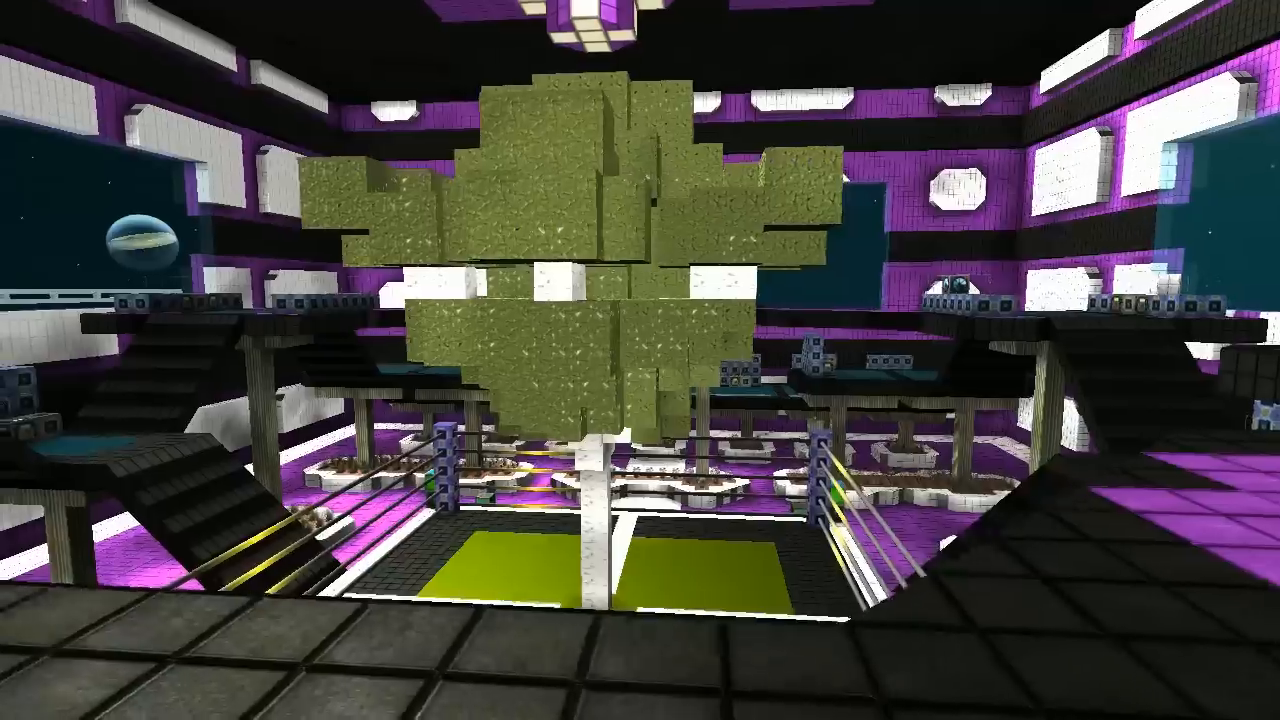
{"action": "mouse_move", "coordinate": [640, 360]}
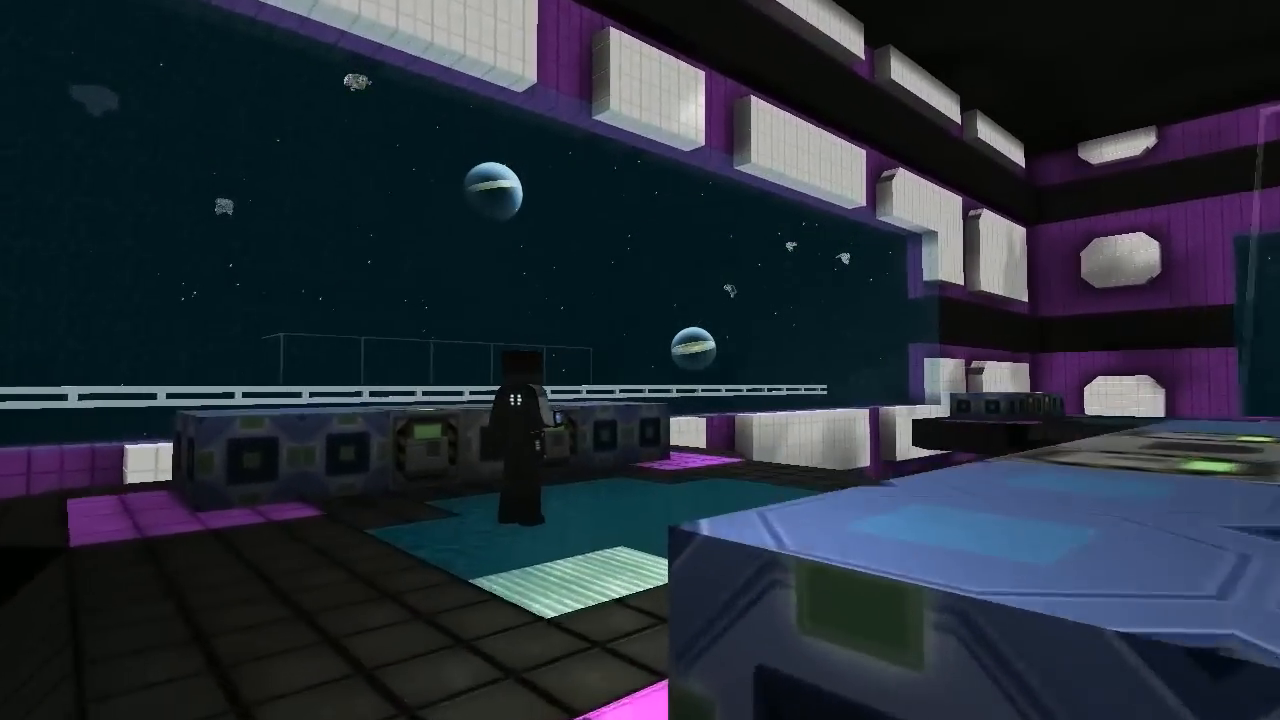
{"action": "mouse_move", "coordinate": [640, 360]}
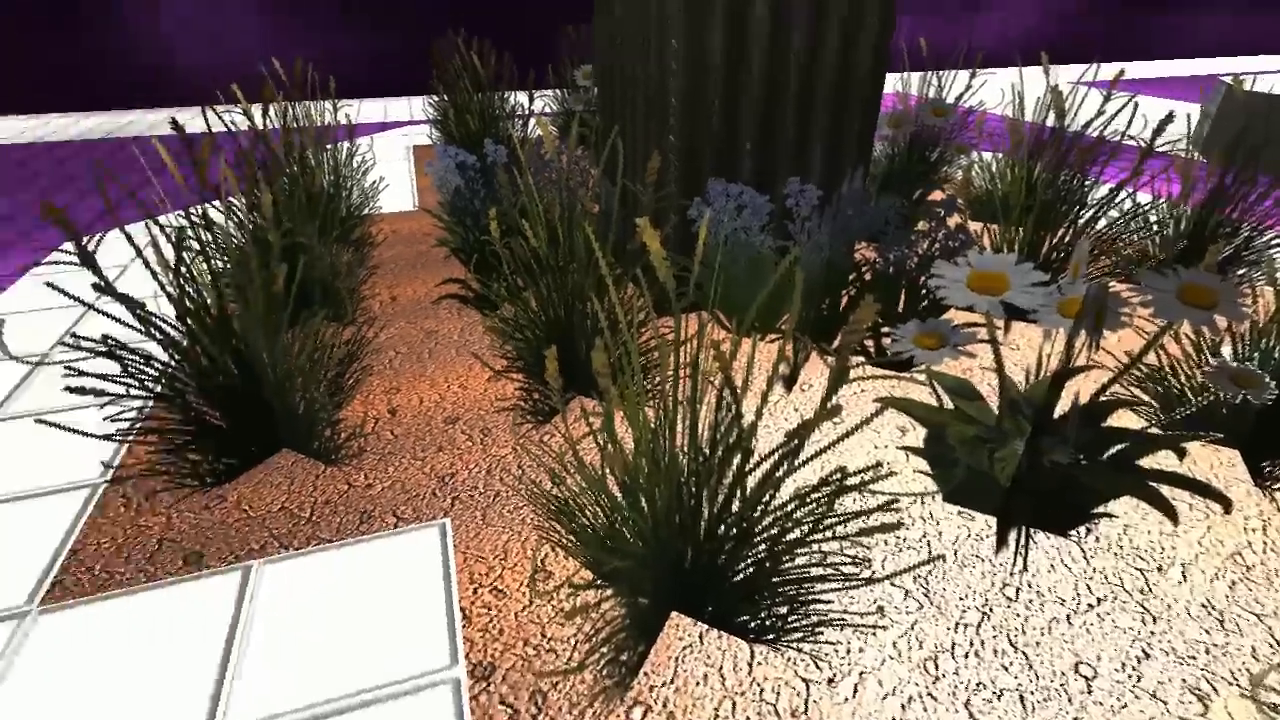
{"action": "mouse_move", "coordinate": [640, 360]}
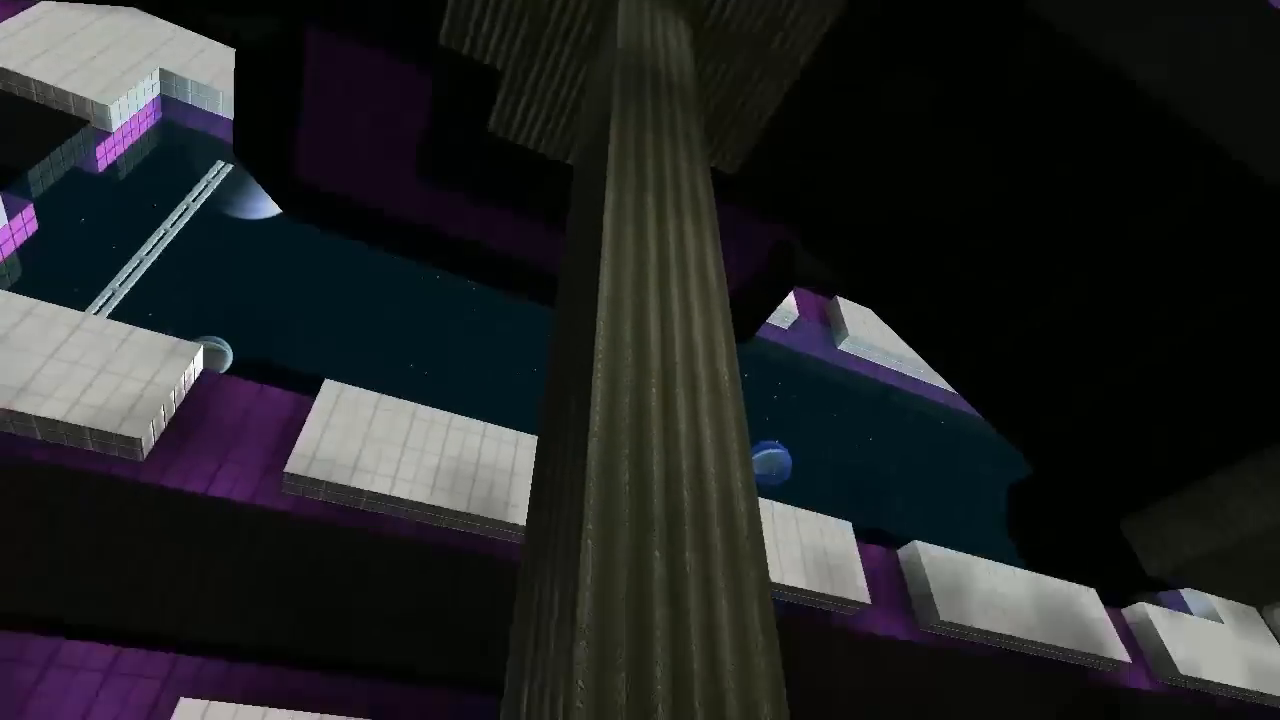
{"action": "mouse_move", "coordinate": [640, 360]}
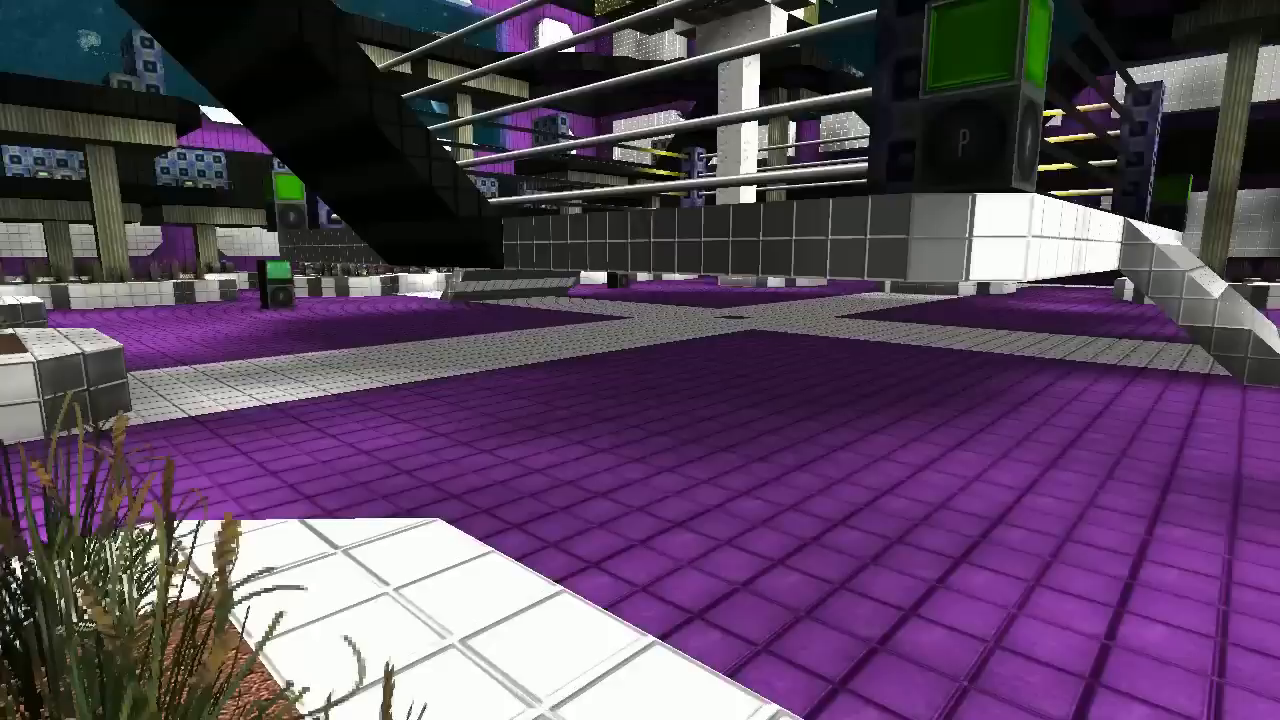
{"action": "mouse_move", "coordinate": [640, 360]}
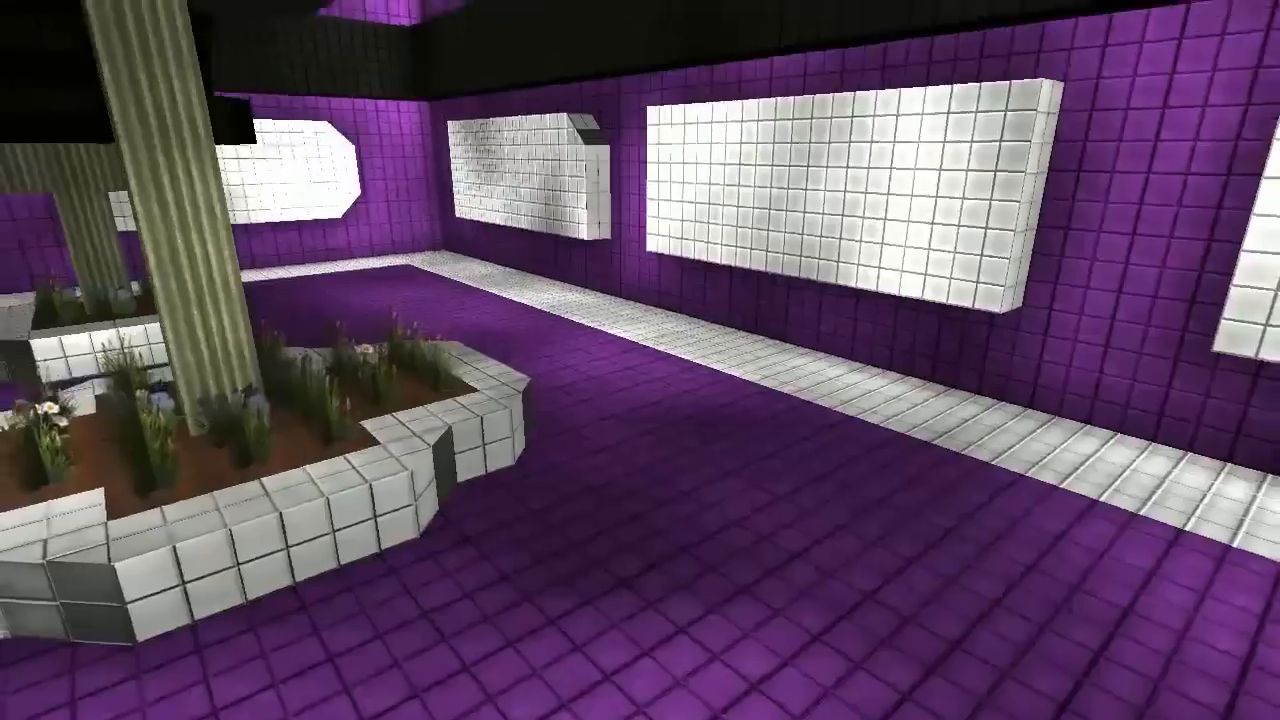
{"action": "mouse_move", "coordinate": [640, 360]}
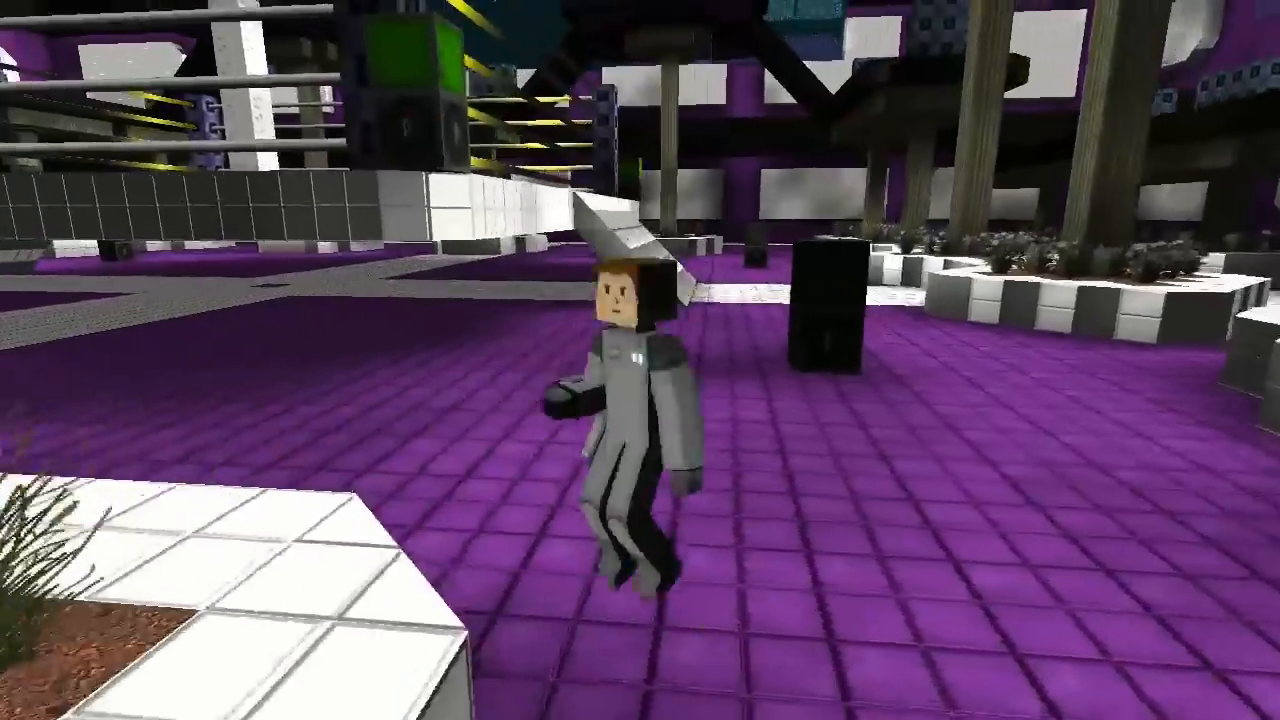
{"action": "mouse_move", "coordinate": [640, 360]}
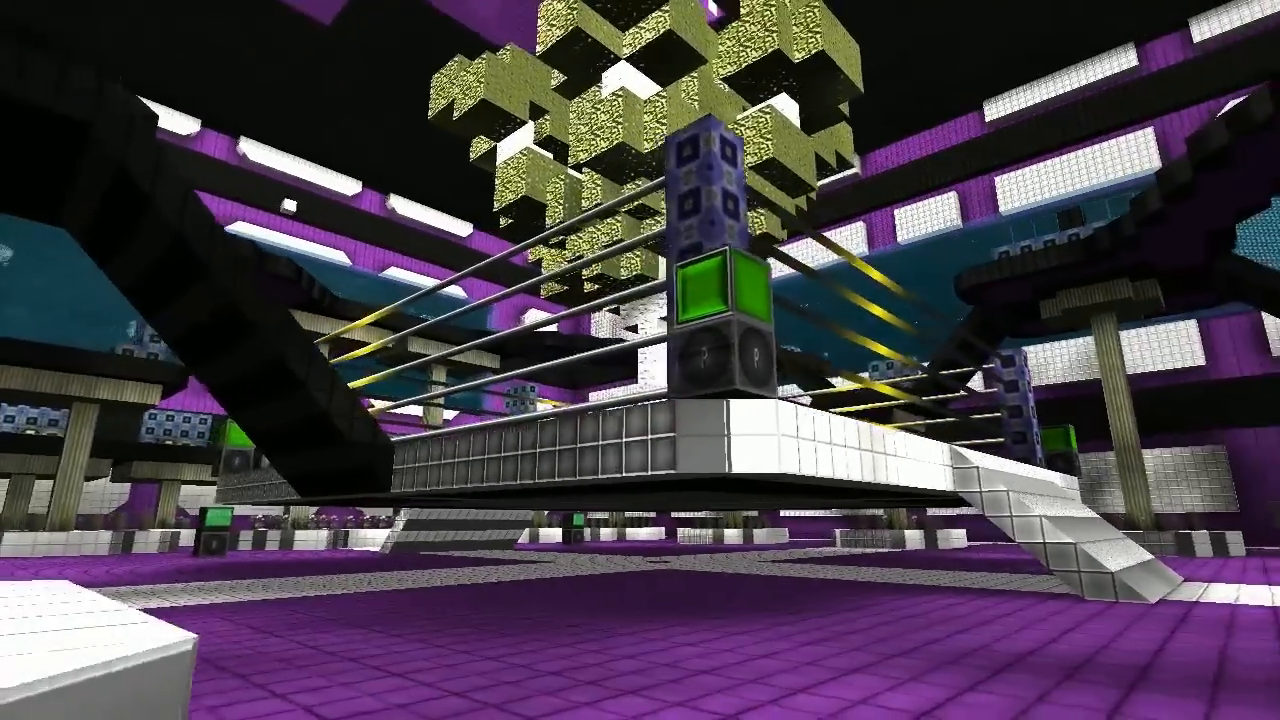
{"action": "mouse_move", "coordinate": [640, 360]}
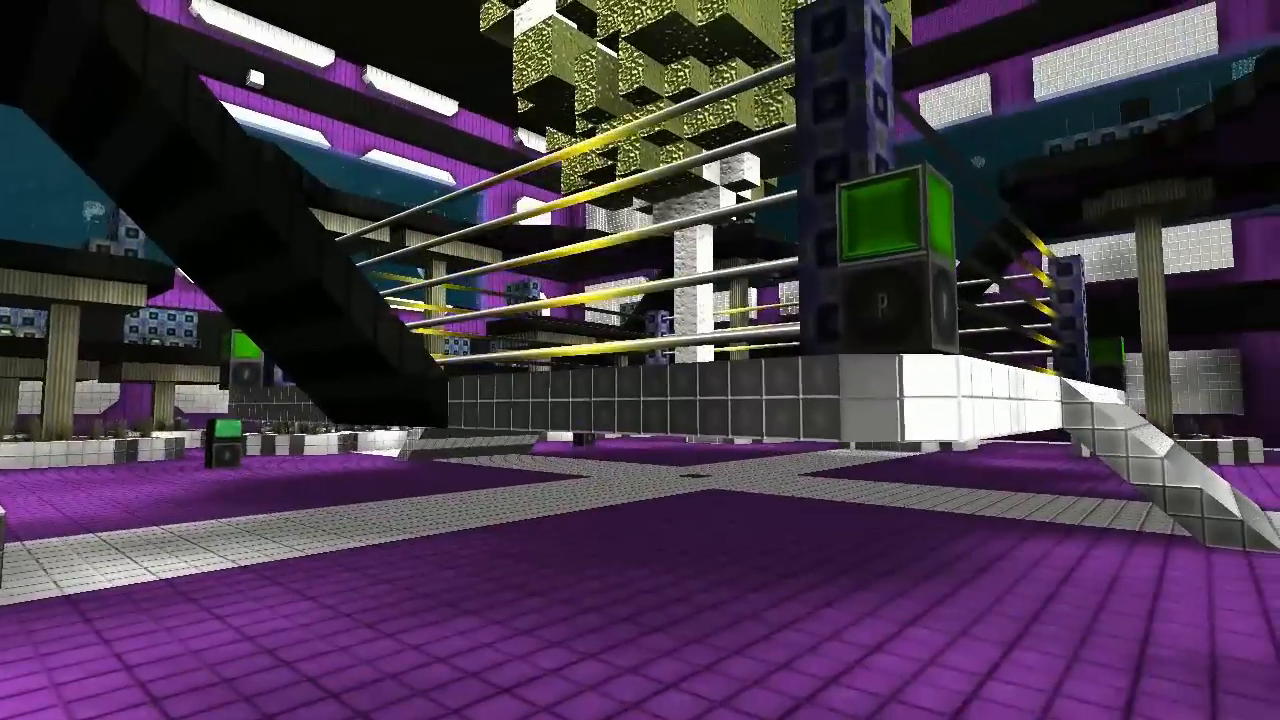
{"action": "mouse_move", "coordinate": [640, 360]}
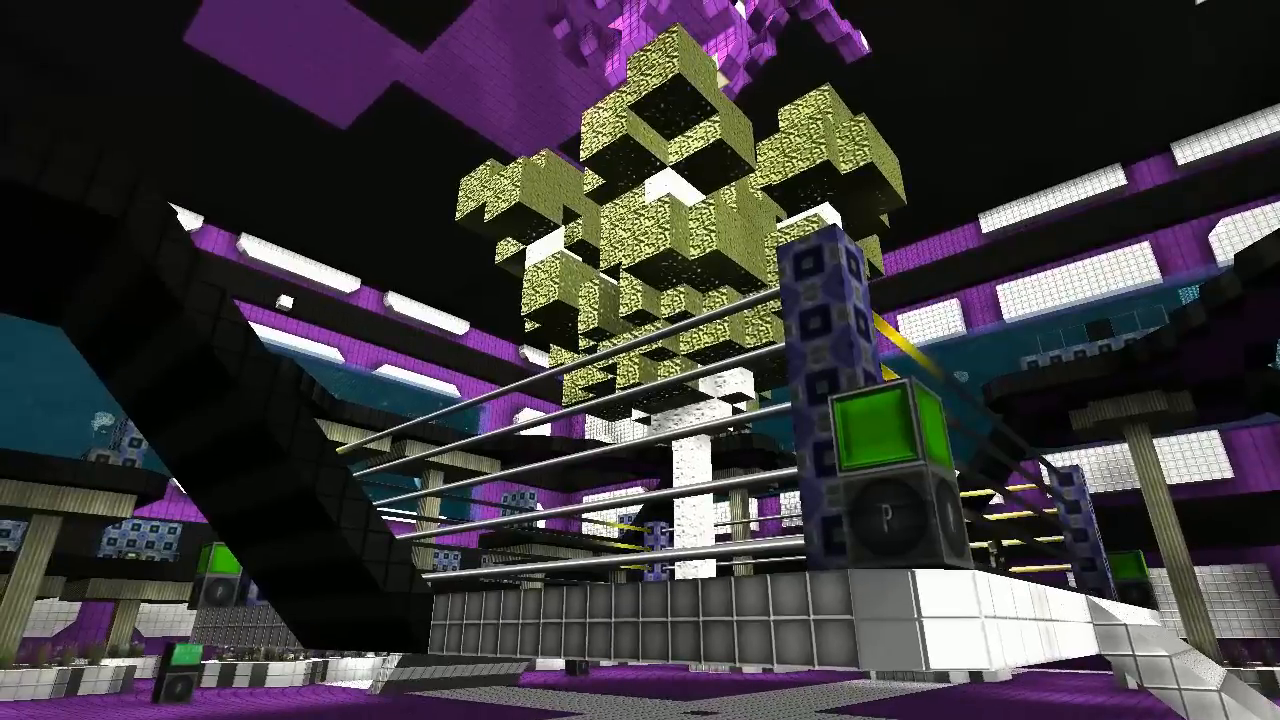
{"action": "mouse_move", "coordinate": [640, 360]}
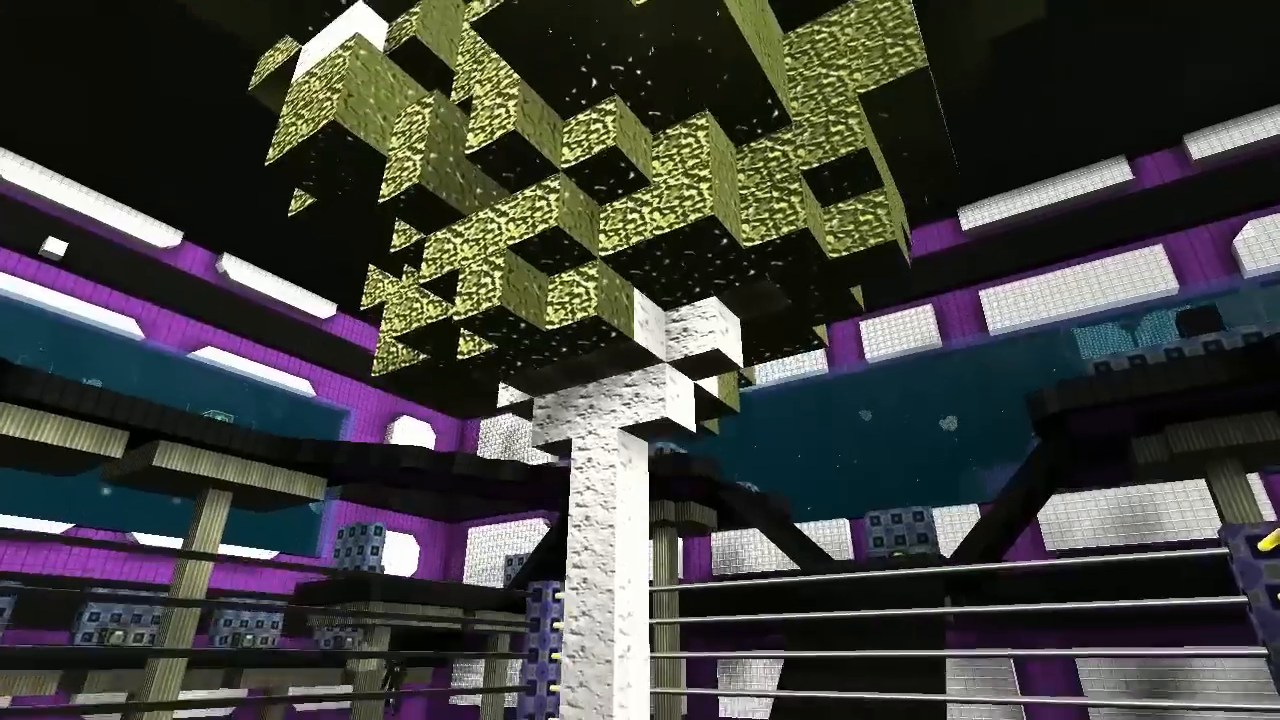
{"action": "mouse_move", "coordinate": [640, 360]}
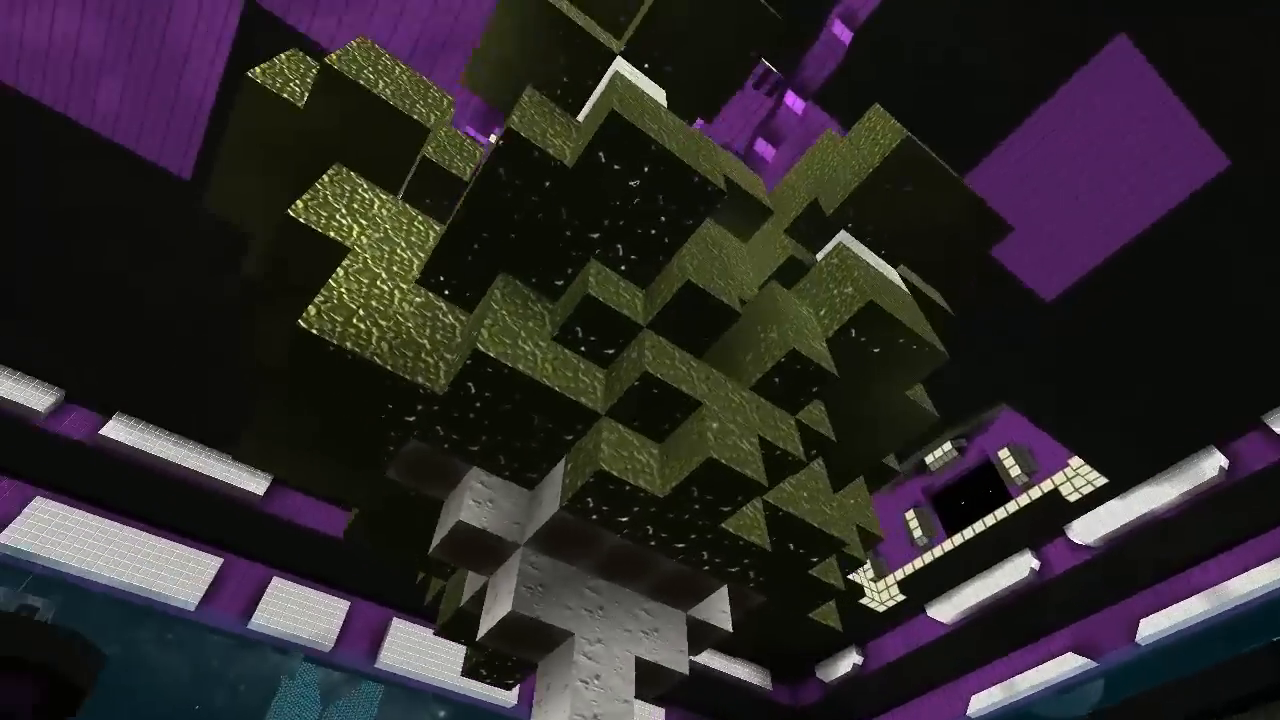
{"action": "mouse_move", "coordinate": [640, 360]}
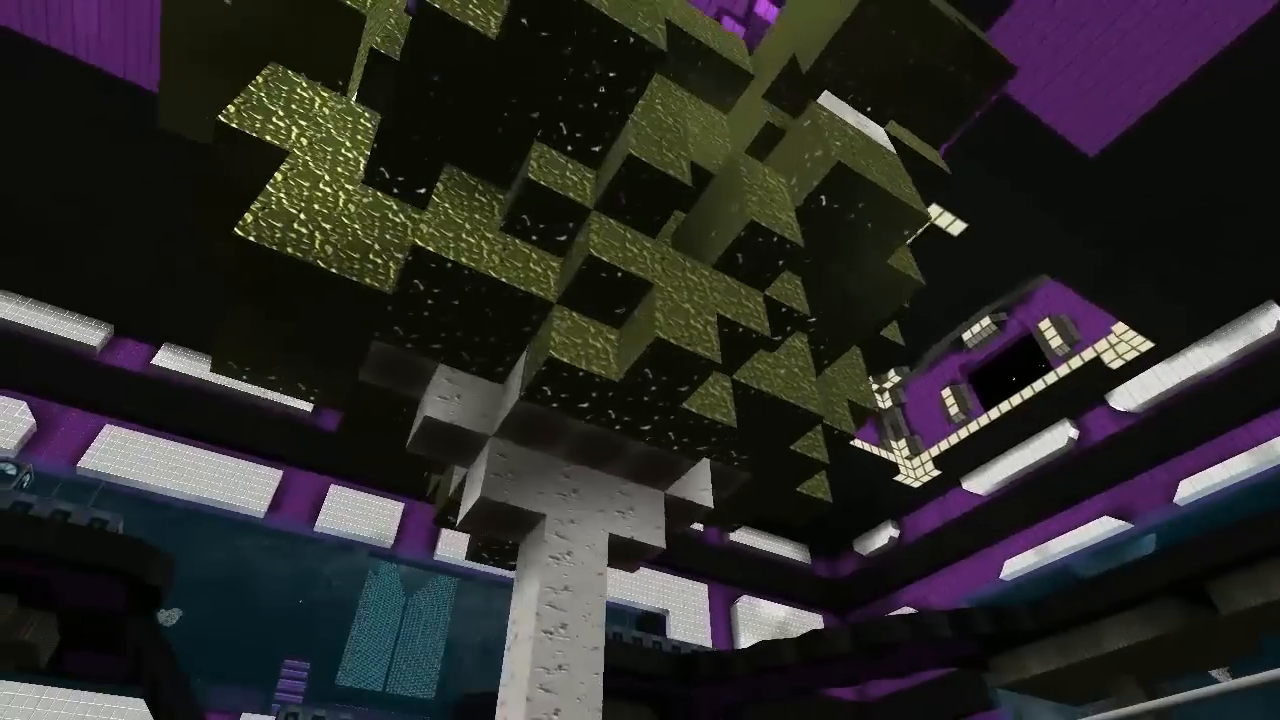
{"action": "mouse_move", "coordinate": [640, 360]}
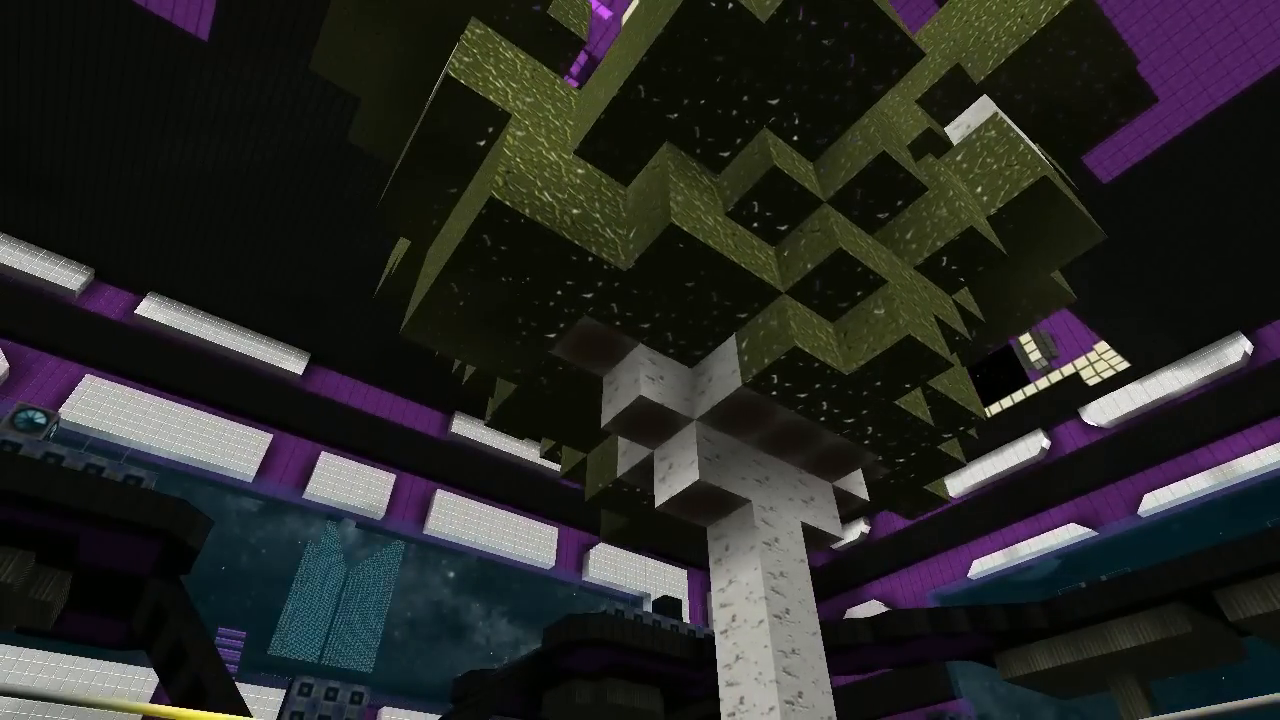
{"action": "mouse_move", "coordinate": [640, 360]}
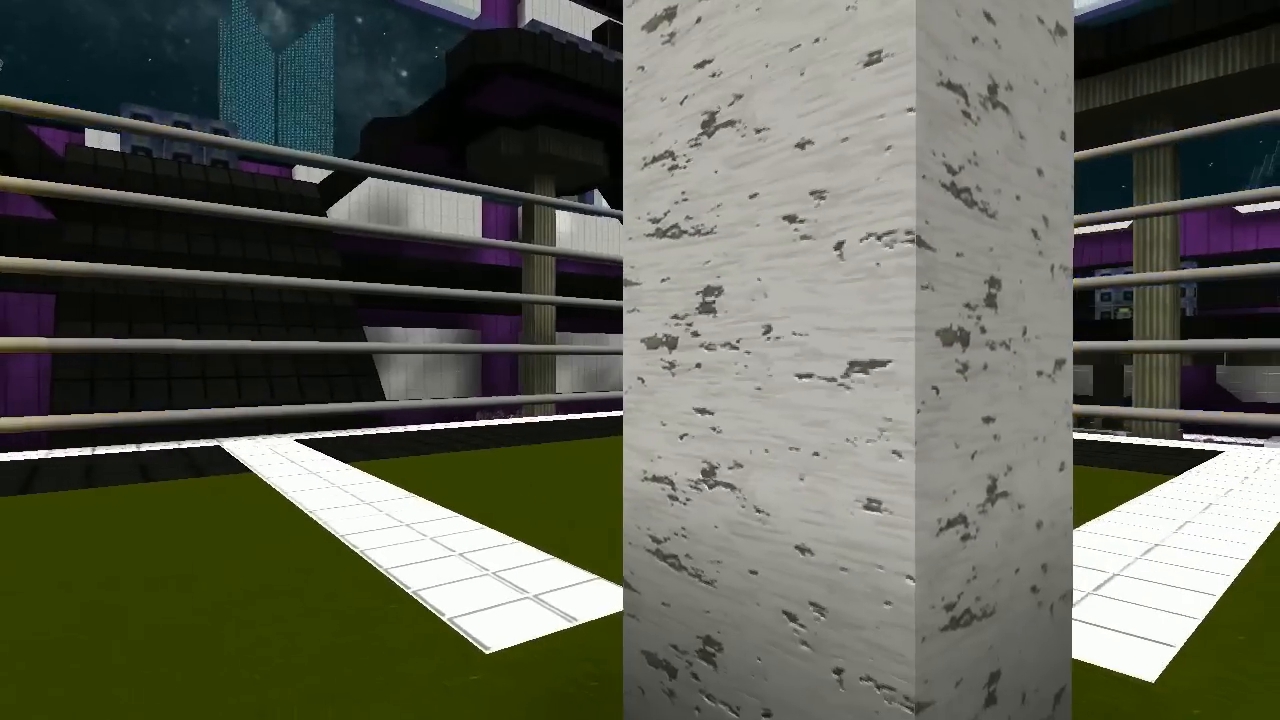
{"action": "mouse_move", "coordinate": [640, 360]}
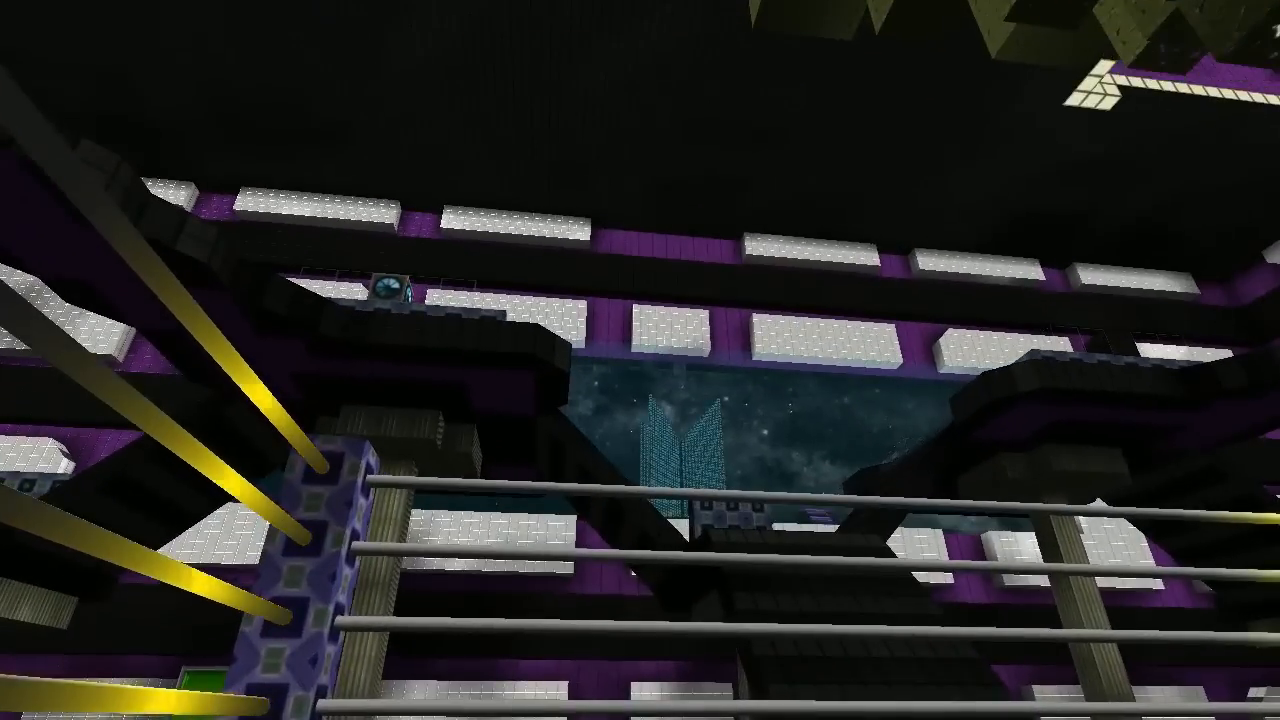
{"action": "mouse_move", "coordinate": [640, 360]}
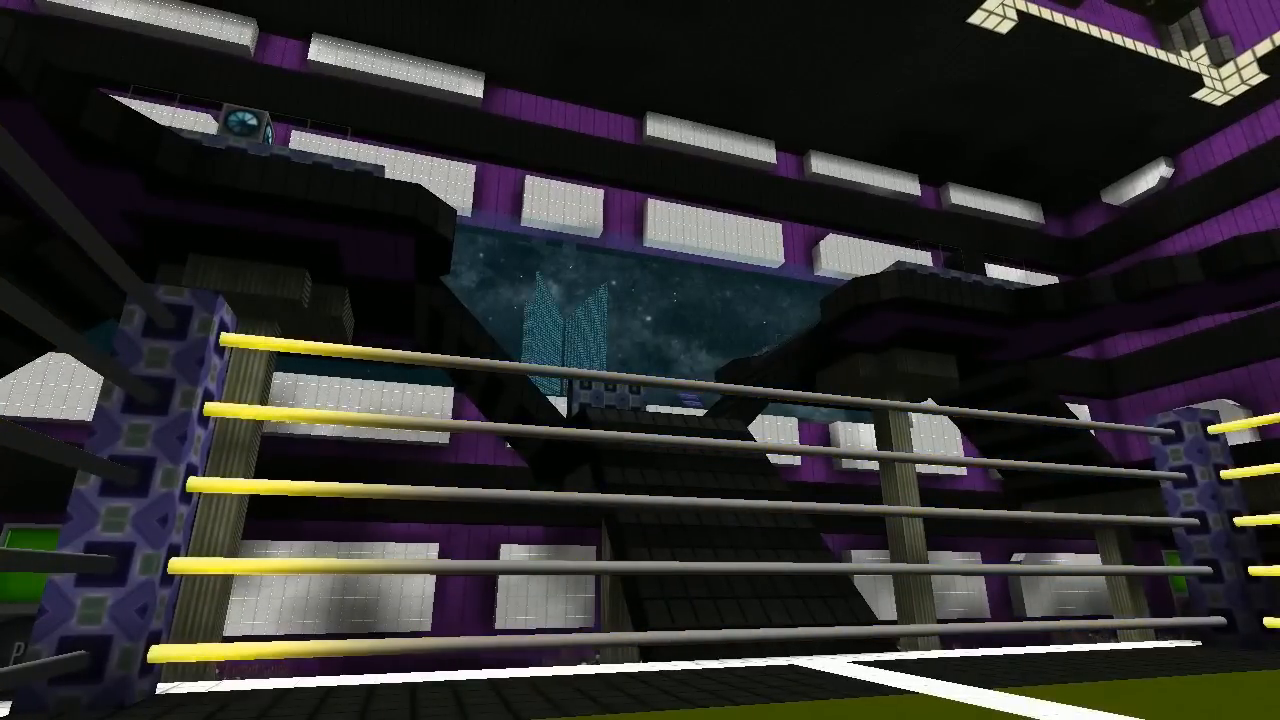
{"action": "mouse_move", "coordinate": [640, 360]}
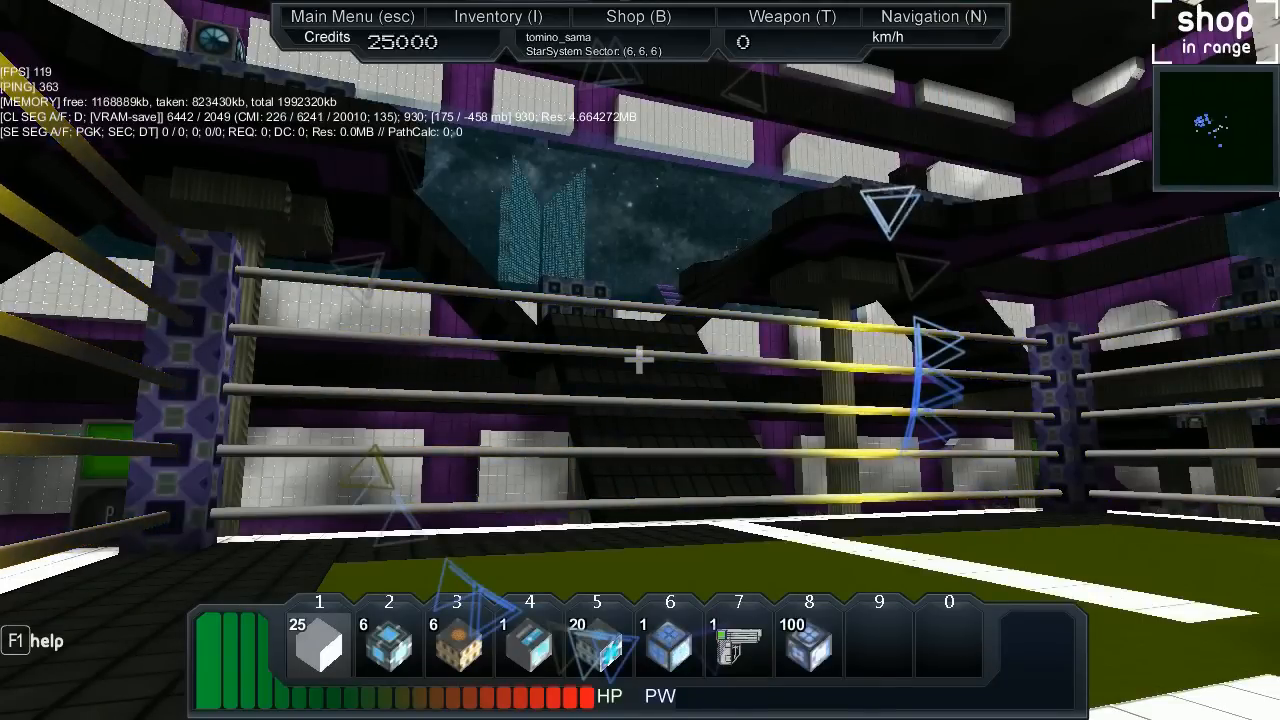
{"action": "mouse_move", "coordinate": [640, 360]}
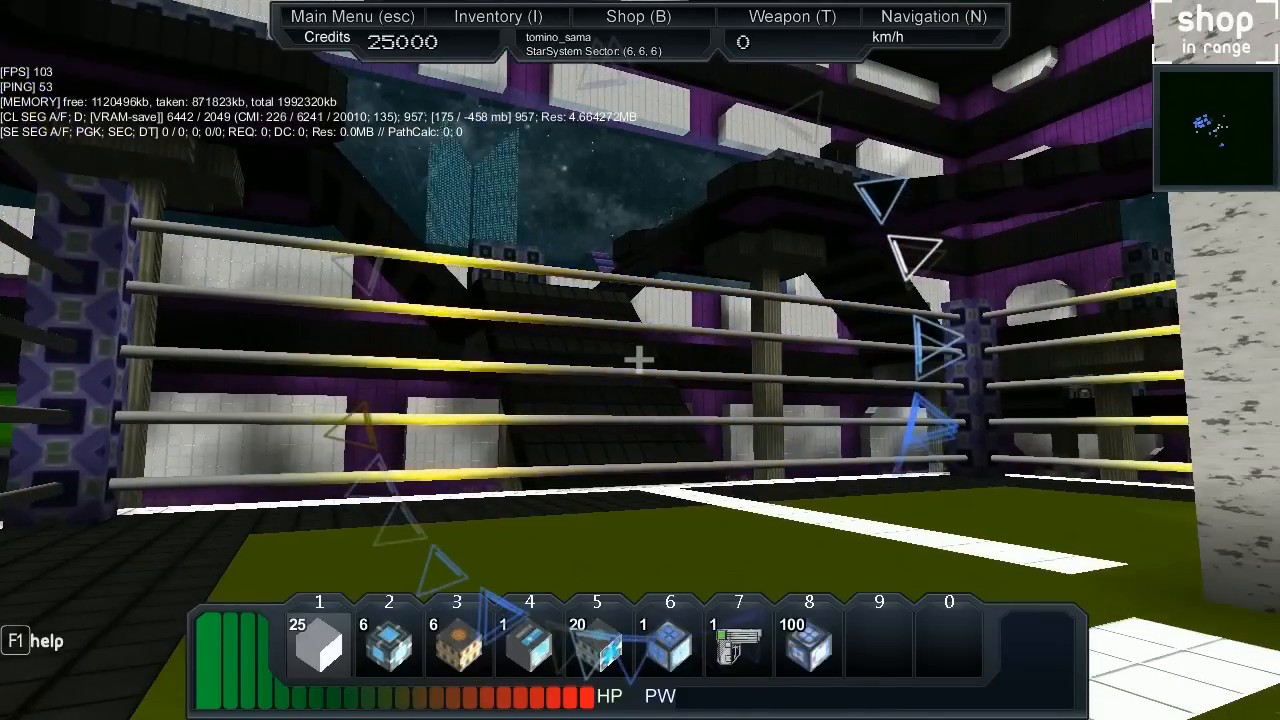
Bring up the inventory while standing inside the arena ring
{"action": "key", "text": "i"}
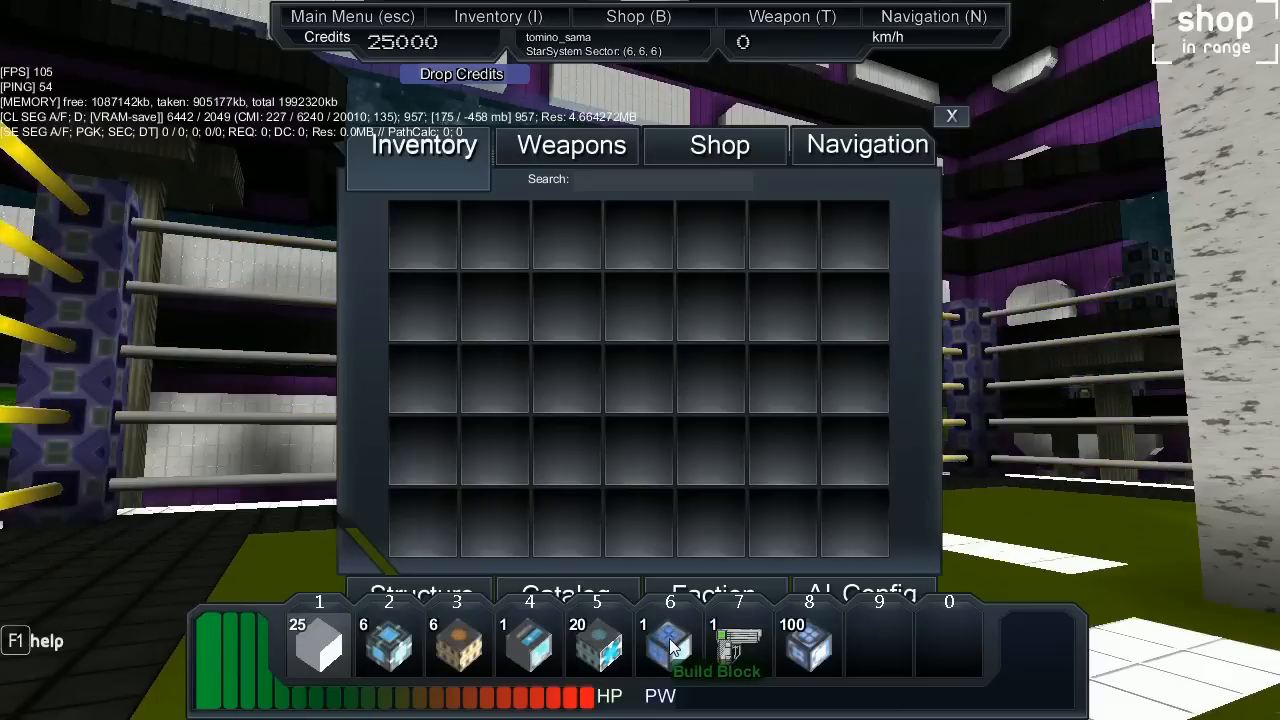
{"action": "mouse_move", "coordinate": [644, 370]}
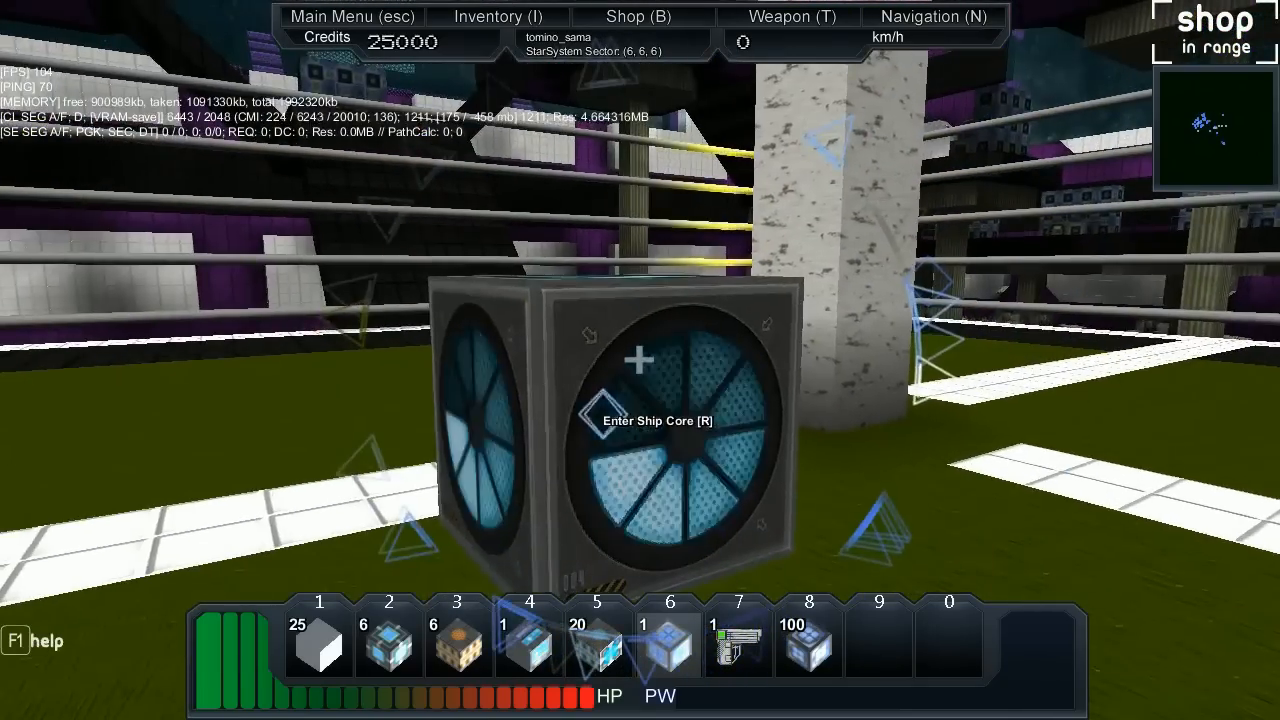
Enter the placed ship core with R and toggle it into flight mode above the arena
{"action": "key", "text": "r"}
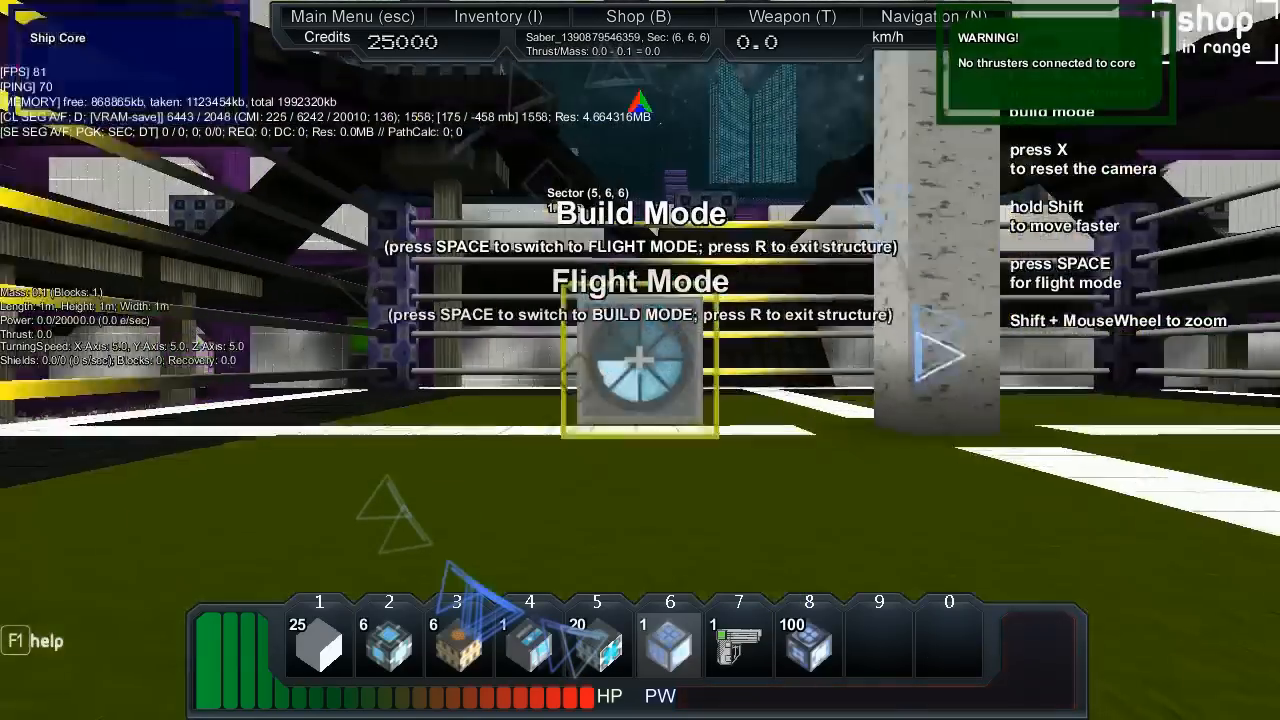
{"action": "key", "text": "space"}
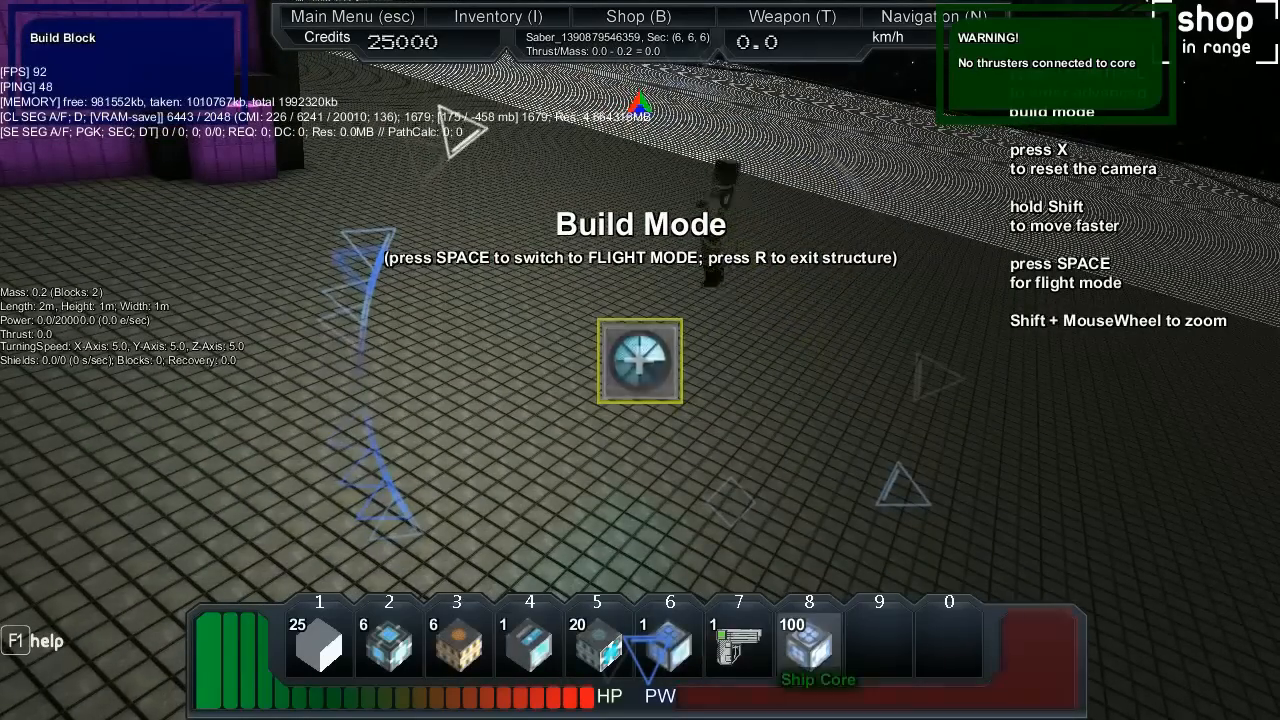
{"action": "key", "text": "space"}
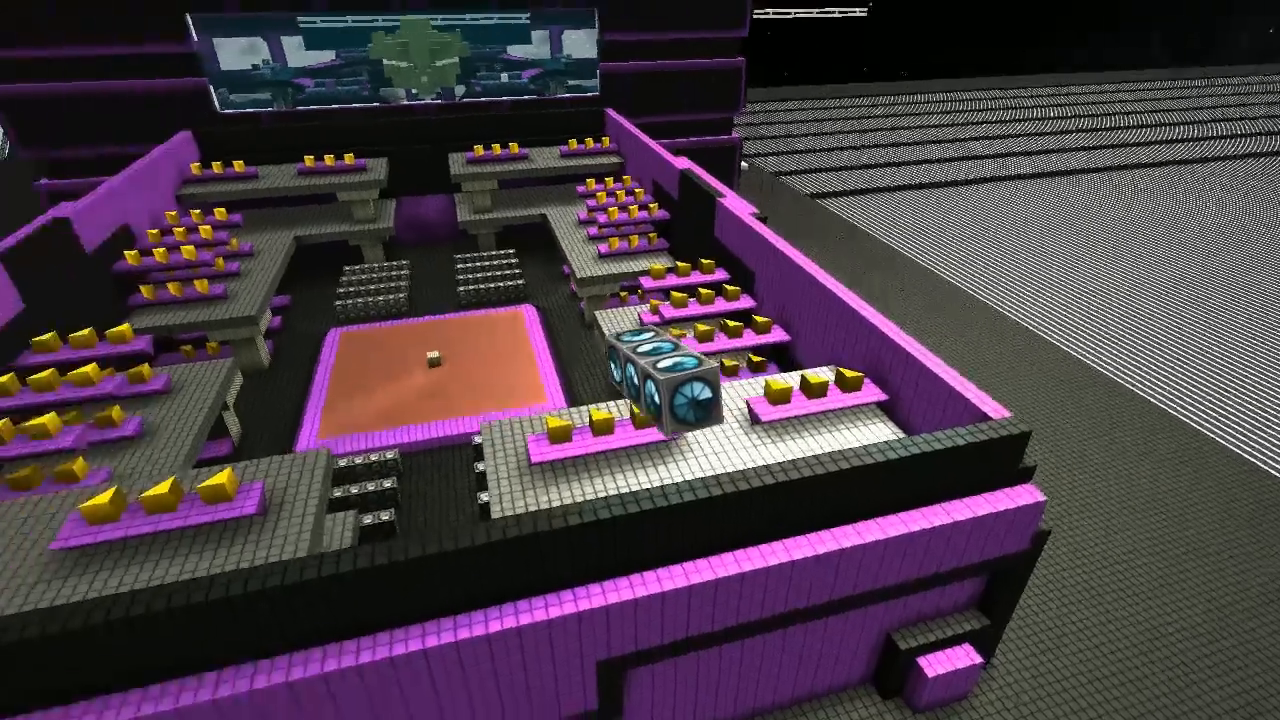
{"action": "mouse_move", "coordinate": [640, 360]}
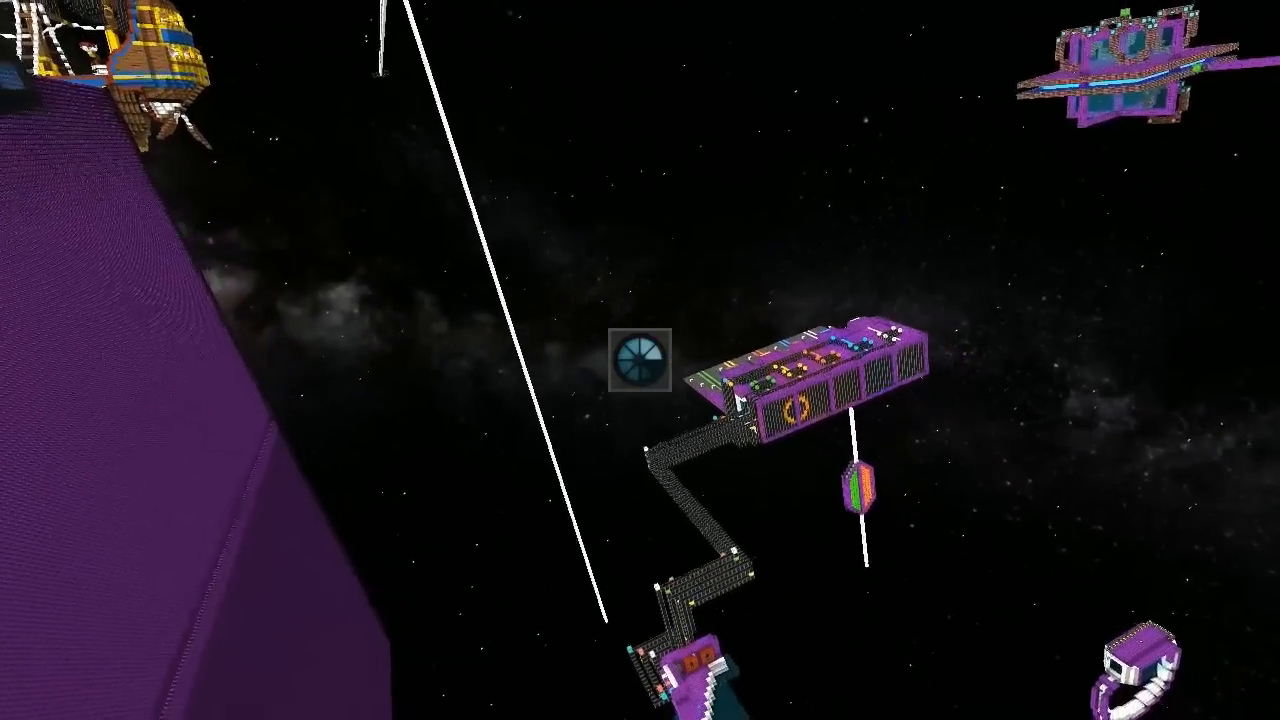
{"action": "mouse_move", "coordinate": [640, 360]}
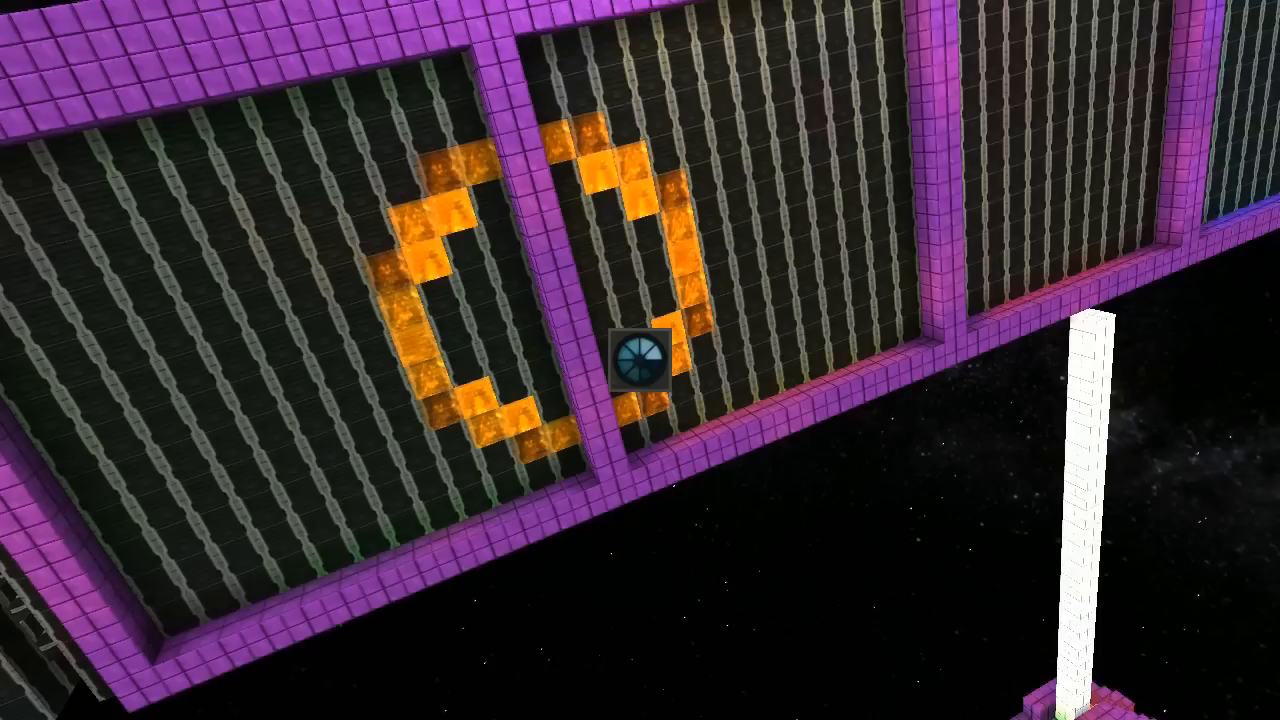
{"action": "mouse_move", "coordinate": [640, 360]}
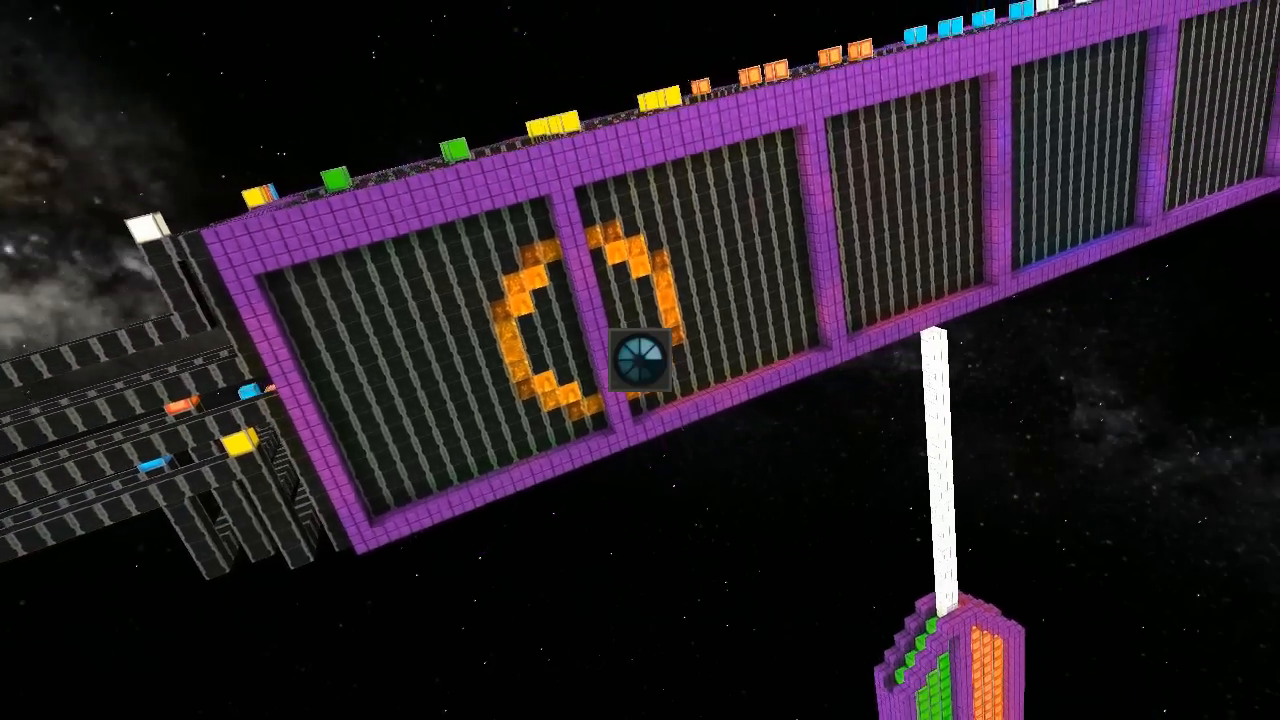
{"action": "mouse_move", "coordinate": [640, 360]}
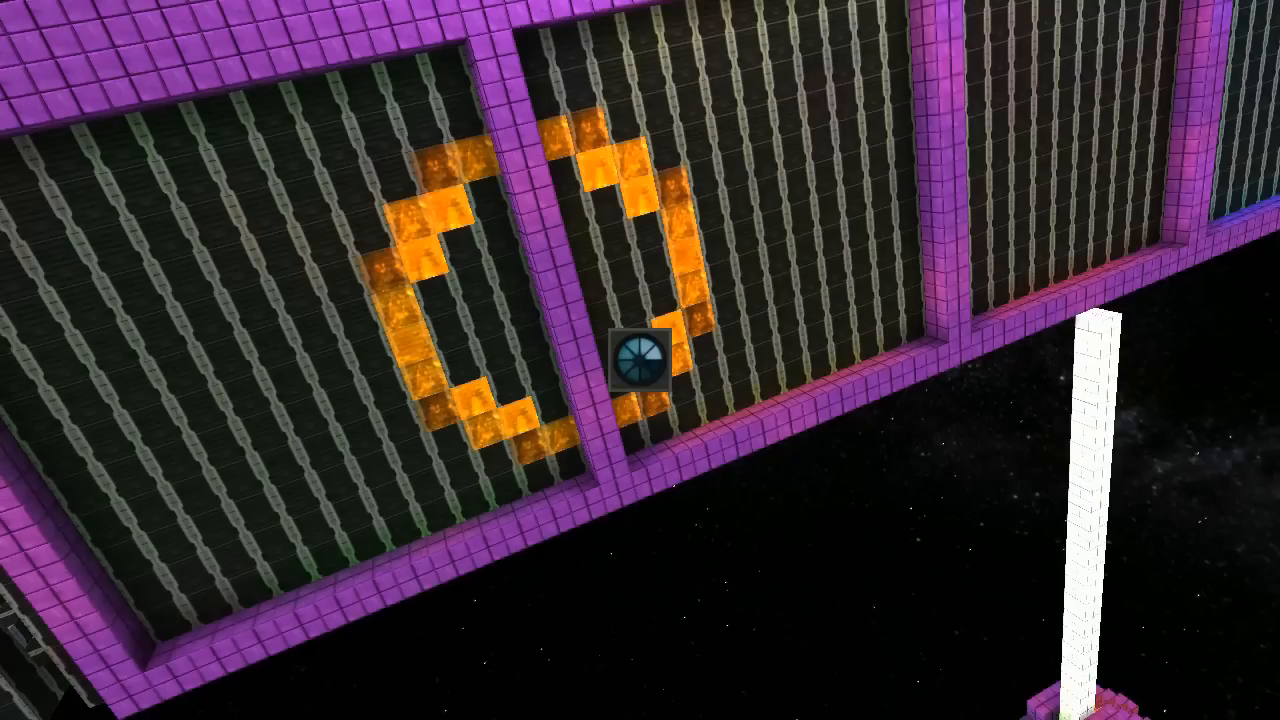
{"action": "mouse_move", "coordinate": [640, 360]}
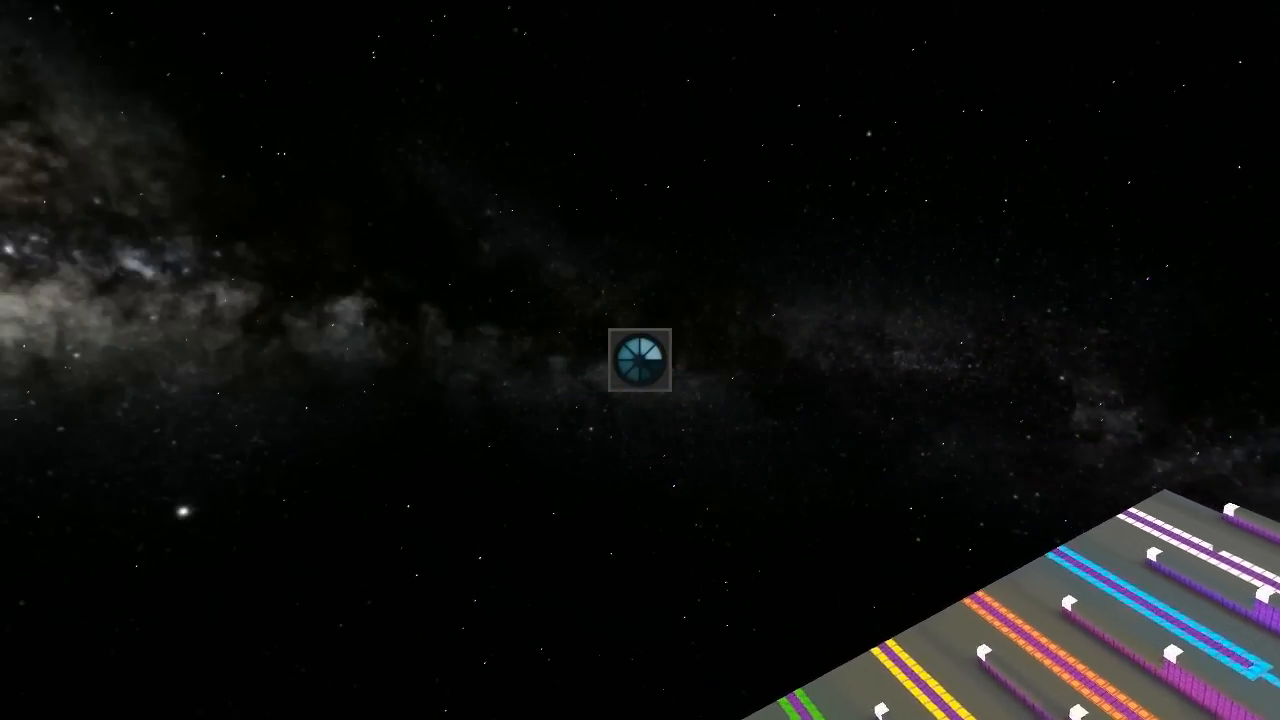
{"action": "mouse_move", "coordinate": [640, 360]}
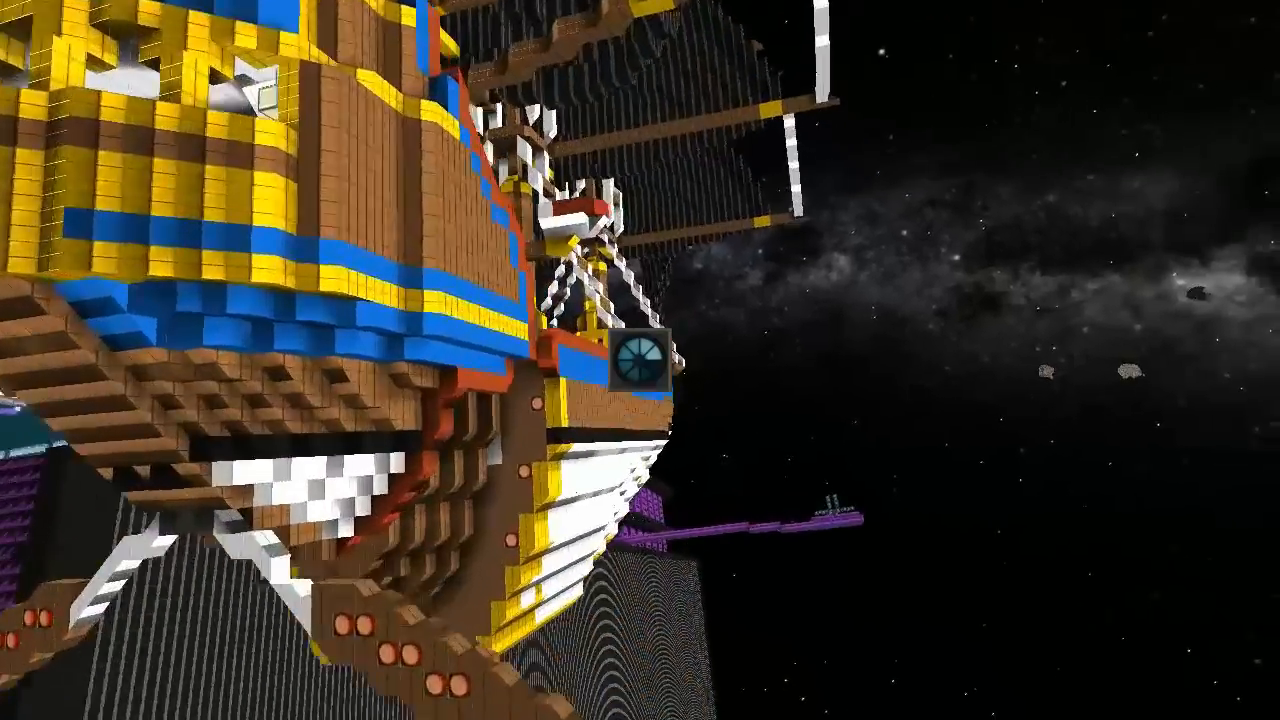
{"action": "mouse_move", "coordinate": [640, 360]}
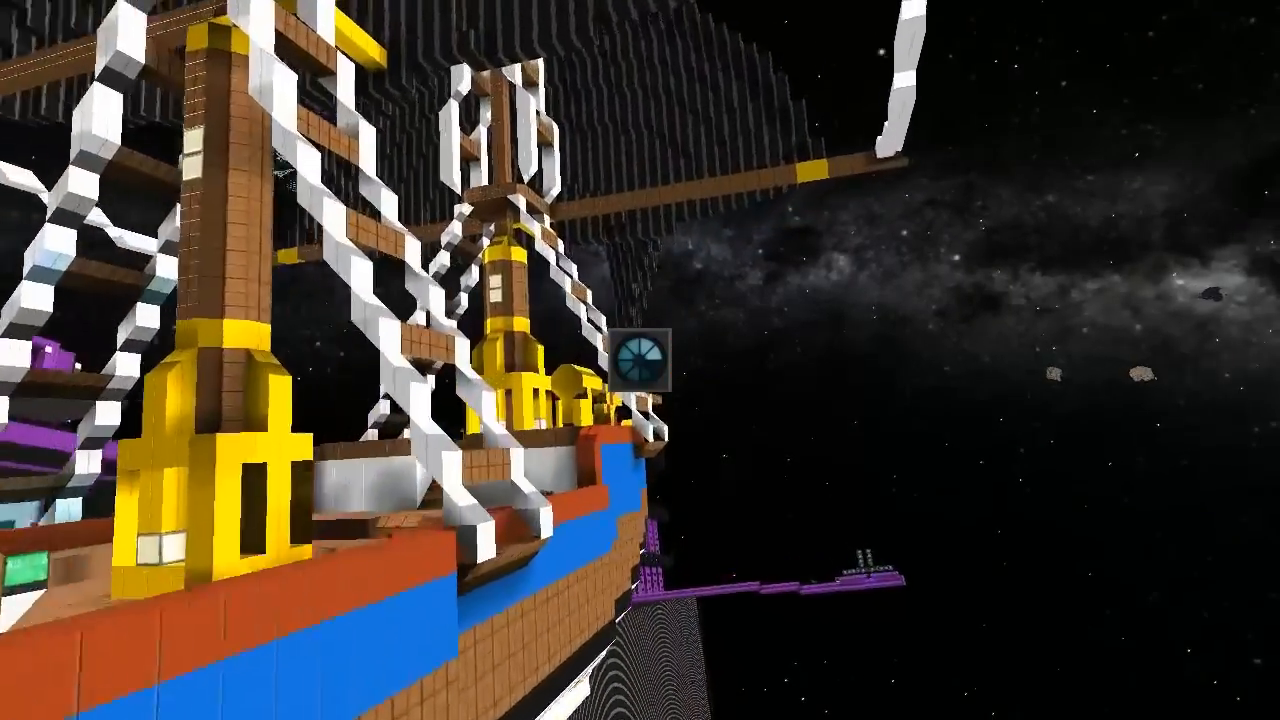
{"action": "mouse_move", "coordinate": [640, 360]}
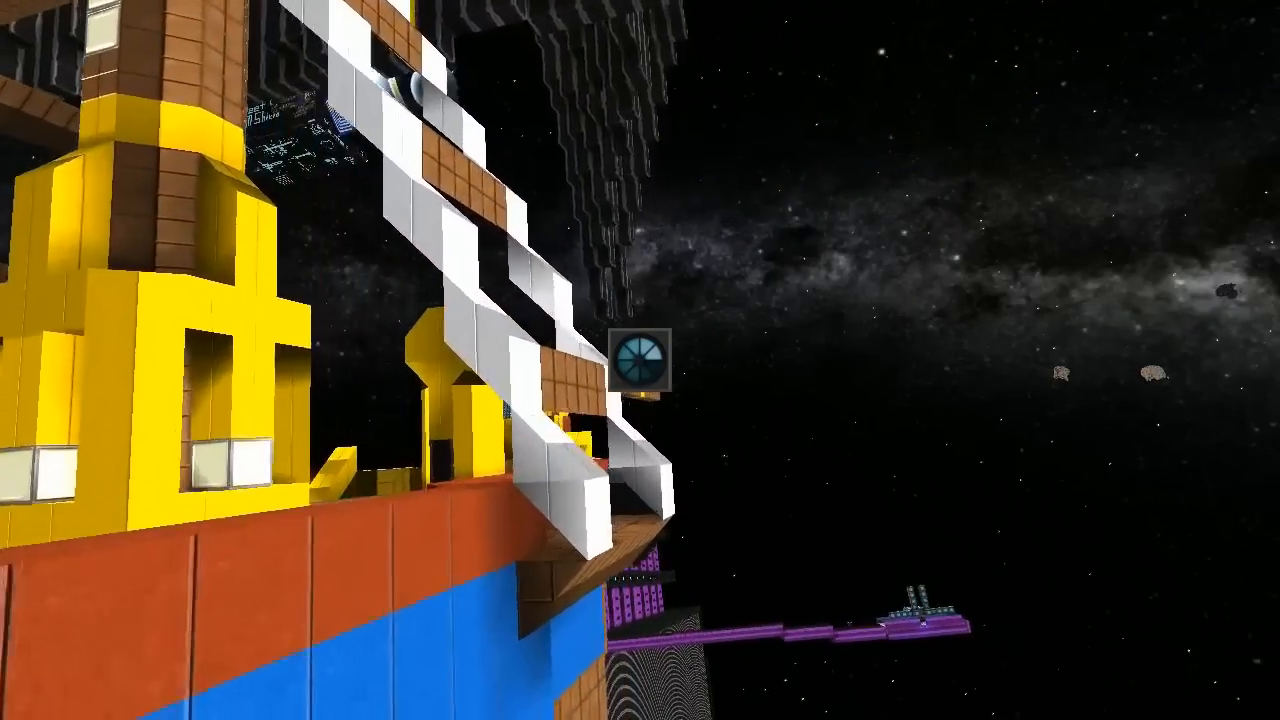
{"action": "mouse_move", "coordinate": [640, 360]}
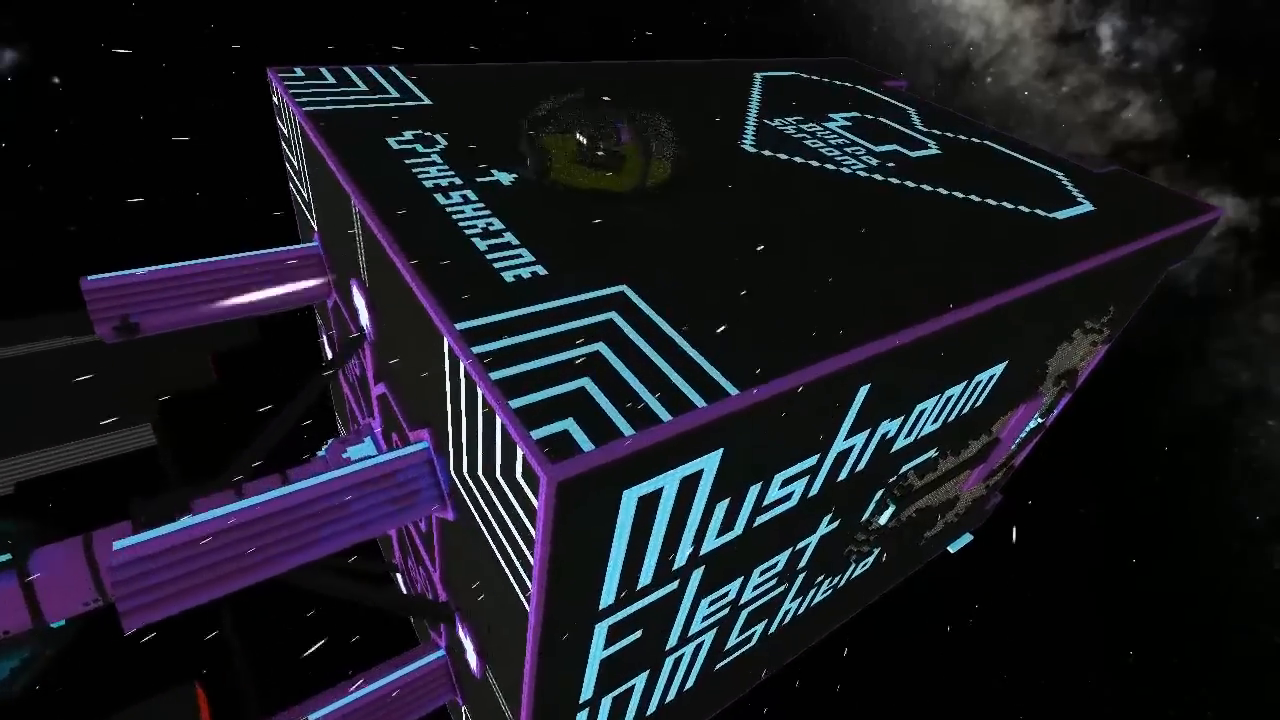
{"action": "mouse_move", "coordinate": [640, 360]}
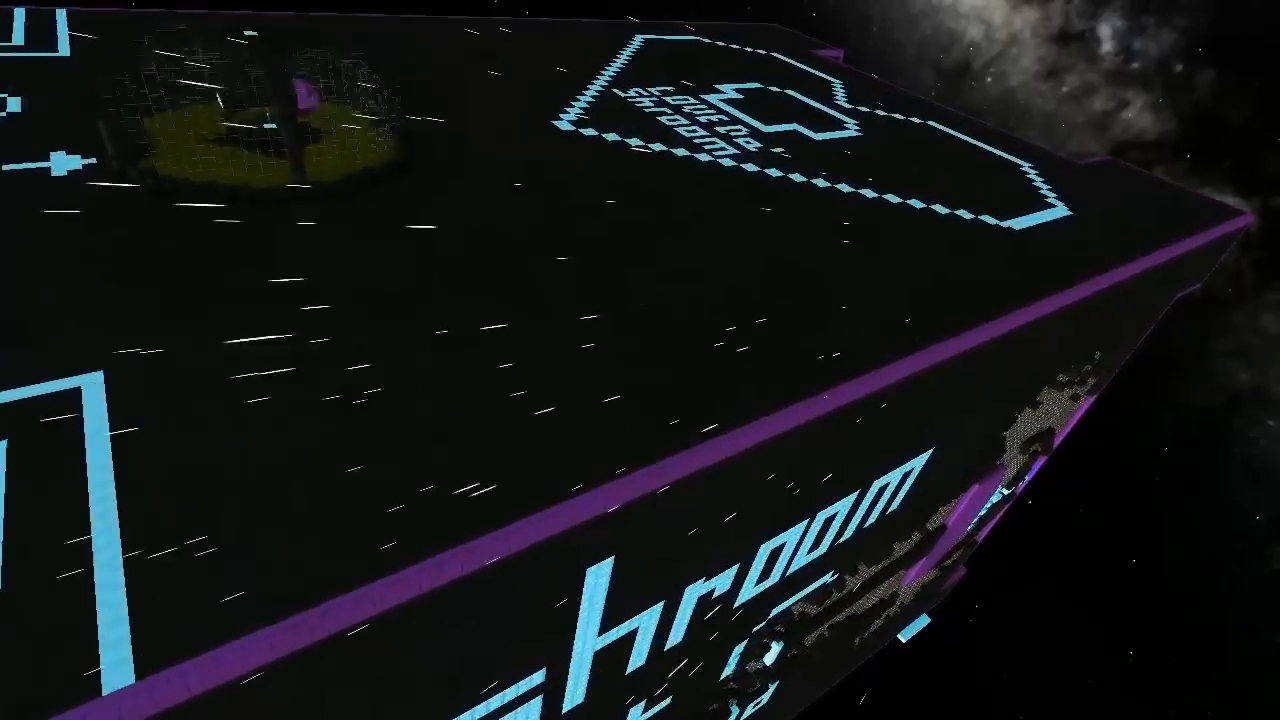